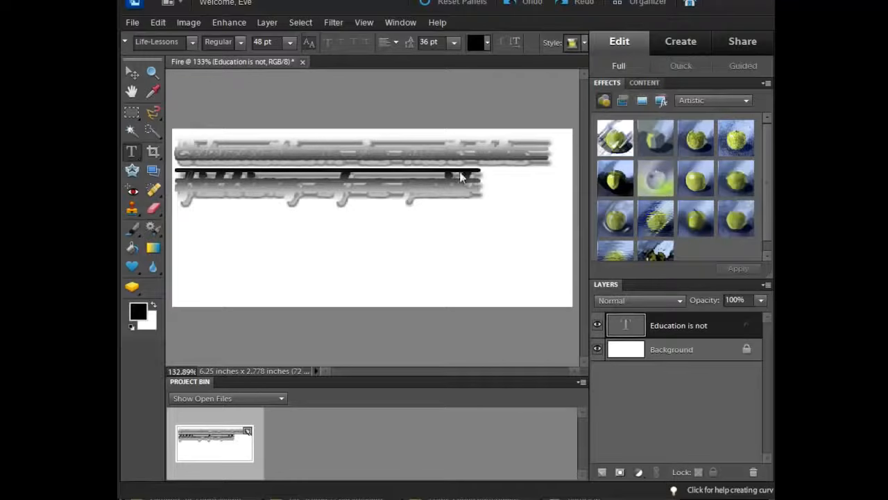
mouse_move(414, 141)
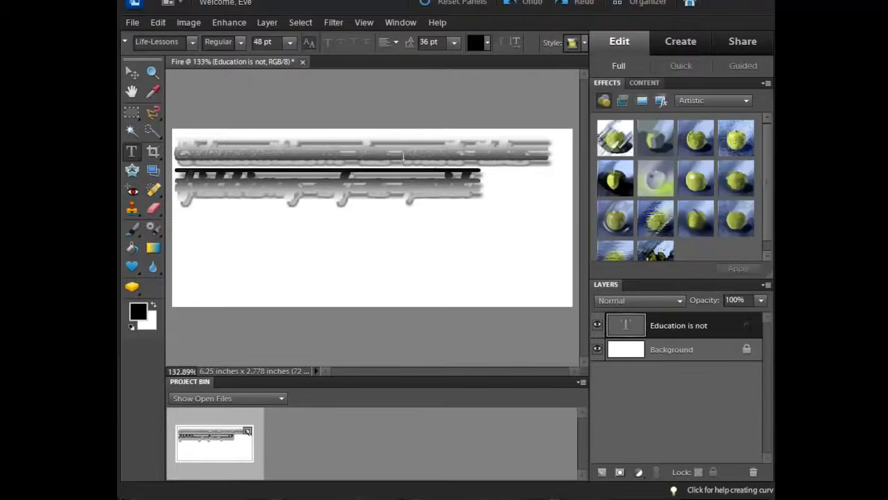
mouse_move(536, 263)
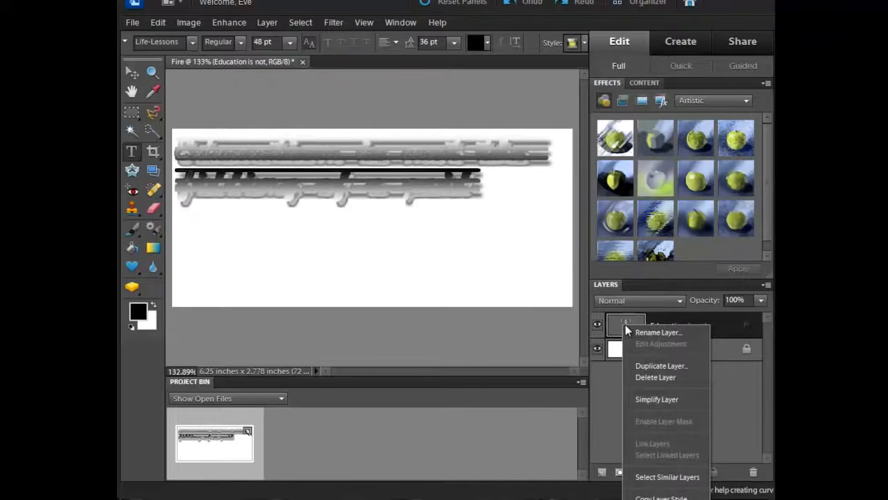
mouse_move(630, 327)
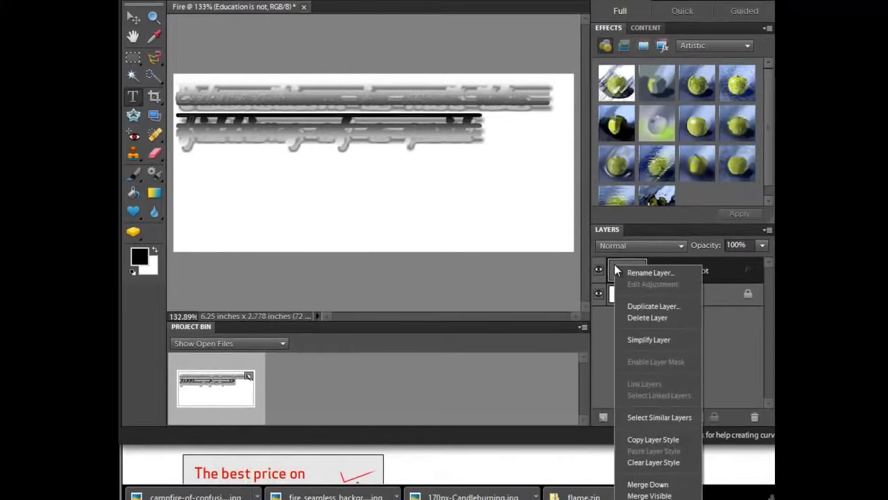
mouse_move(653, 462)
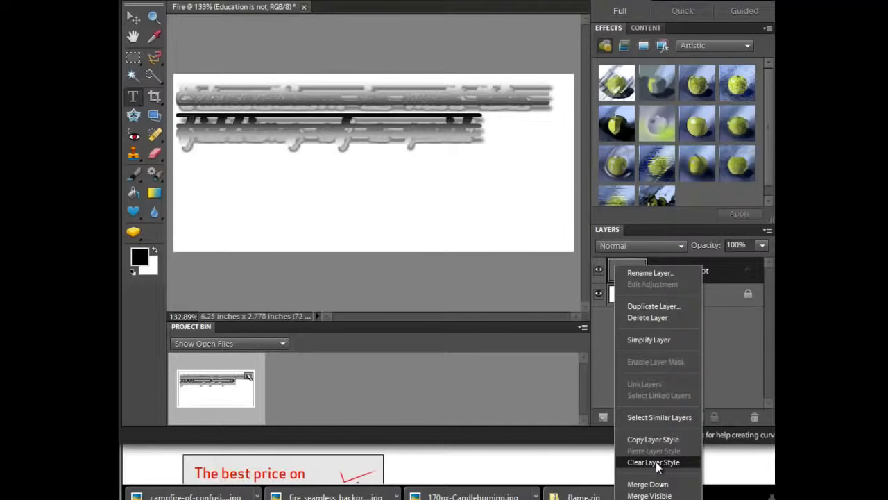
Clear the layer style from the 'Education is not' quote text layer.
click(652, 462)
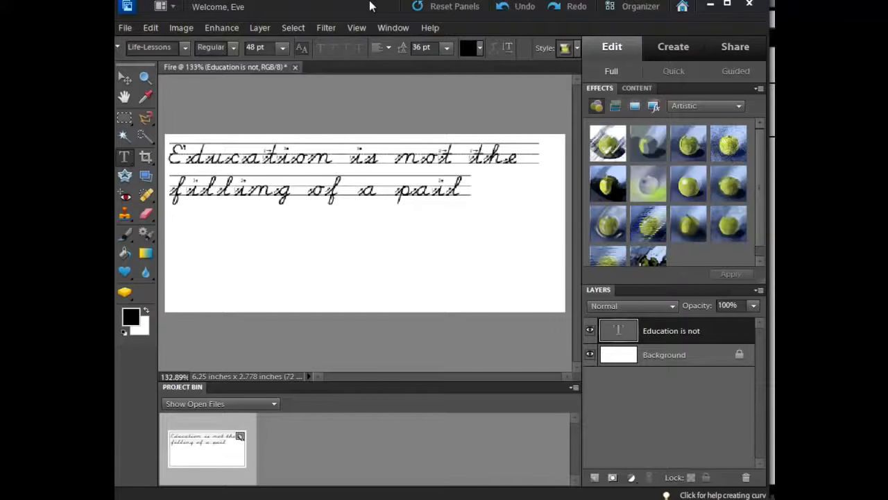
Create a new empty layer named 'lighting fire' via Layer > New > Layer.
click(259, 27)
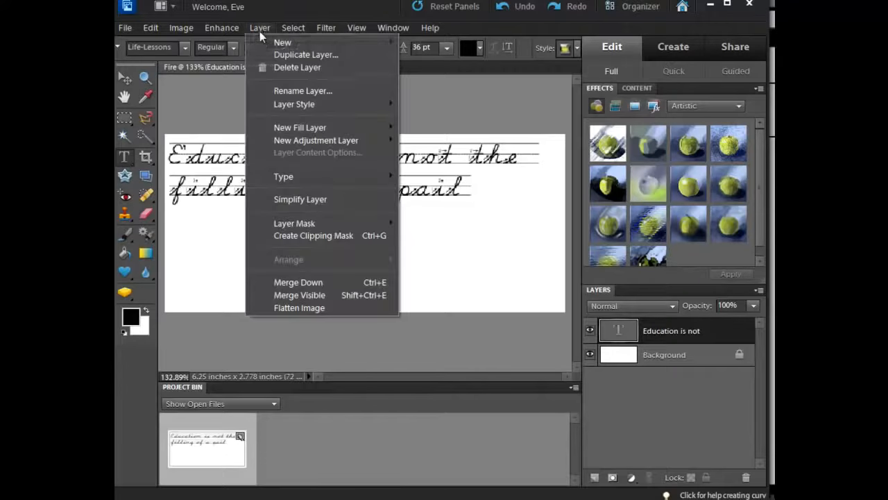
click(284, 41)
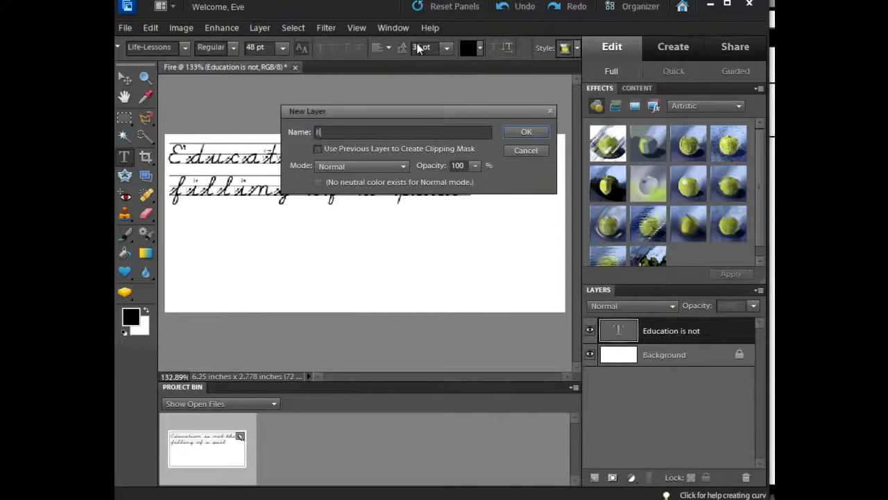
click(526, 132)
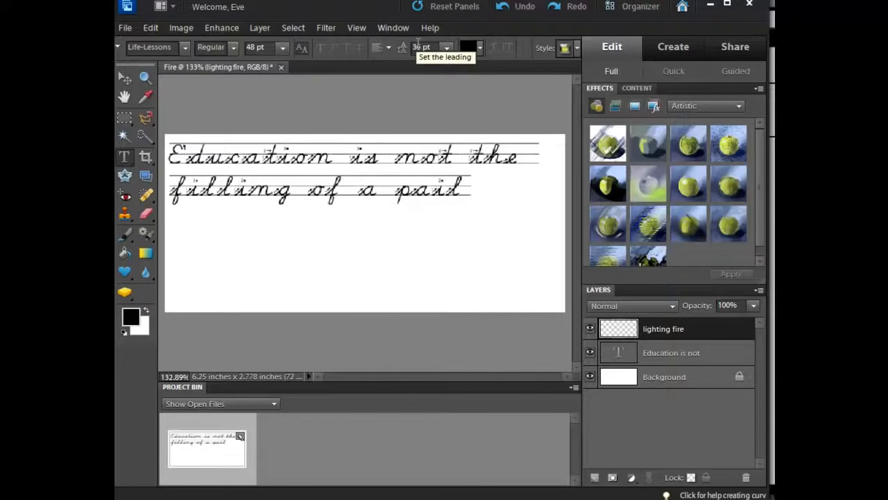
mouse_move(671, 355)
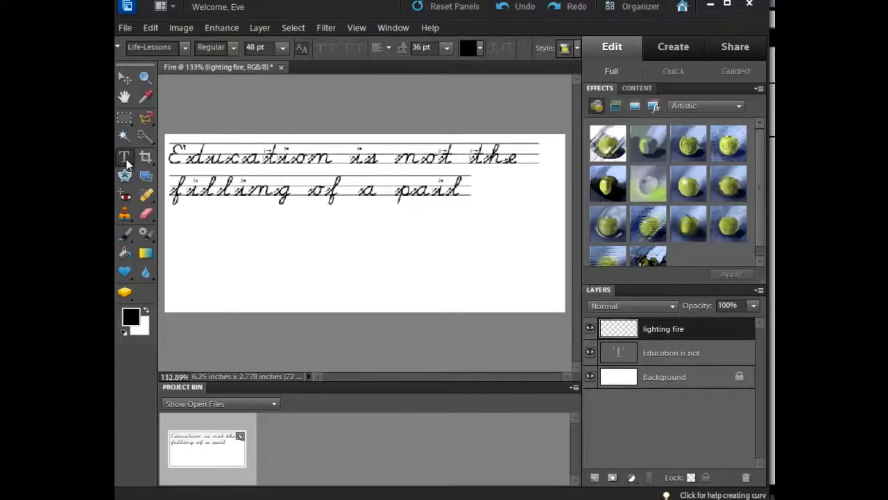
Set the type options to Flame font, 12 pt, red colour.
click(183, 48)
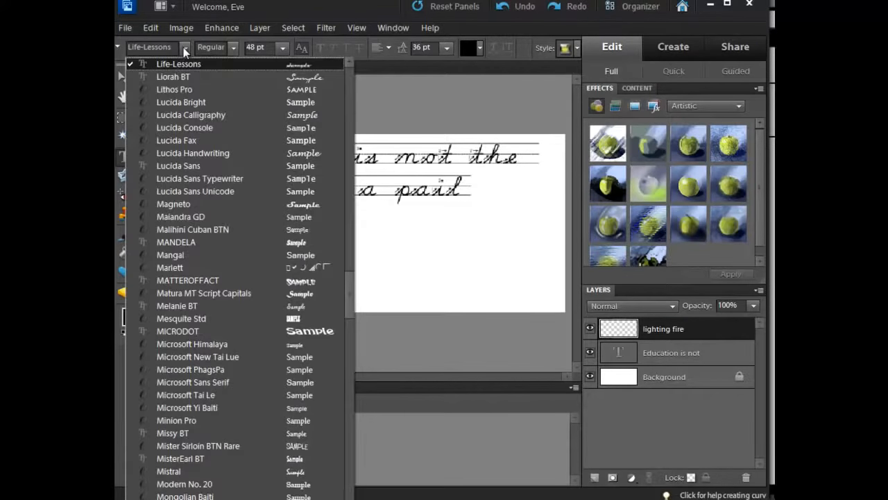
scroll(up, 3)
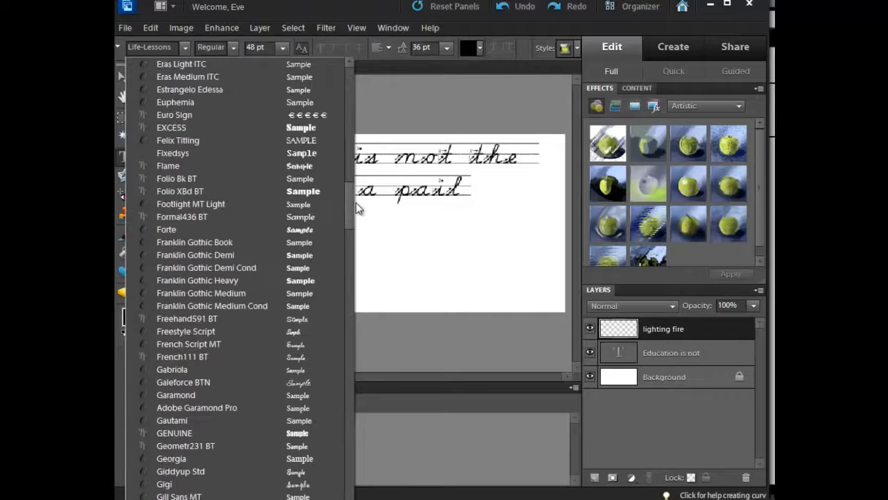
scroll(up, 3)
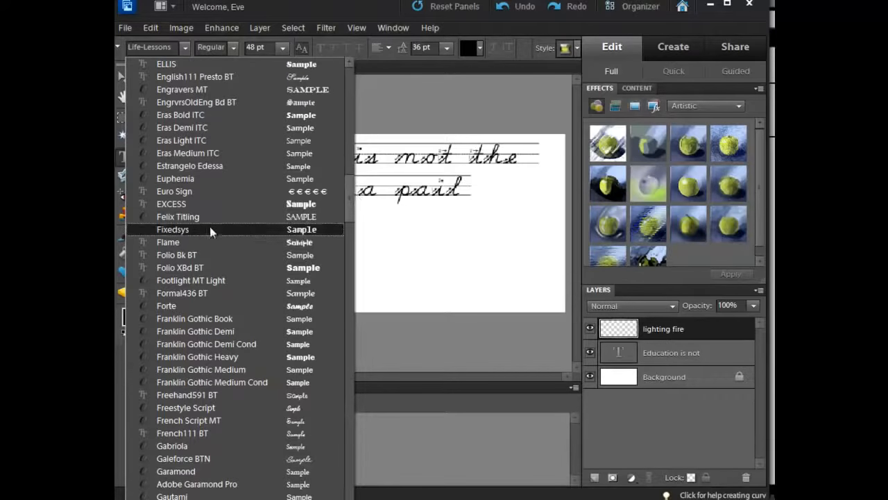
click(168, 242)
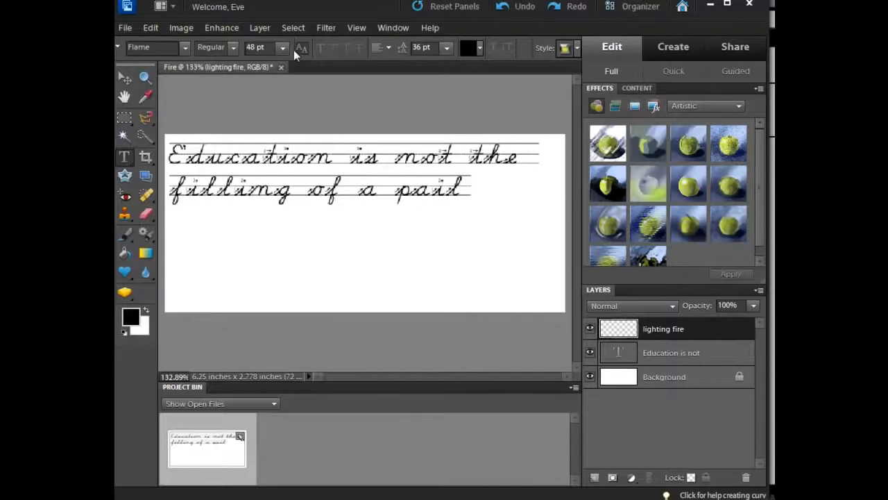
click(282, 47)
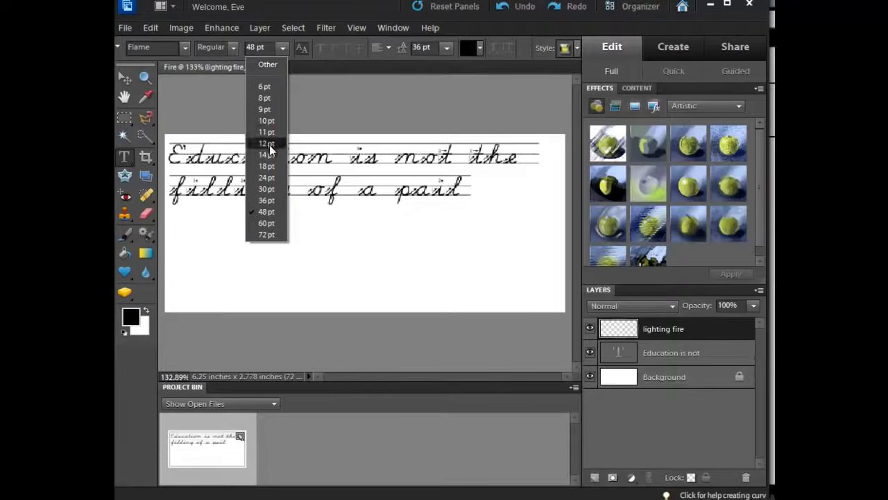
click(266, 143)
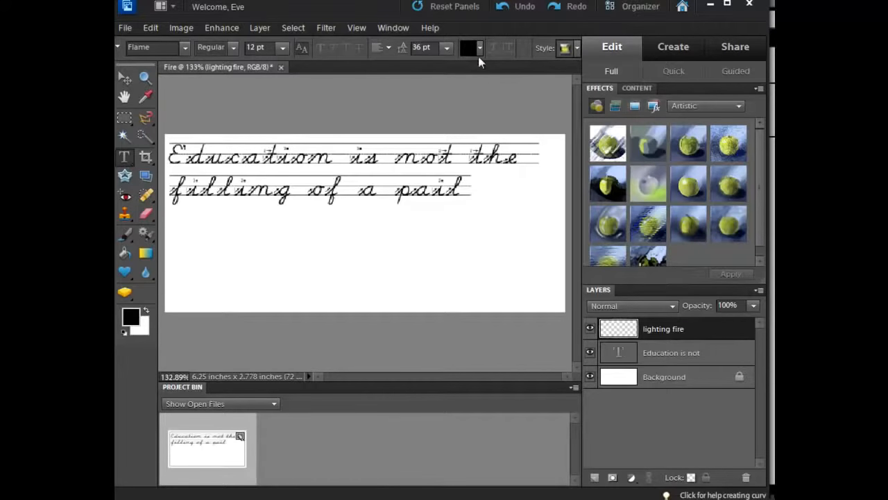
click(470, 47)
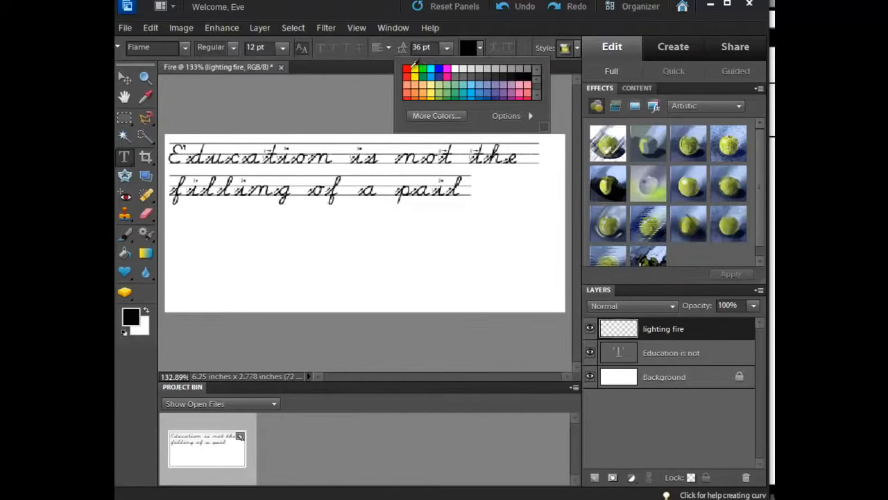
click(408, 69)
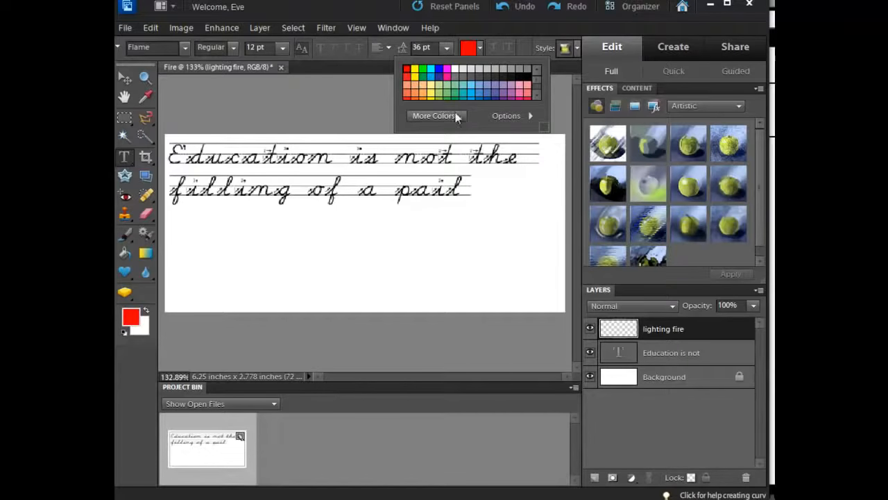
mouse_move(194, 241)
text(but the)
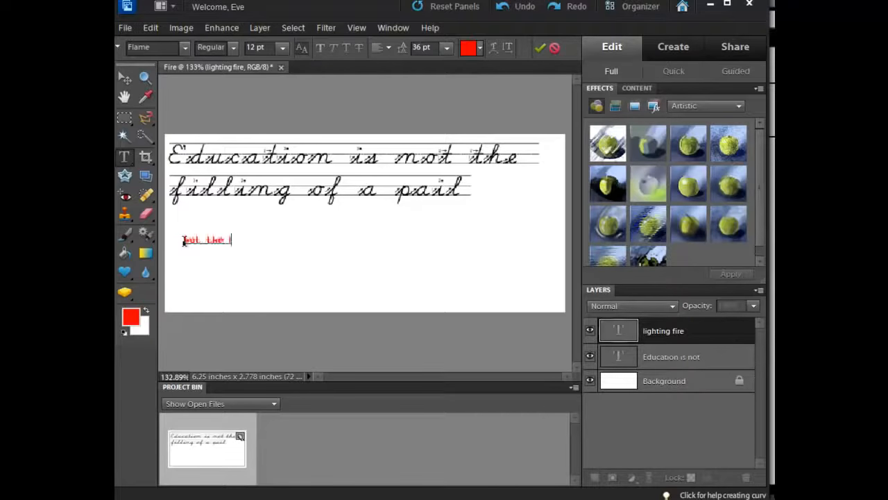
Type 'lighting of a FIRE', select the whole line and enlarge it to 50 pt.
text(lighting of)
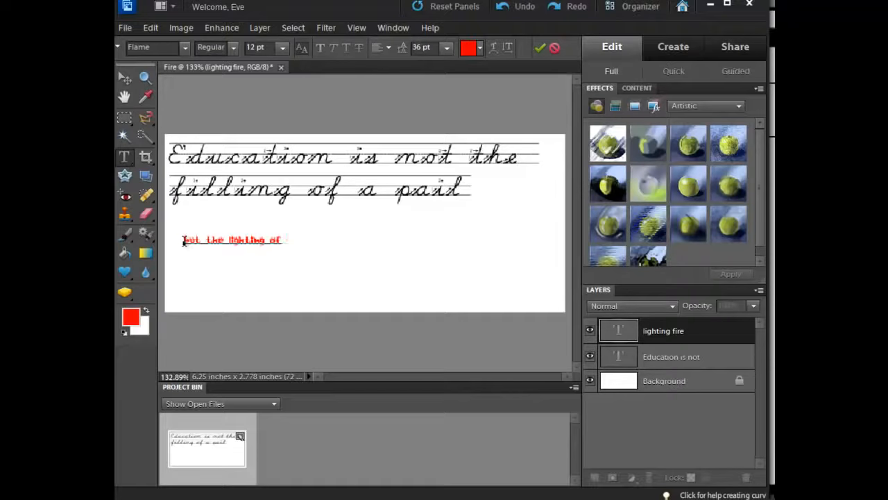
text(a)
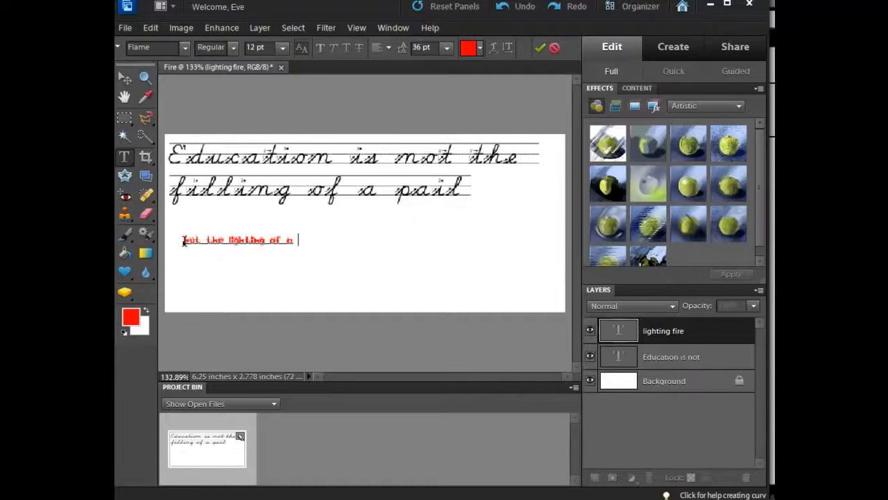
text(FIRE)
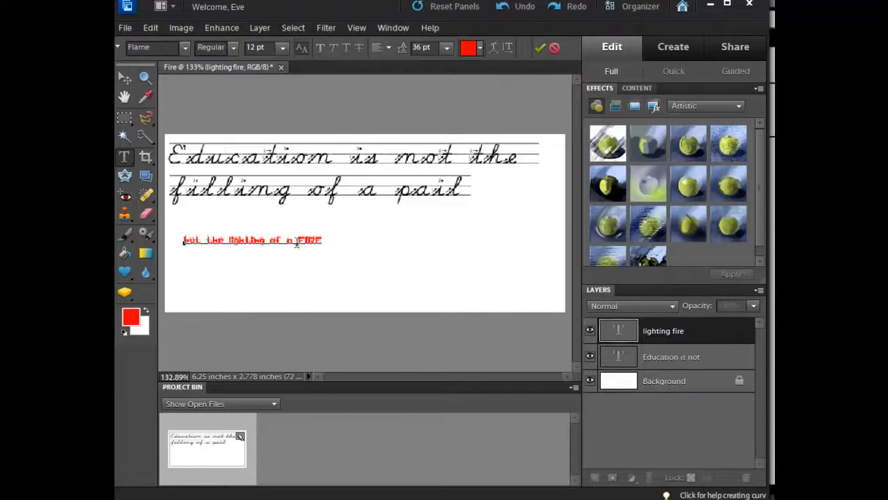
triple_click(252, 240)
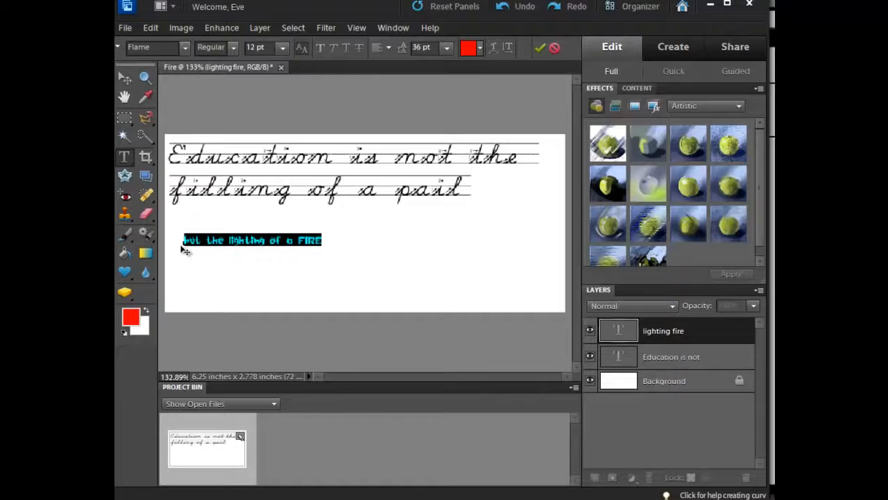
click(282, 47)
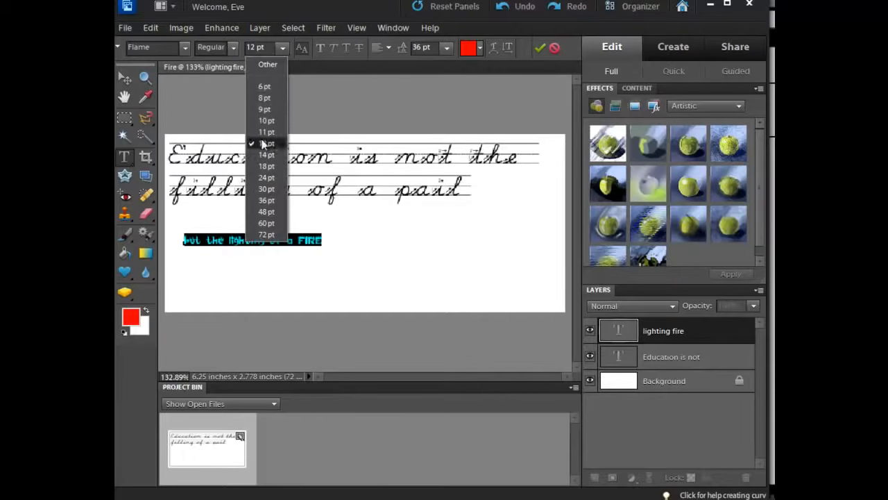
click(266, 189)
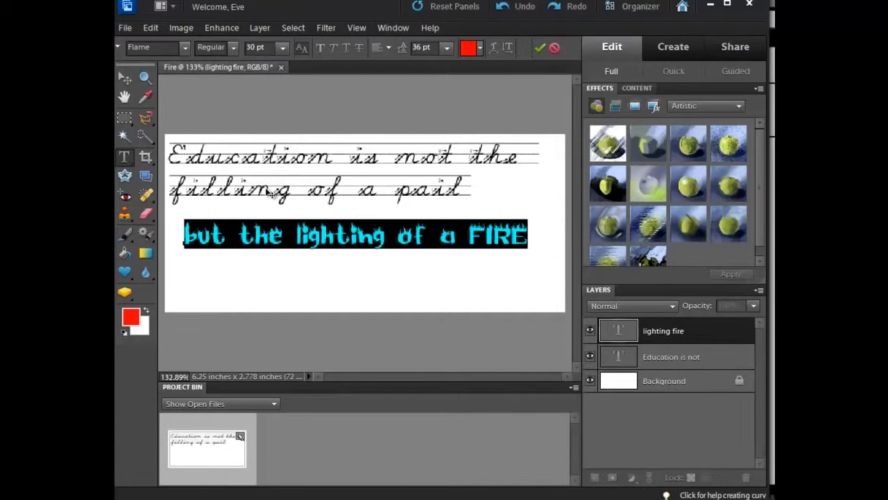
mouse_move(475, 72)
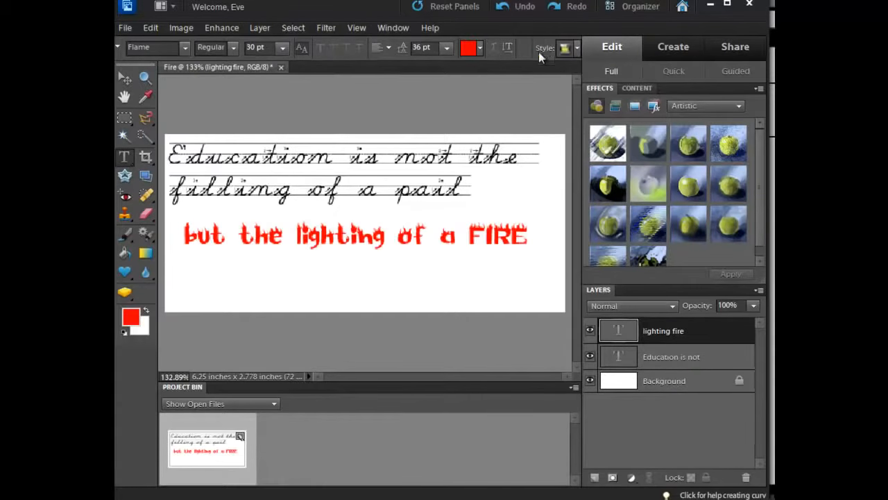
mouse_move(525, 108)
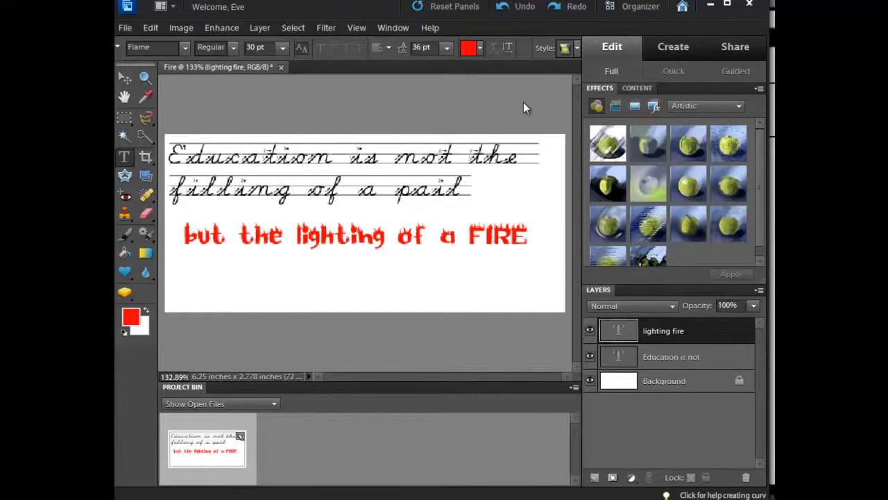
mouse_move(520, 104)
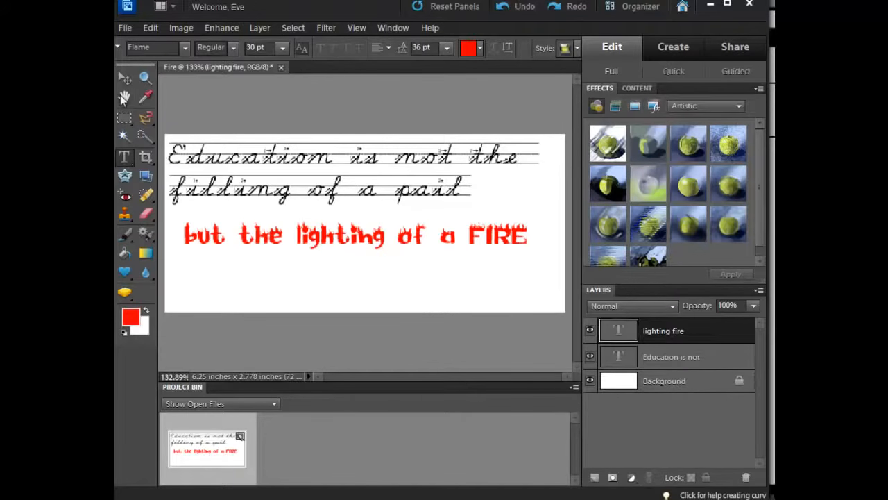
Move the red FIRE line up so it sits closer beneath the quote.
click(144, 78)
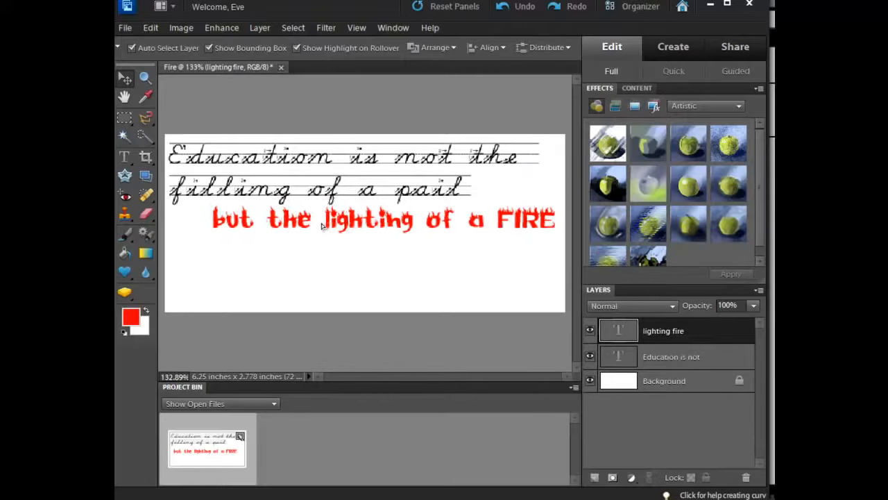
click(322, 219)
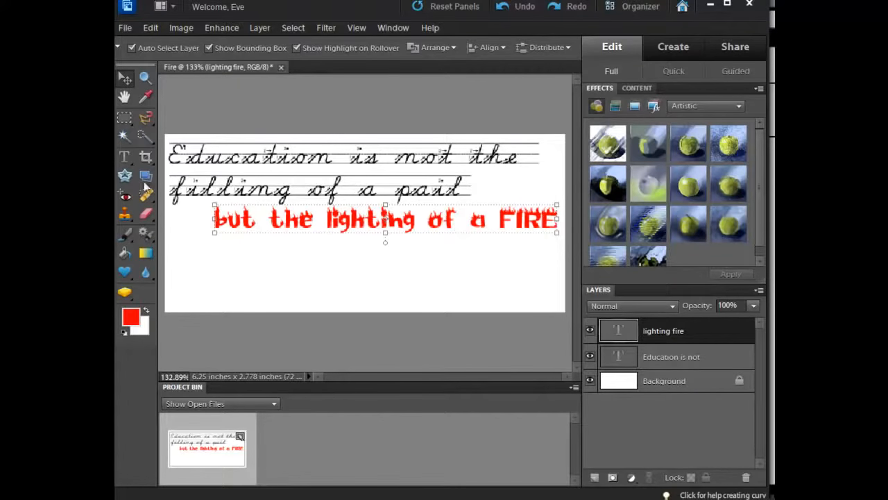
Apply the Wow Neon blue style preset to the FIRE text line.
click(123, 156)
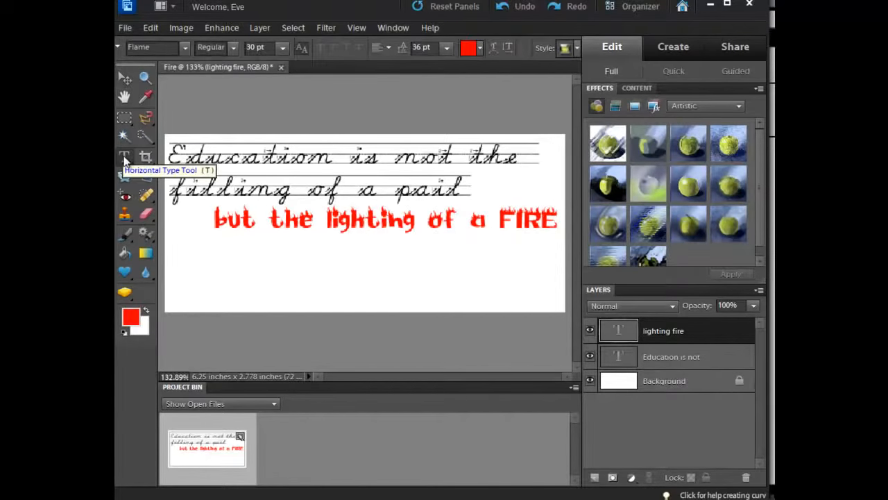
mouse_move(580, 50)
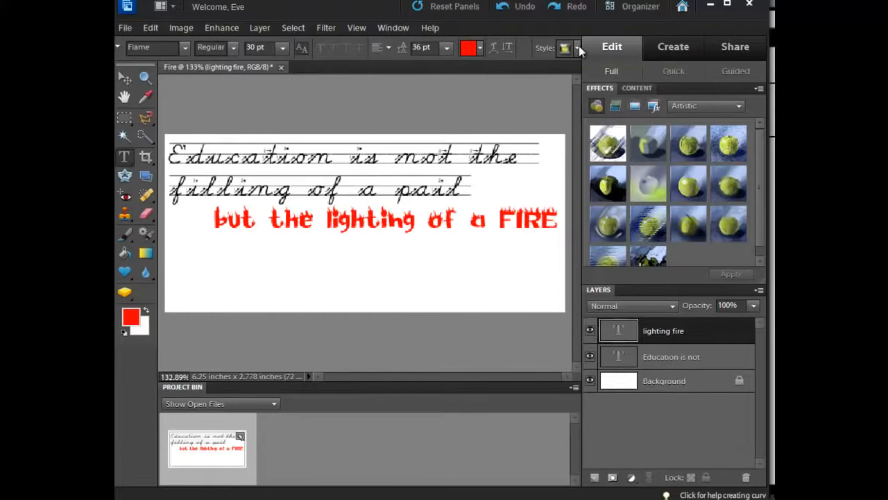
click(575, 47)
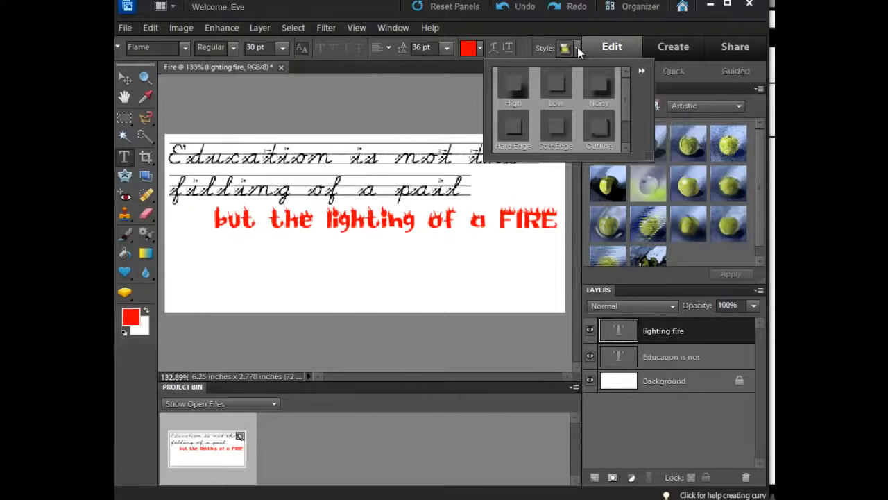
mouse_move(585, 47)
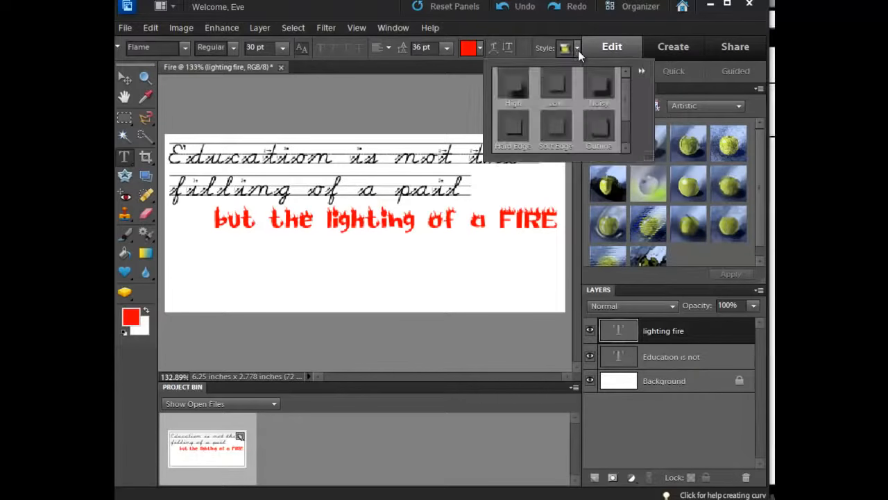
click(641, 71)
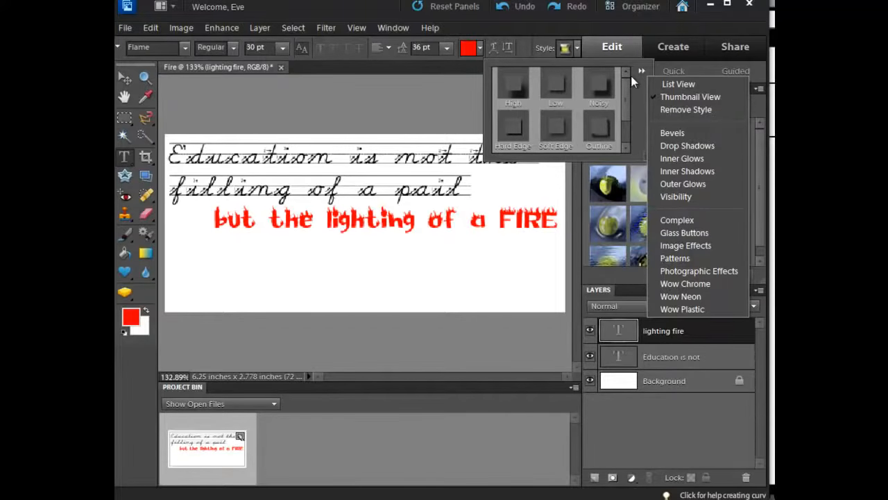
mouse_move(701, 244)
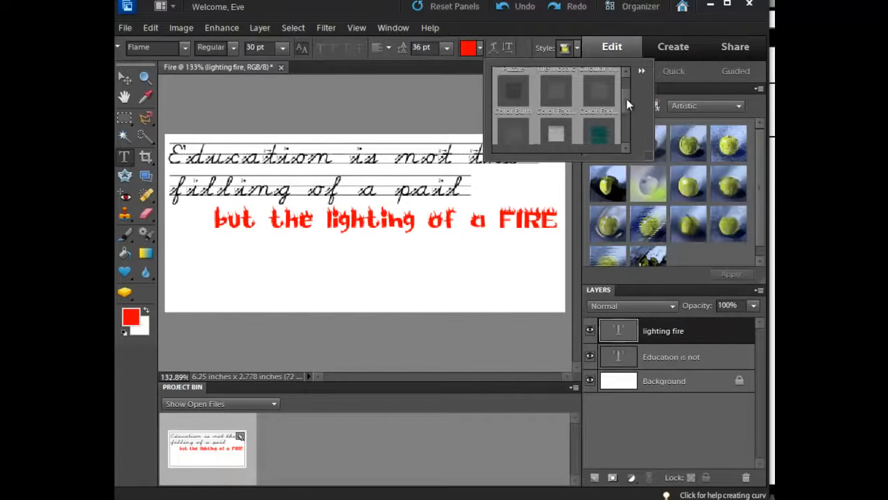
scroll(down, 3)
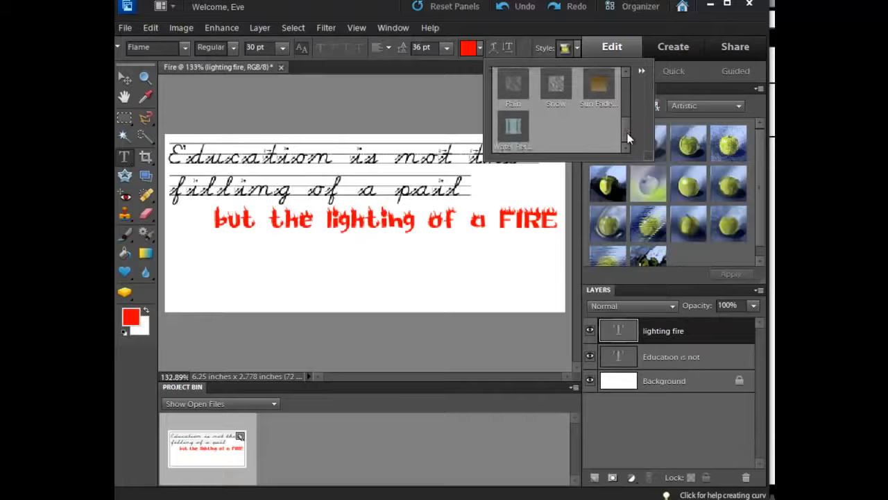
click(642, 72)
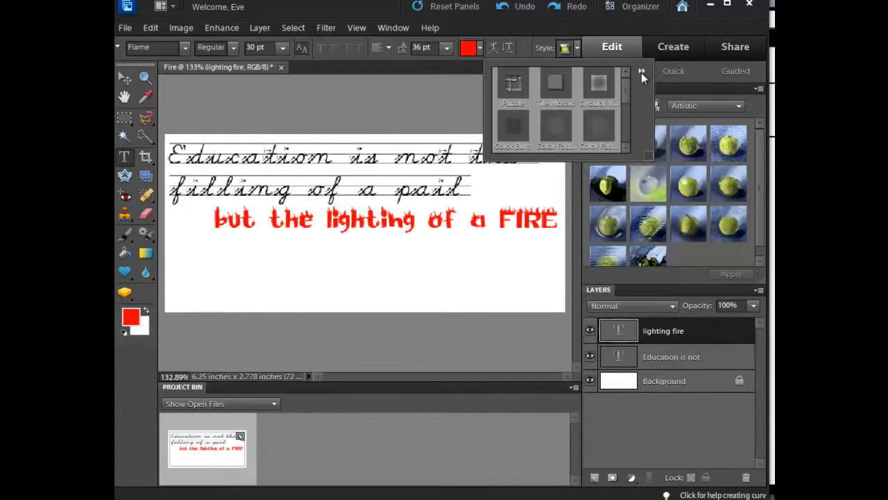
click(641, 72)
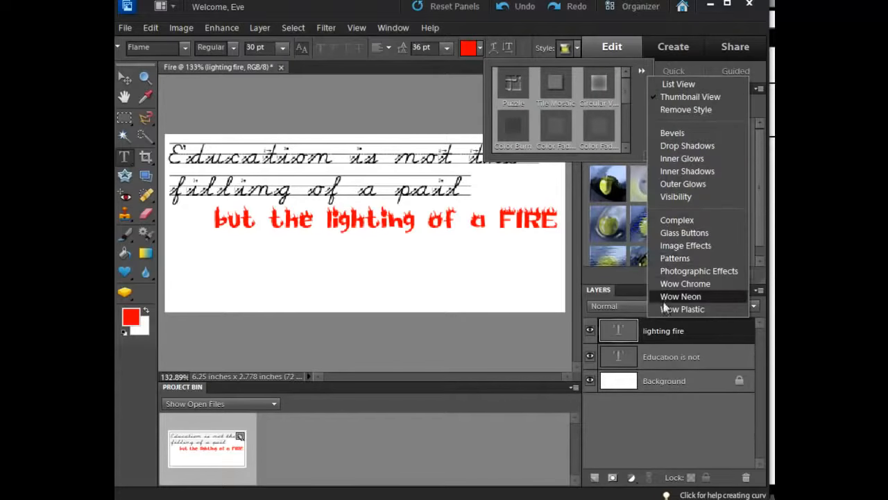
click(680, 297)
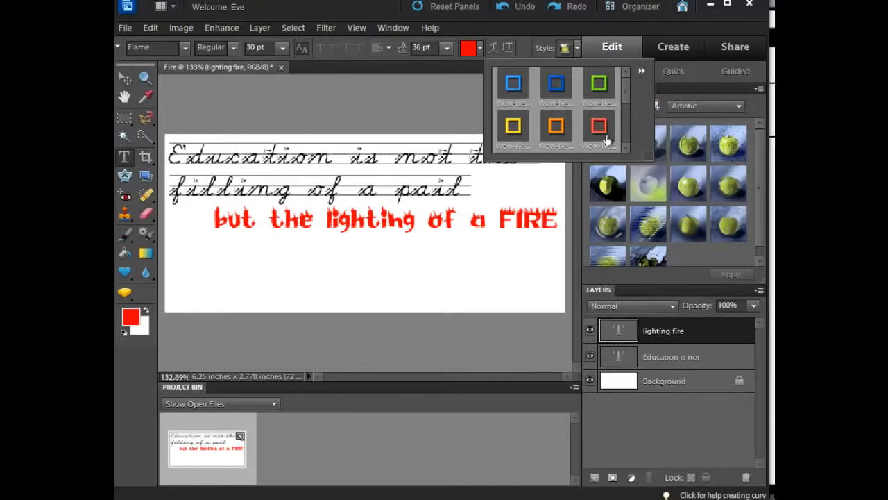
mouse_move(555, 83)
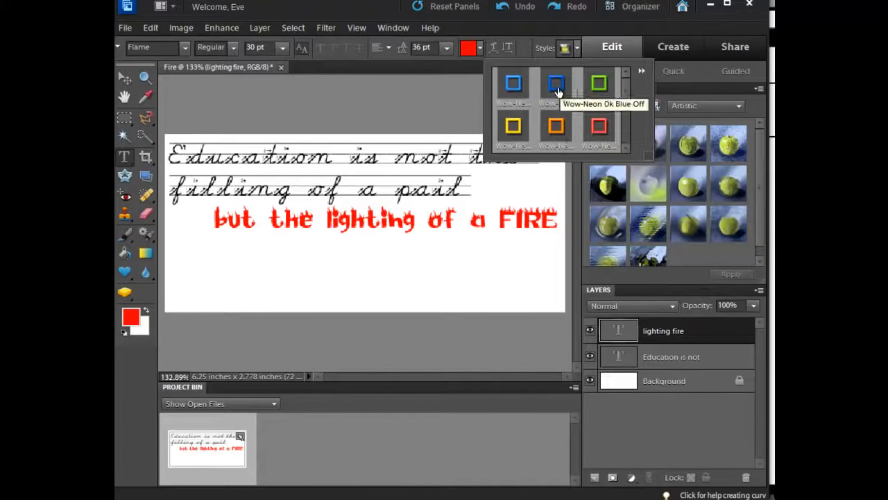
click(555, 84)
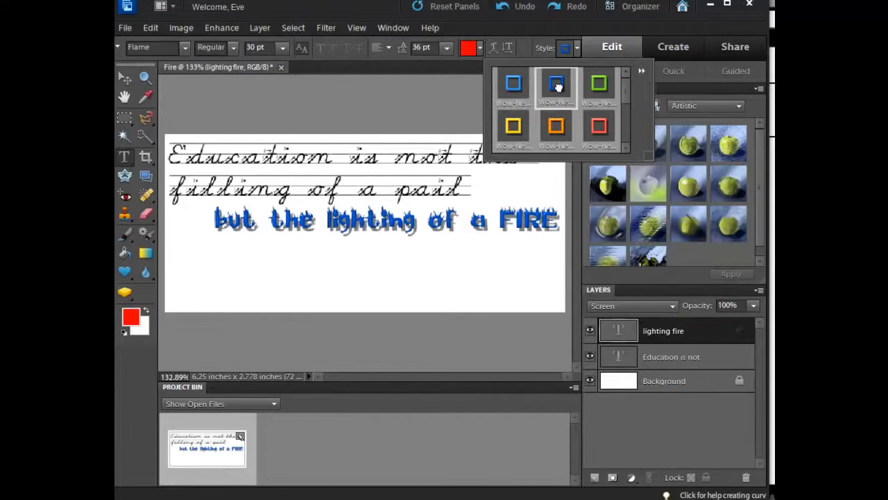
mouse_move(336, 76)
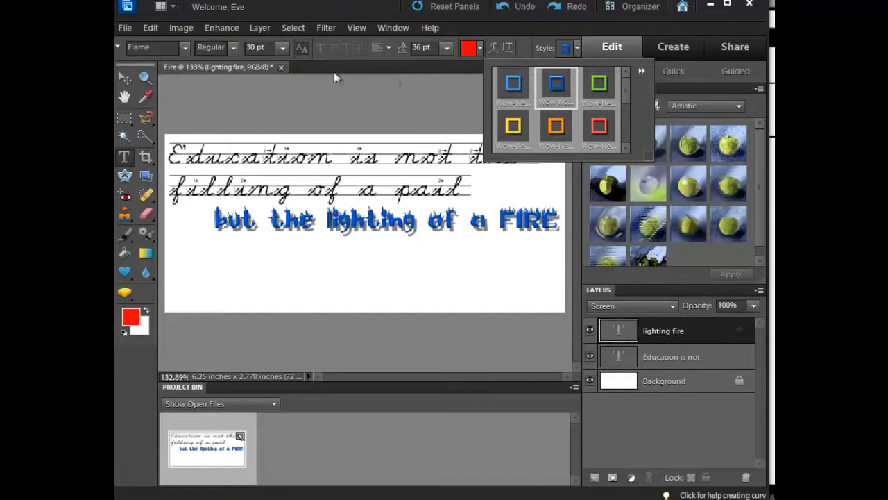
Undo the neon look and apply the Wow Chrome Shiny Edge style instead.
click(150, 28)
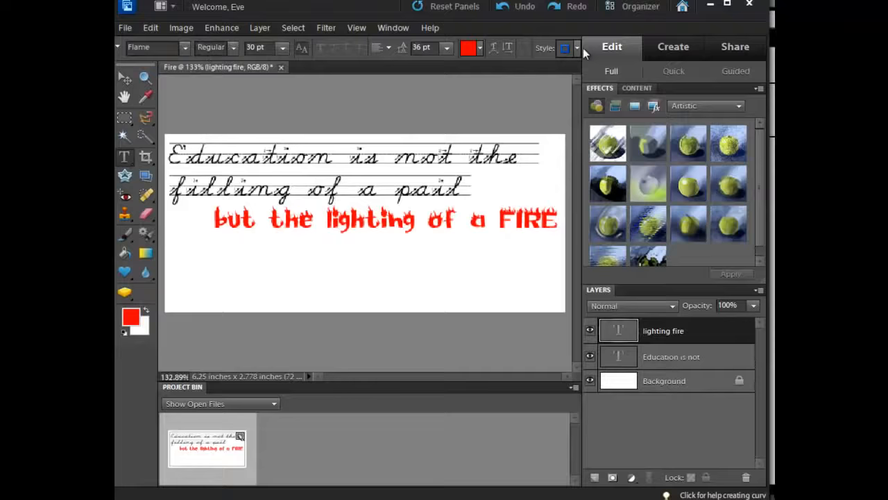
click(564, 47)
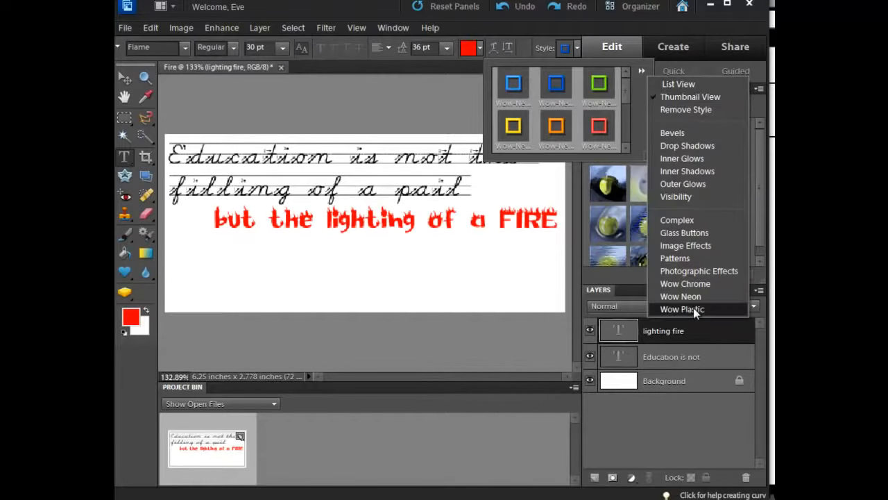
click(681, 308)
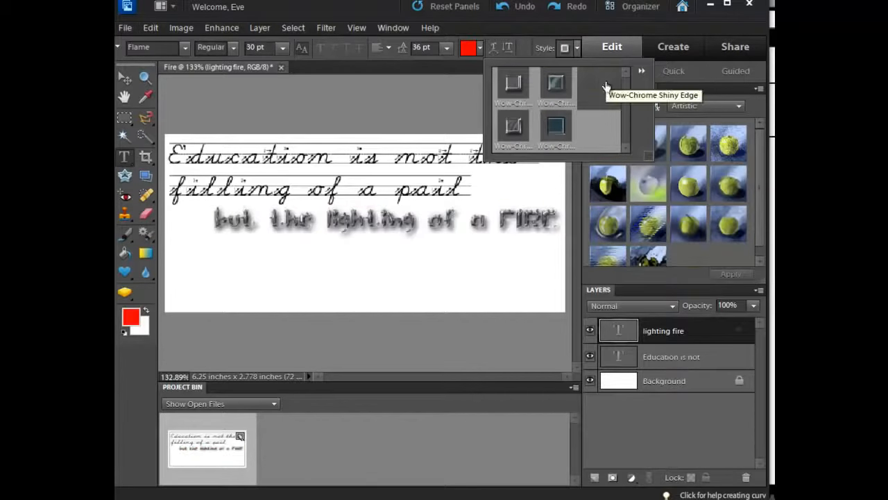
click(642, 71)
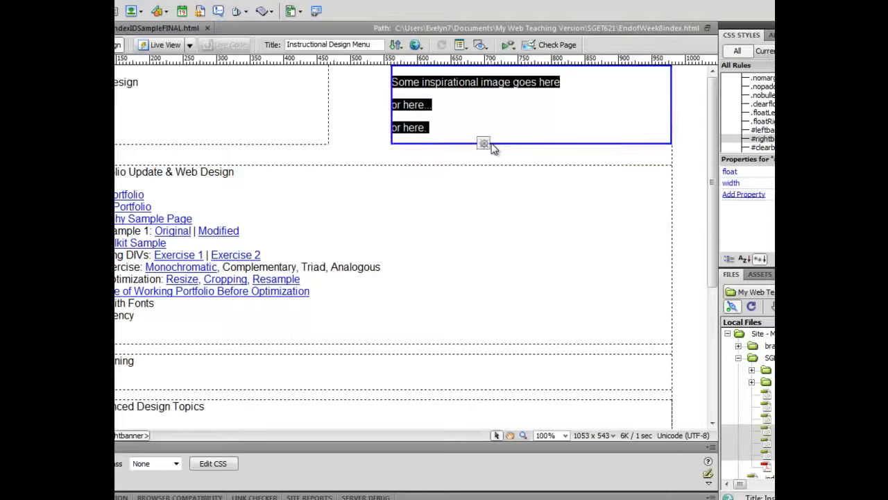
mouse_move(516, 151)
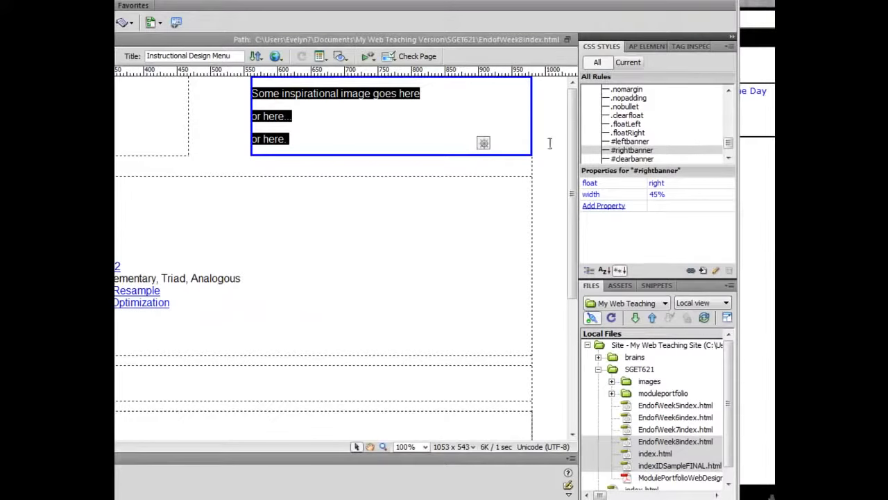
Change the #rightbanner rule's width from 45% to 425 px.
click(632, 150)
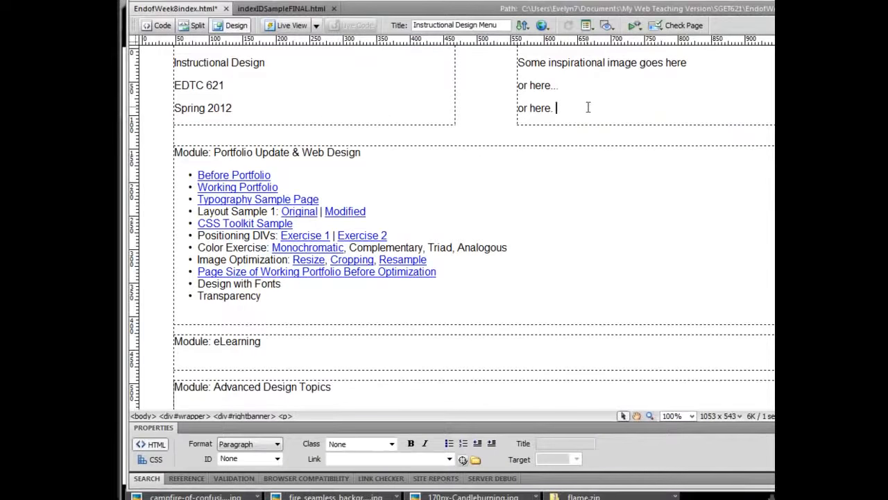
click(243, 416)
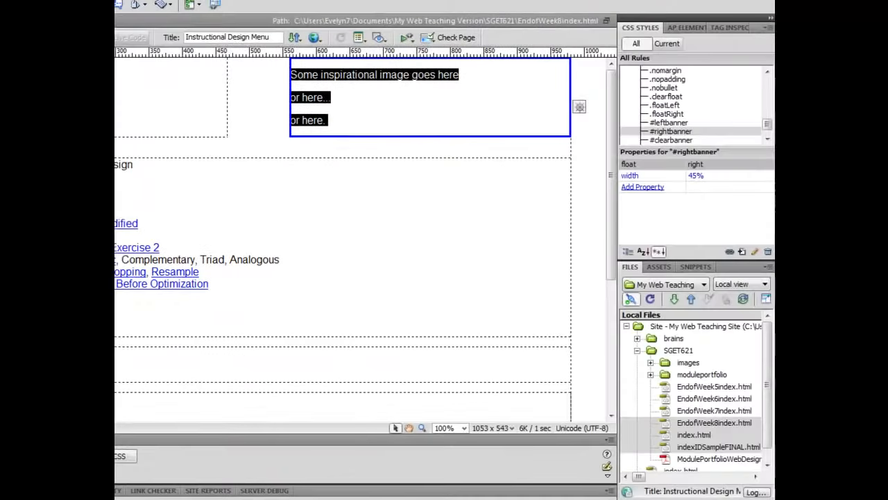
click(671, 130)
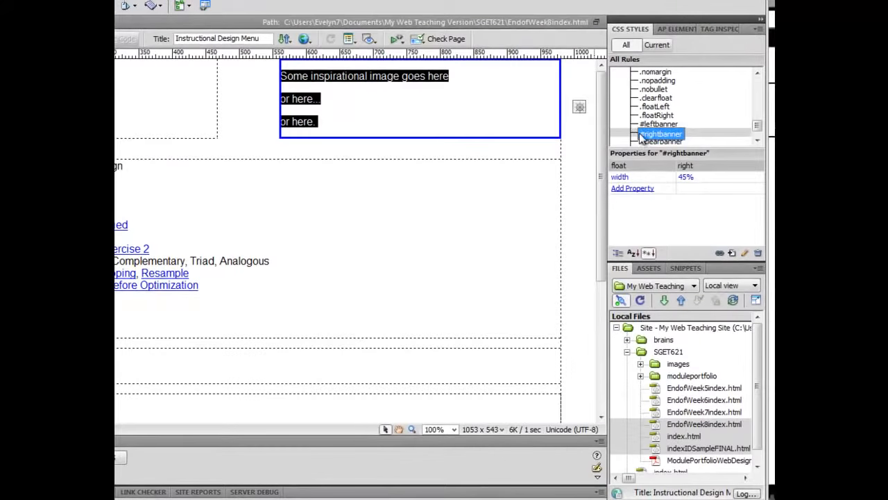
click(701, 178)
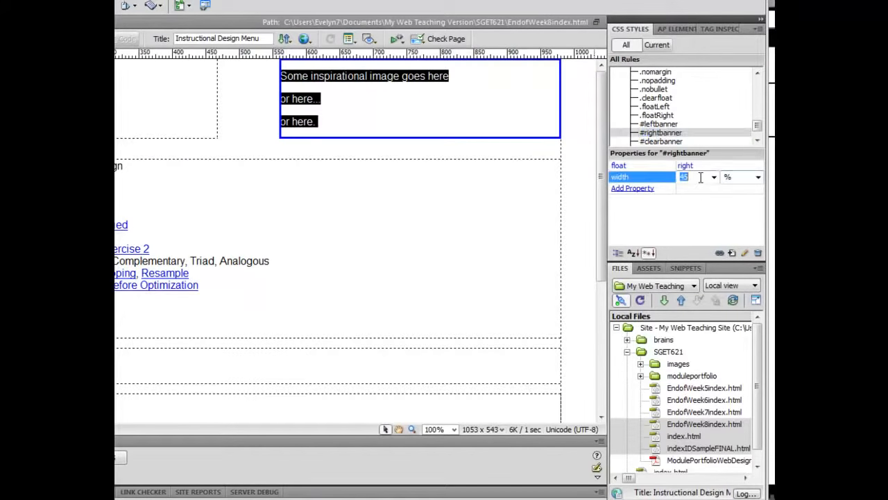
text(425)
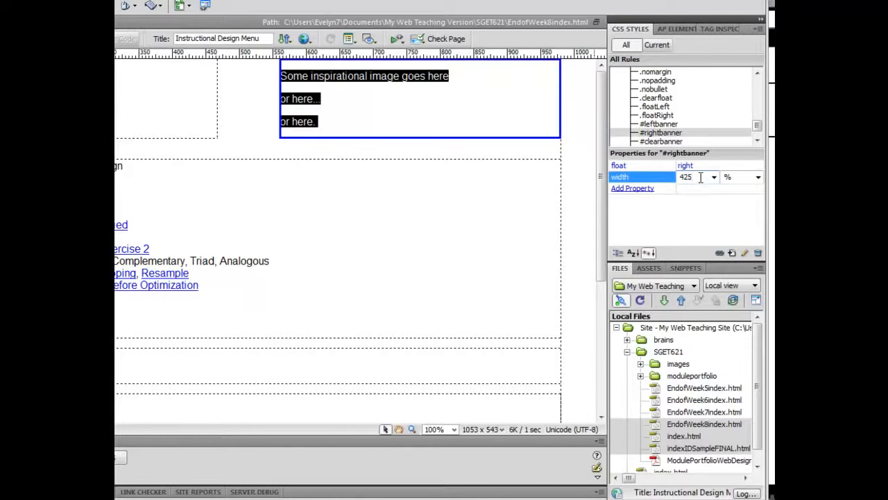
click(757, 178)
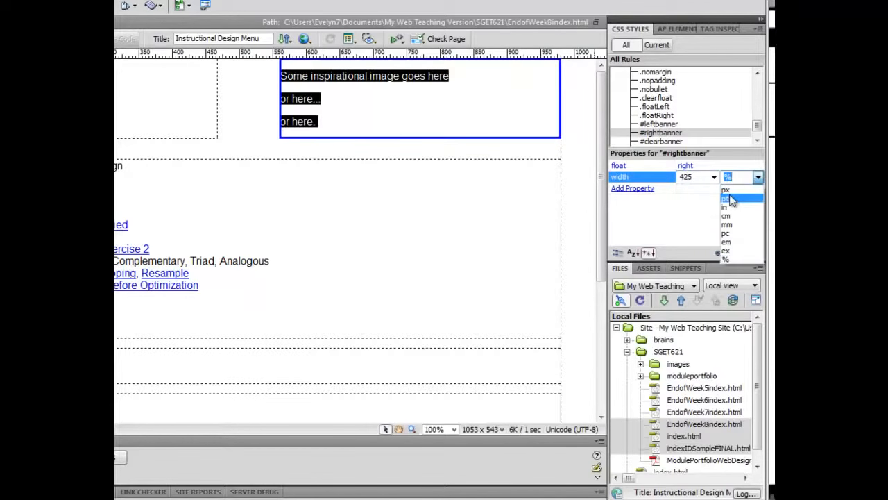
click(726, 189)
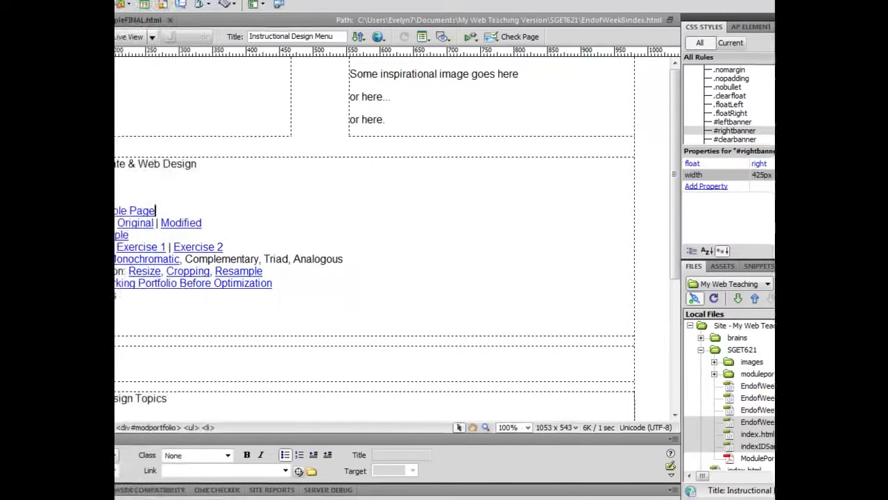
click(125, 7)
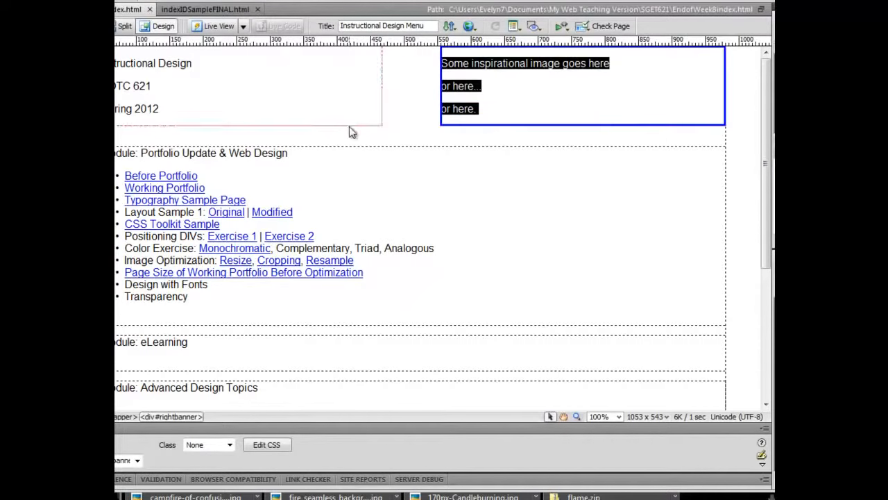
click(152, 86)
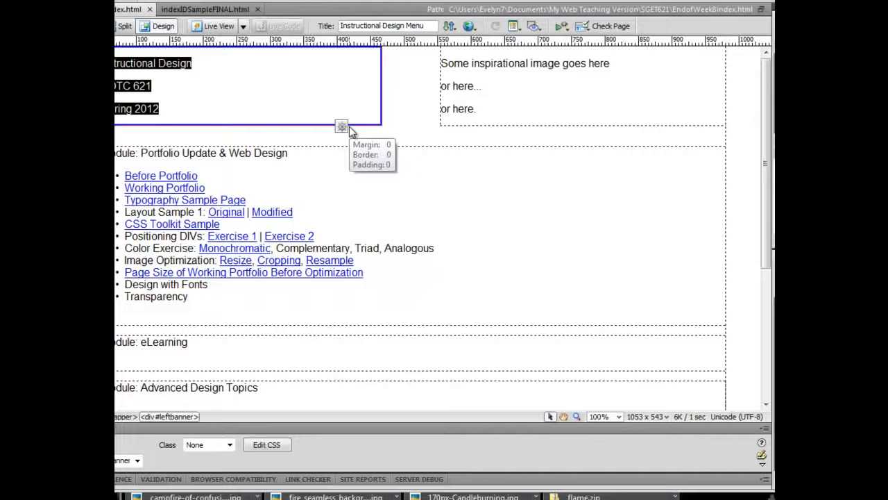
mouse_move(352, 133)
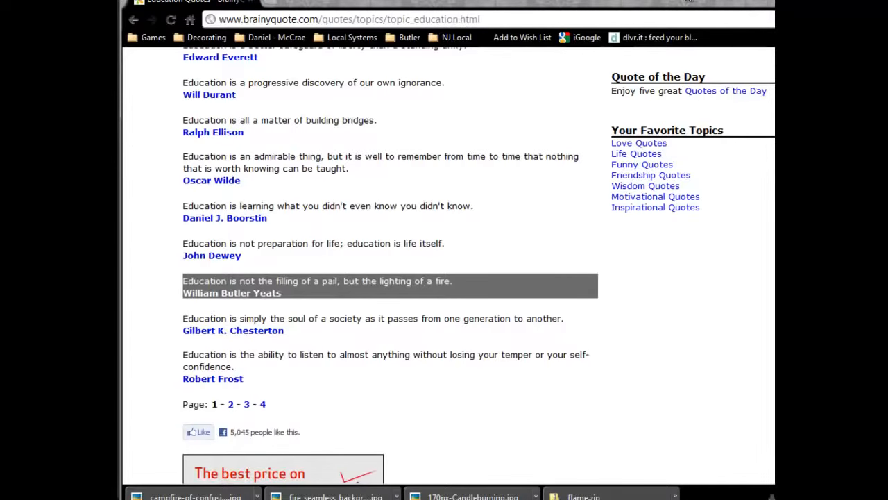
mouse_move(427, 292)
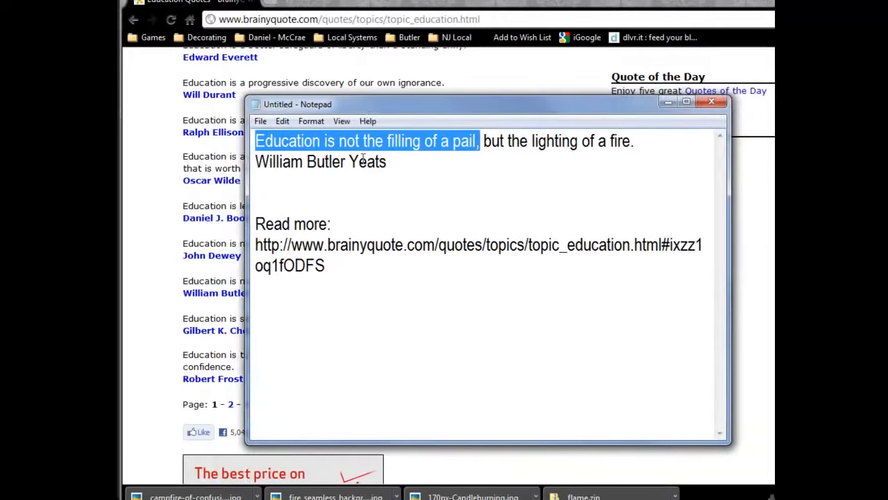
Select 'Education is not the filling of a pail' in Notepad and return to the BrainyQuote page.
click(386, 161)
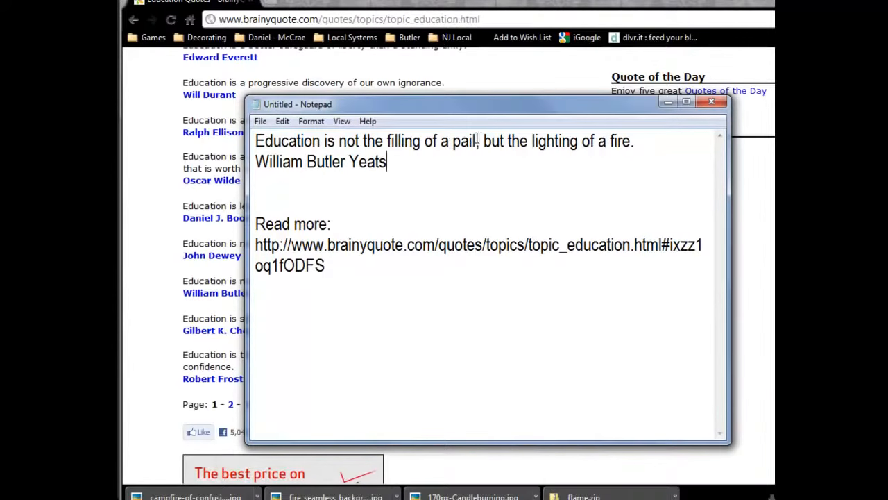
drag(256, 142, 477, 141)
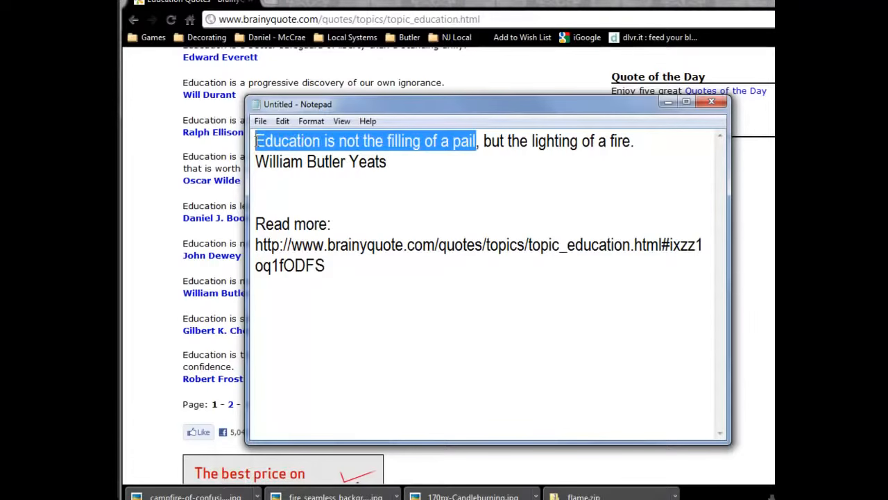
click(711, 102)
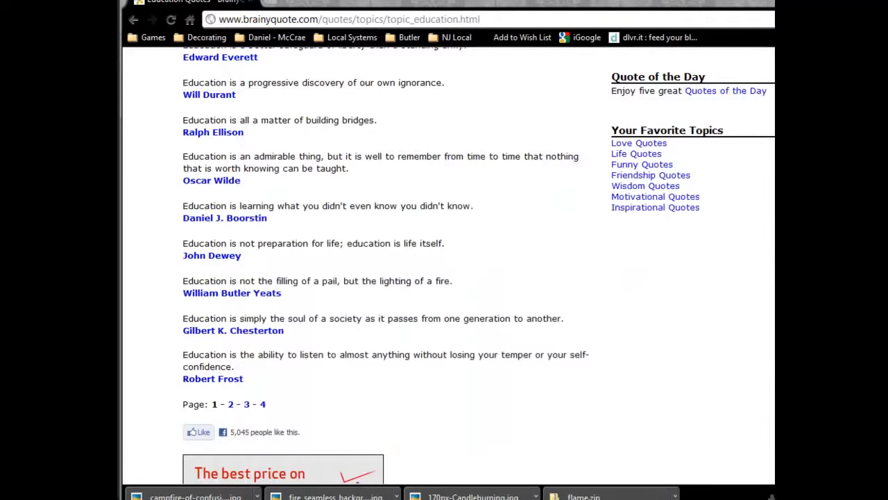
mouse_move(391, 283)
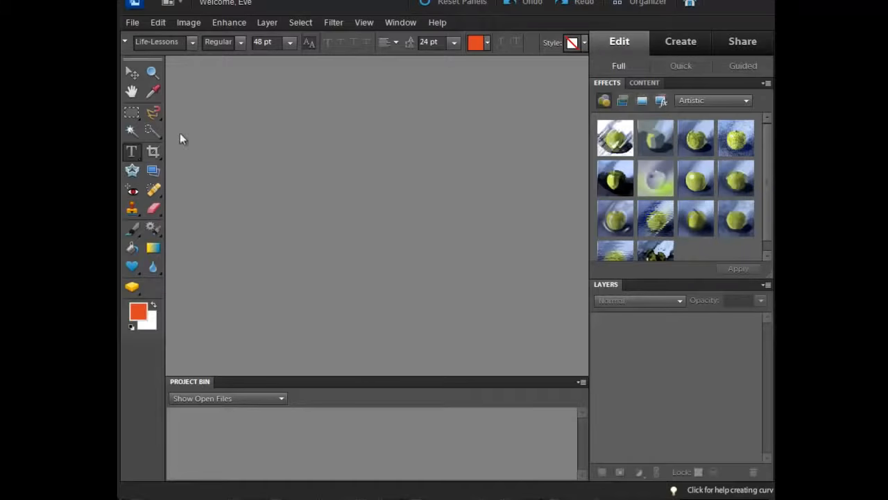
Start a new blank file named Fire and select its width value for editing.
click(131, 22)
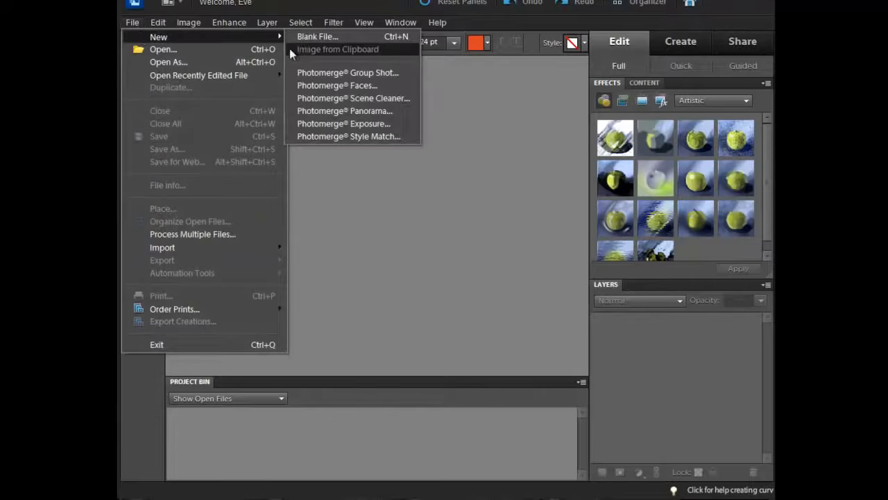
click(316, 36)
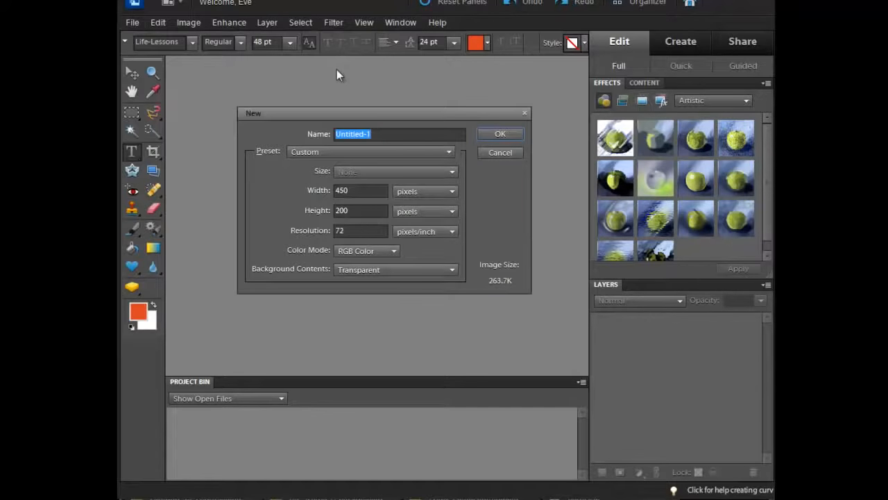
text(Fire)
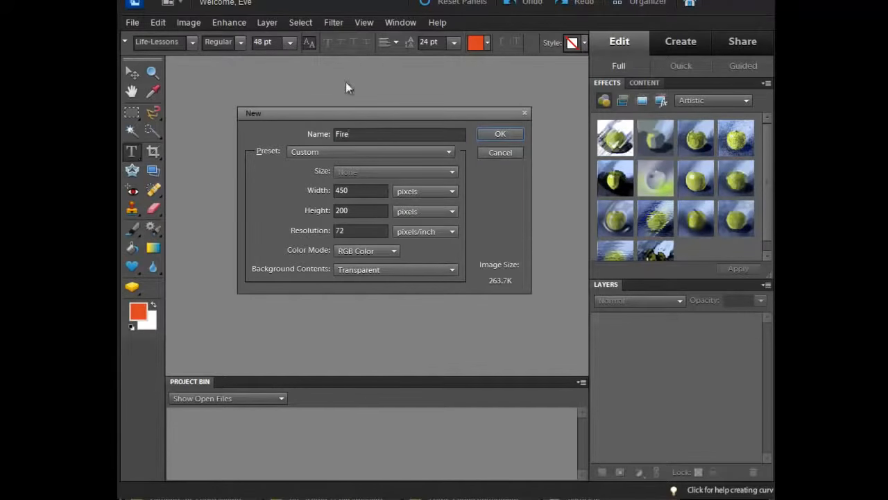
triple_click(360, 190)
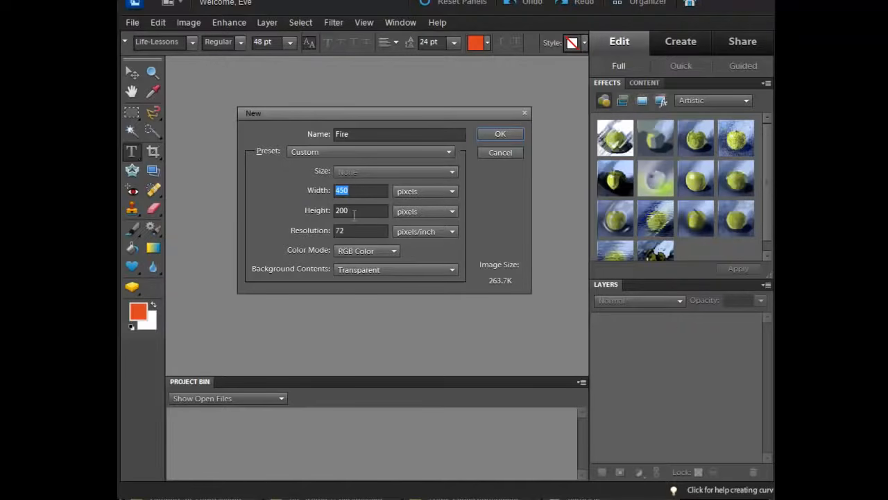
mouse_move(354, 211)
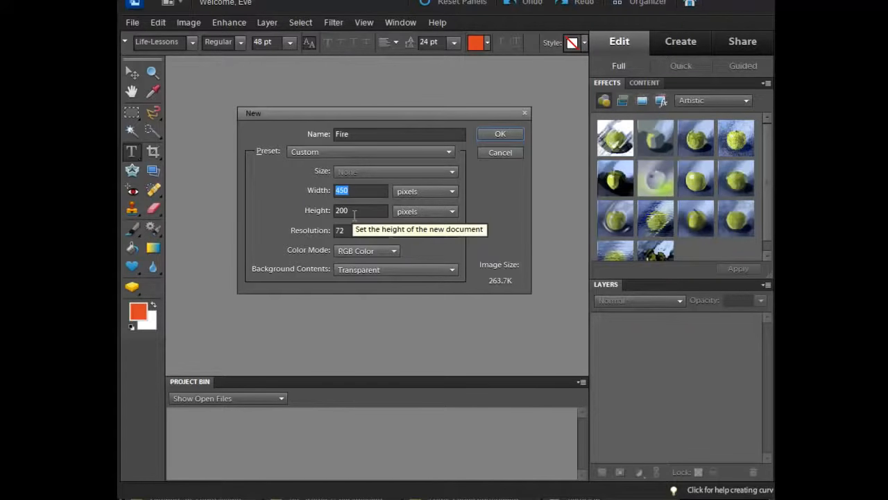
mouse_move(358, 231)
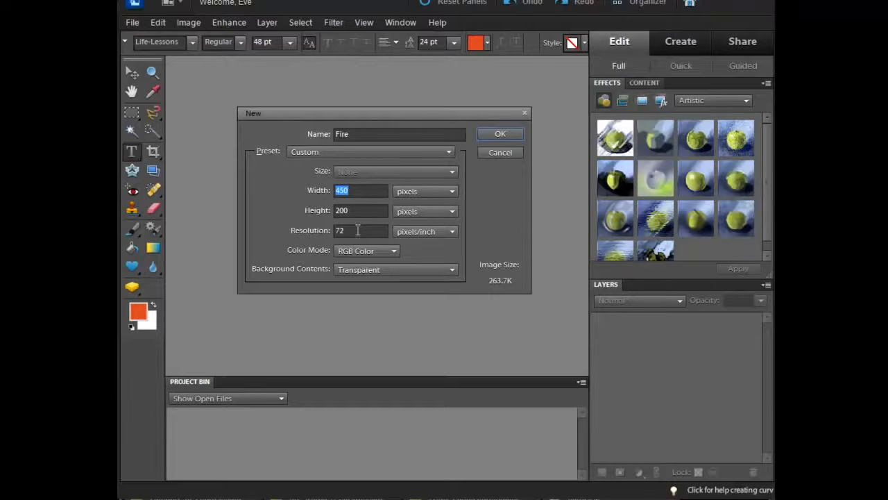
mouse_move(367, 274)
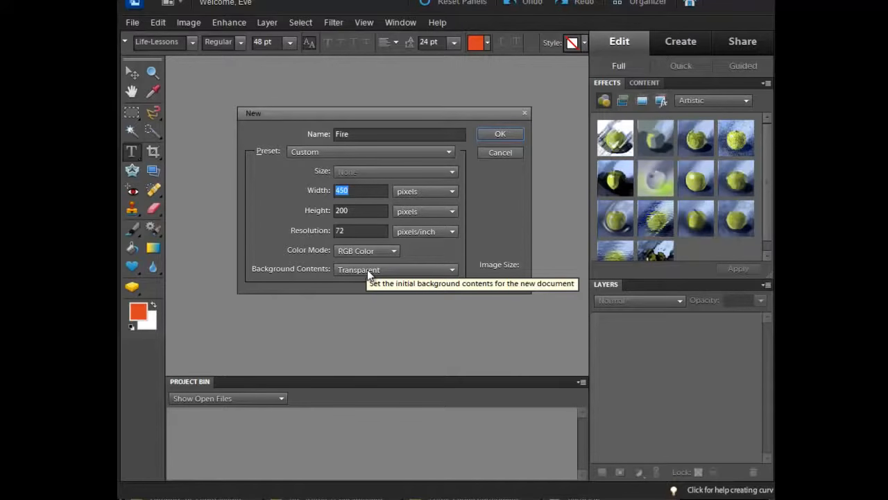
mouse_move(368, 272)
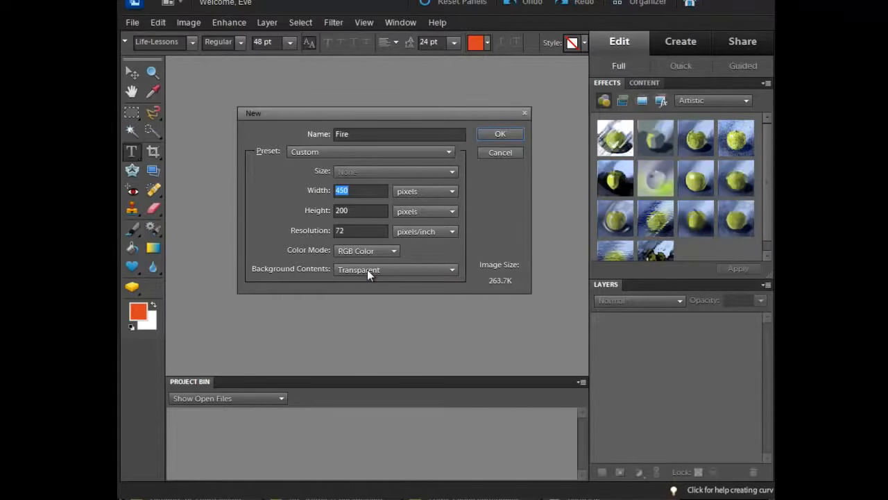
Set Background Contents to Background Color and create the 450 × 200 px Fire image.
click(396, 269)
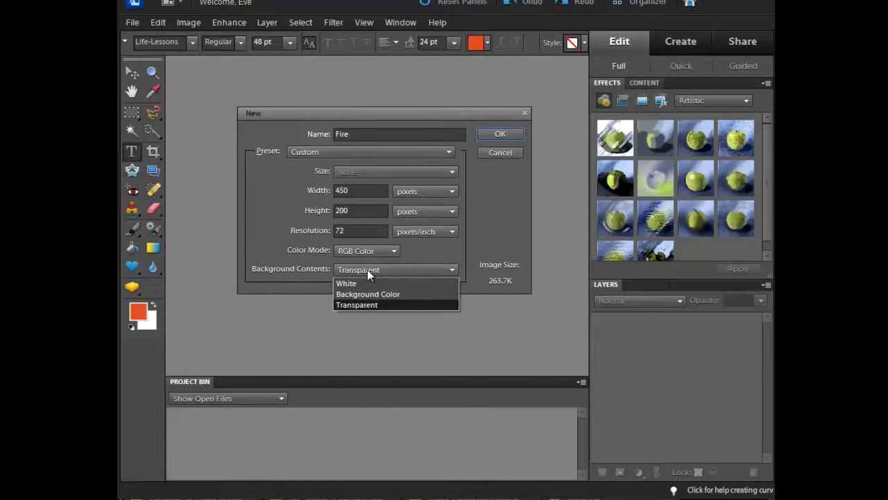
click(345, 283)
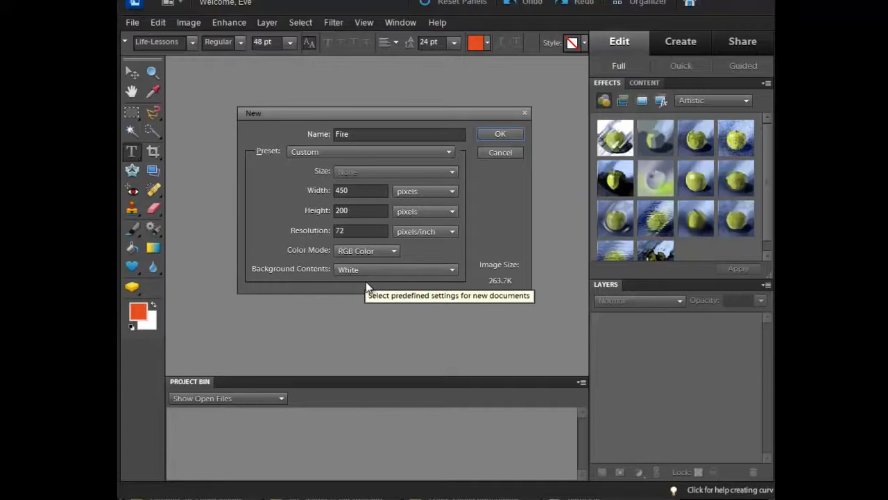
mouse_move(367, 288)
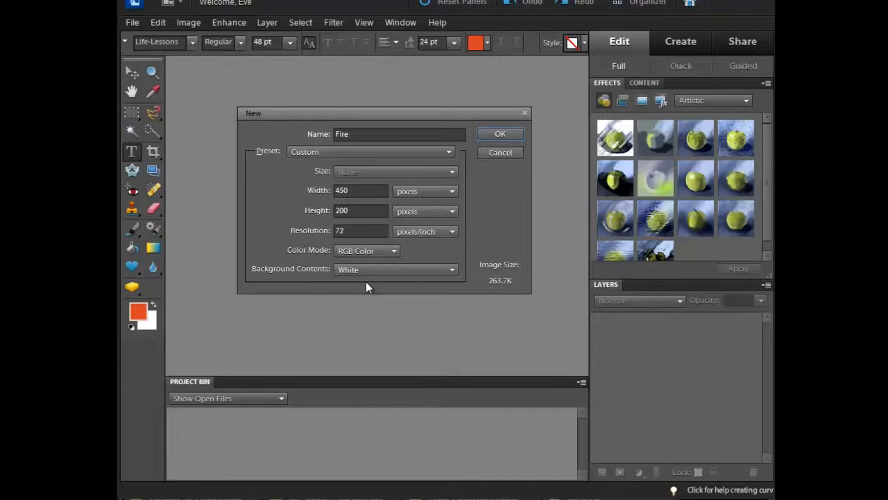
click(452, 269)
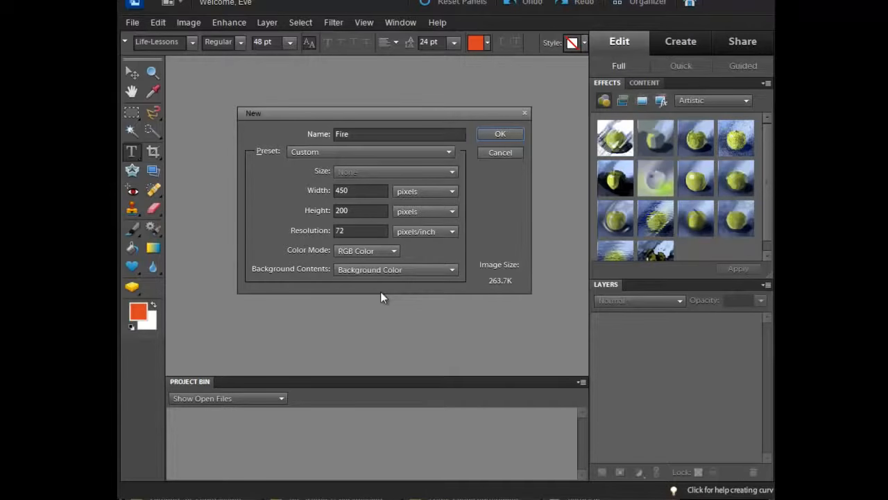
click(396, 269)
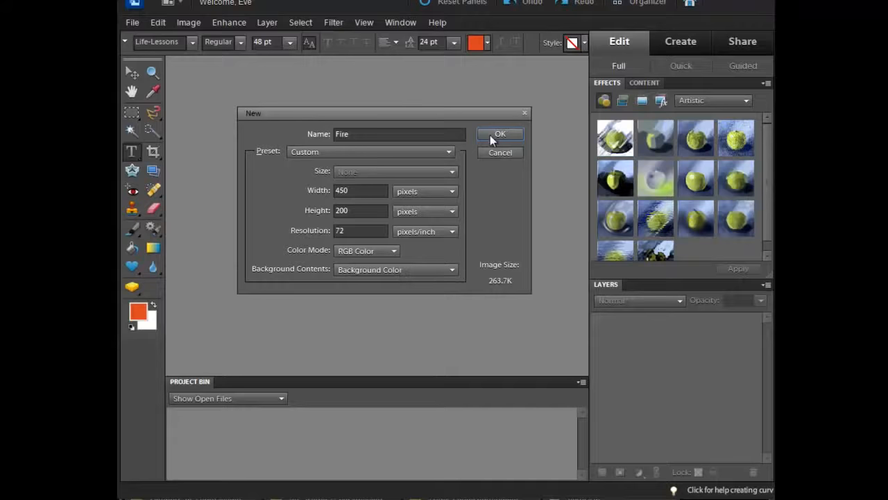
click(500, 133)
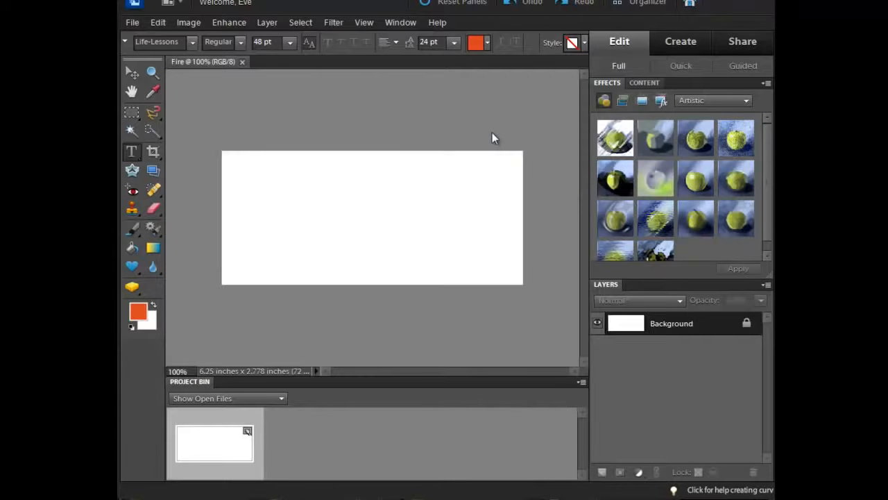
mouse_move(519, 258)
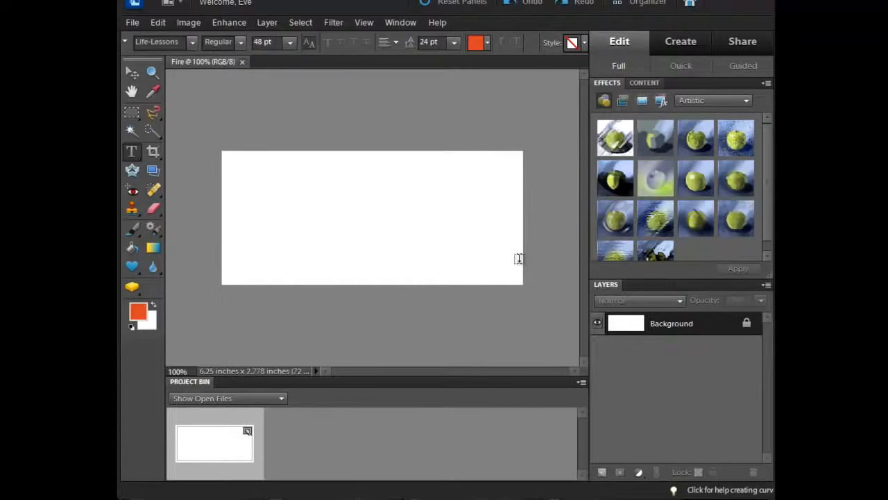
mouse_move(660, 330)
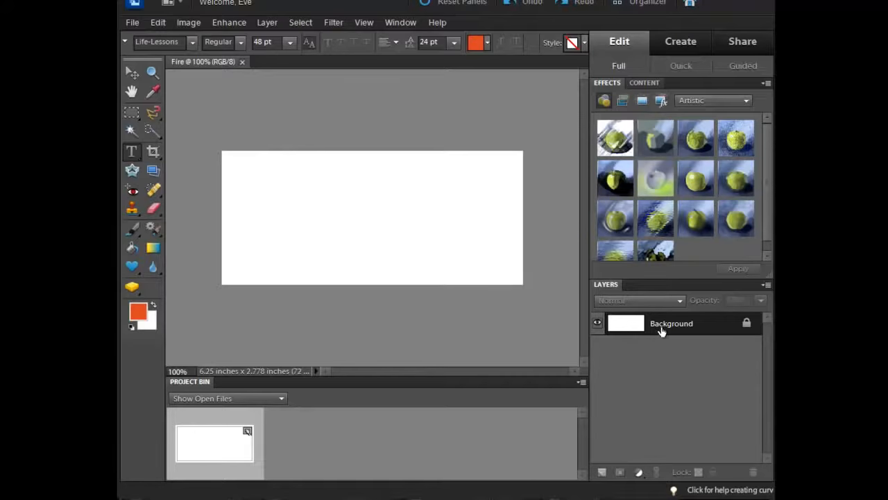
mouse_move(683, 332)
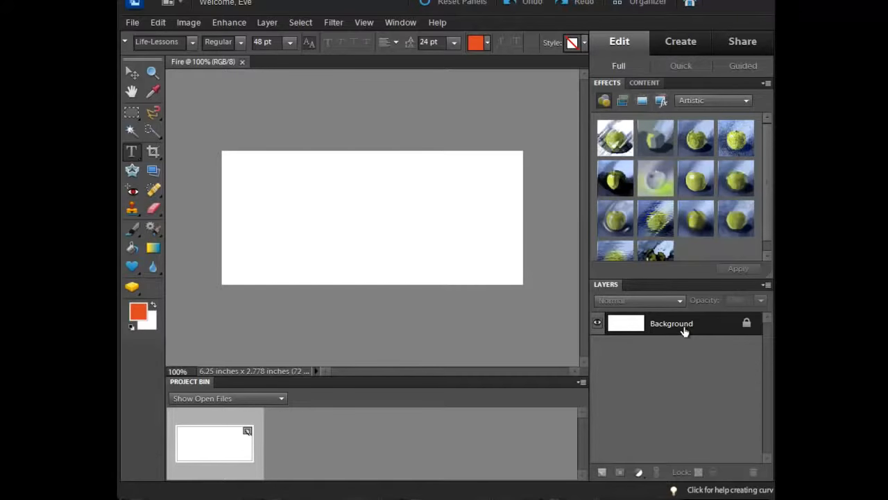
mouse_move(391, 228)
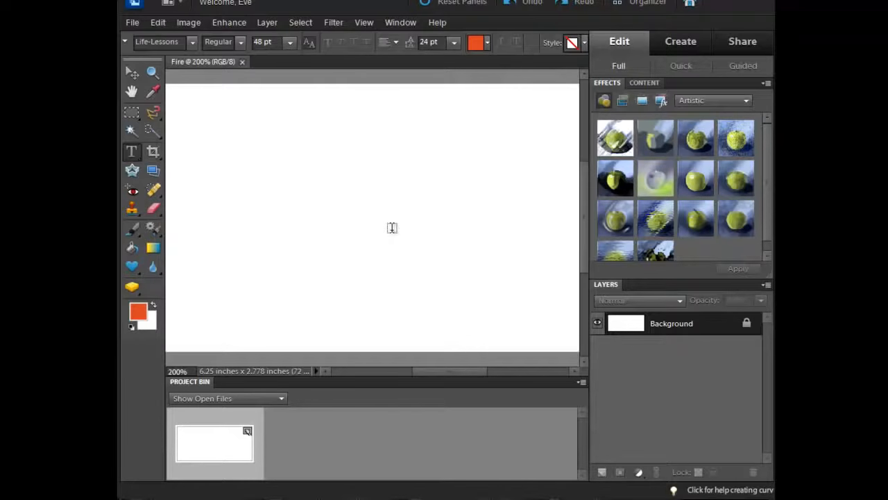
mouse_move(395, 233)
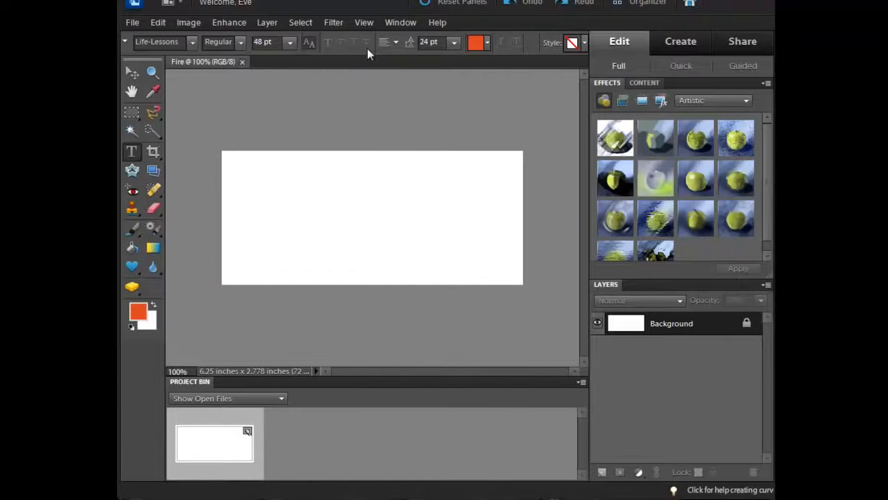
Fit the blank Fire canvas on screen via View > Fit on Screen.
click(364, 23)
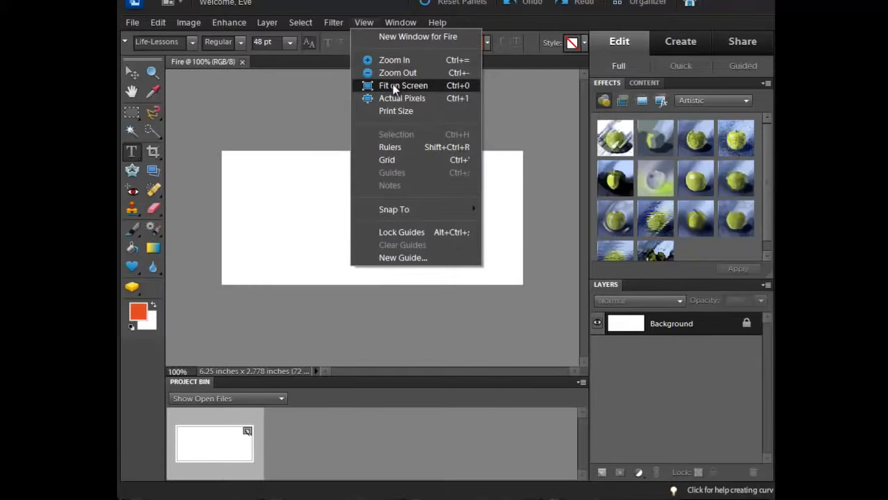
click(403, 86)
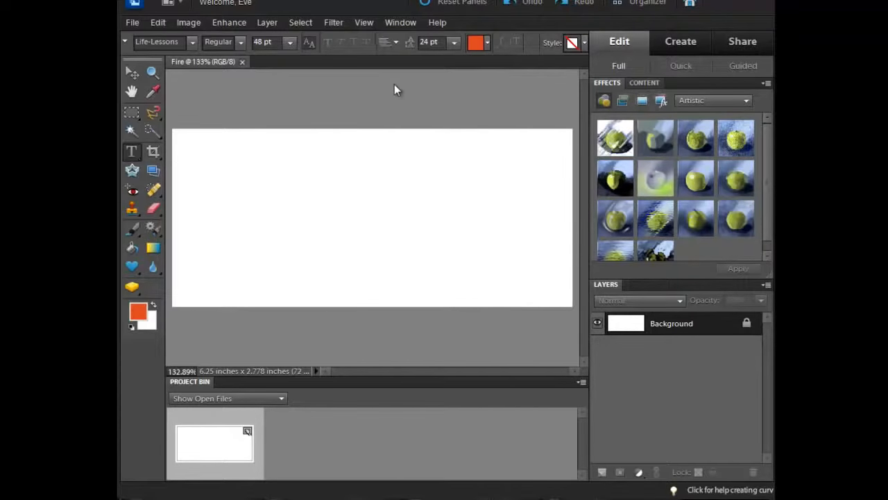
mouse_move(631, 366)
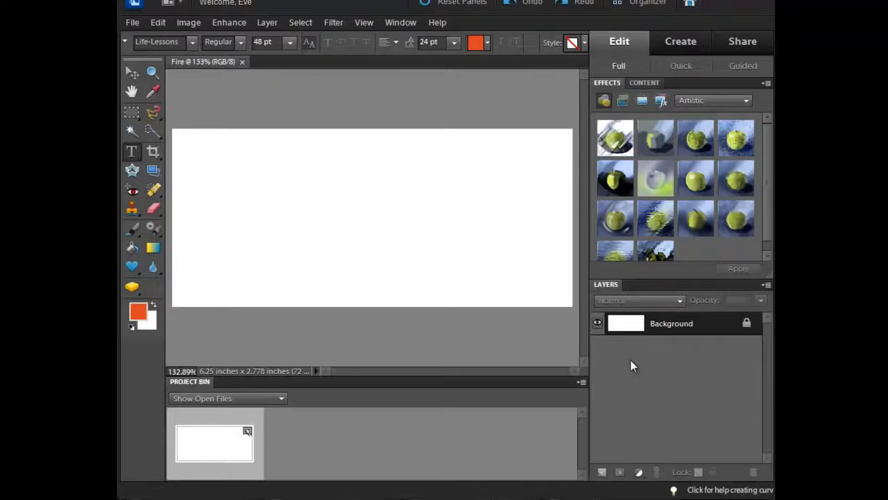
mouse_move(630, 372)
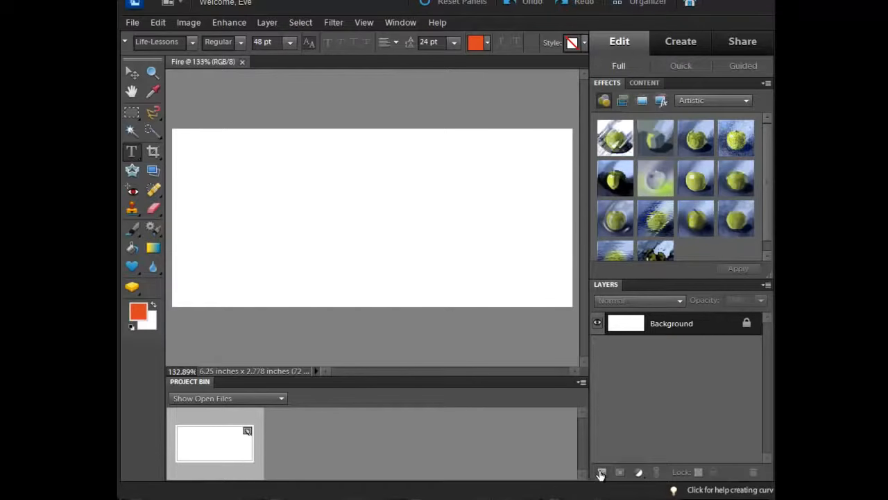
mouse_move(601, 472)
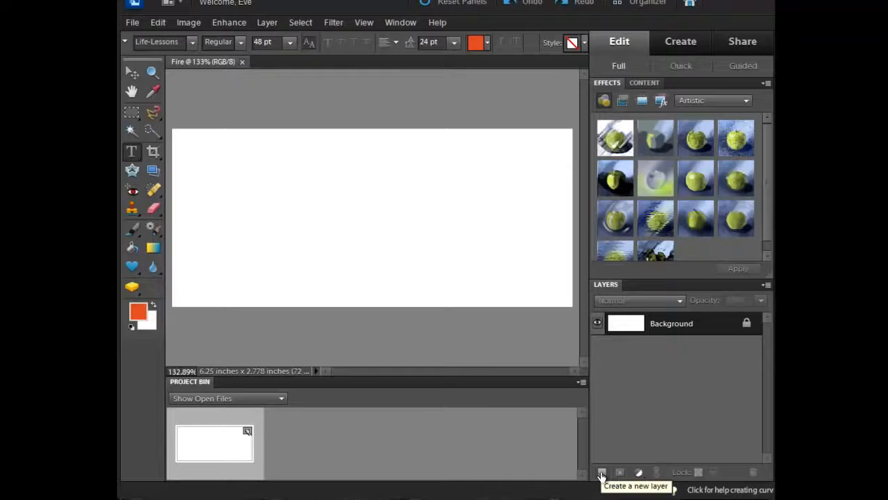
mouse_move(344, 122)
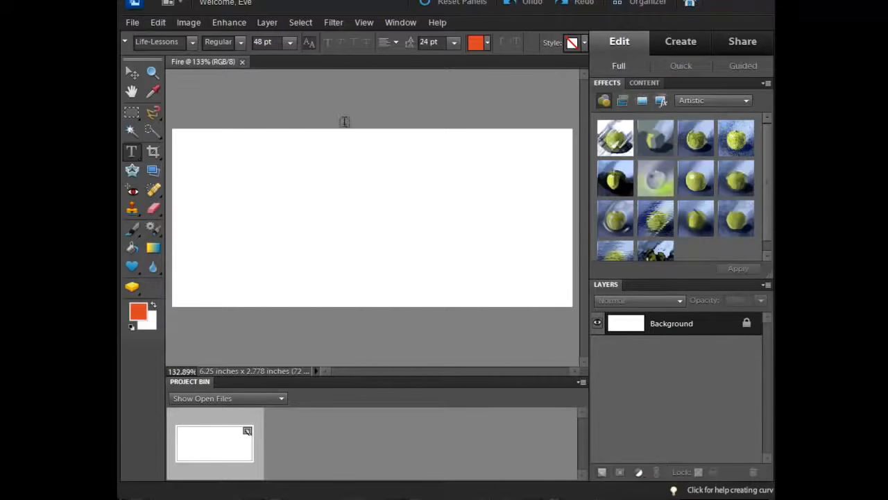
Create a new layer named 'Education is not' via Layer > New > Layer.
click(364, 22)
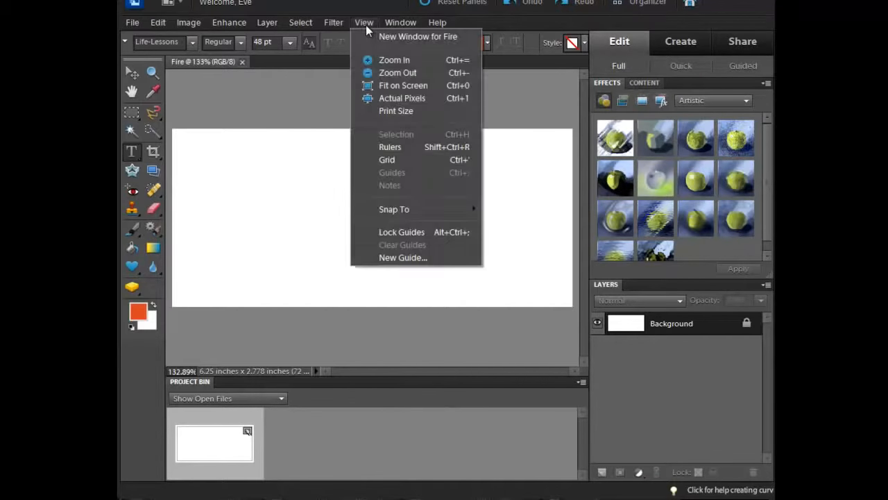
click(266, 22)
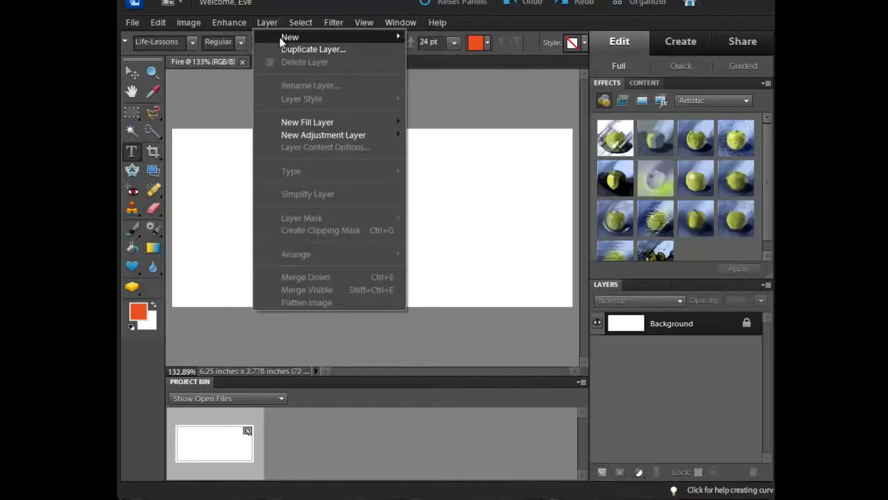
click(290, 36)
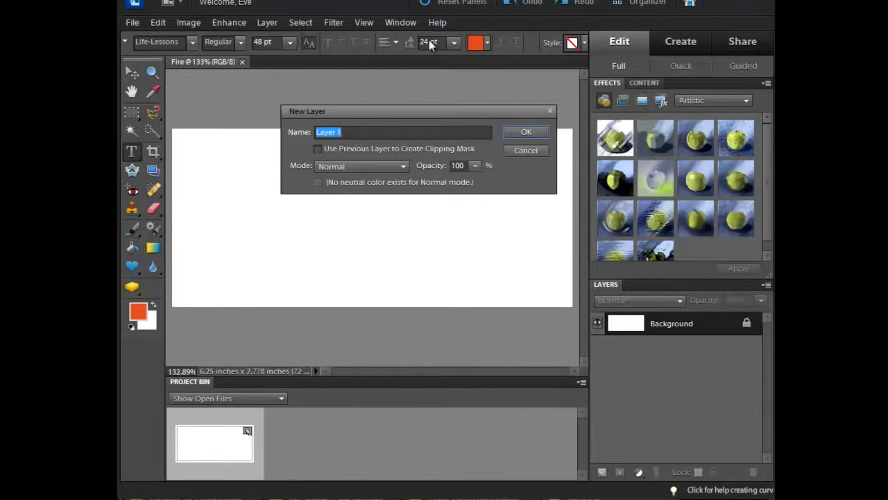
text(Educati)
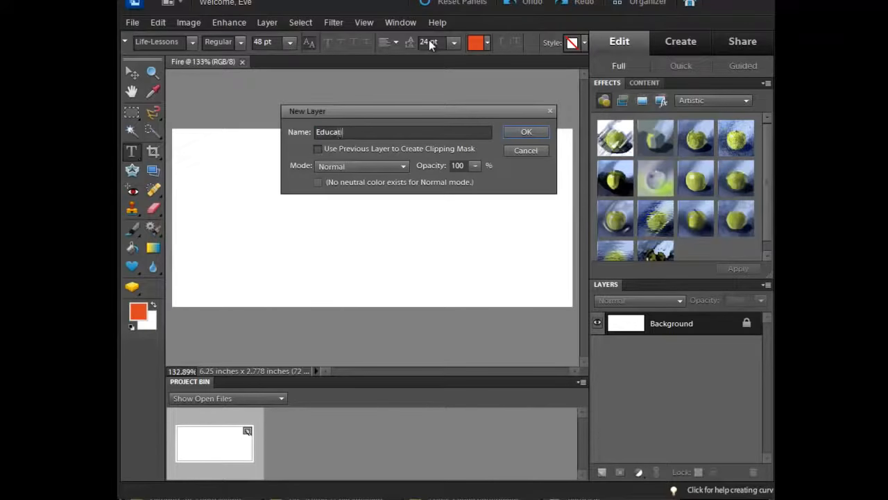
text(on is no)
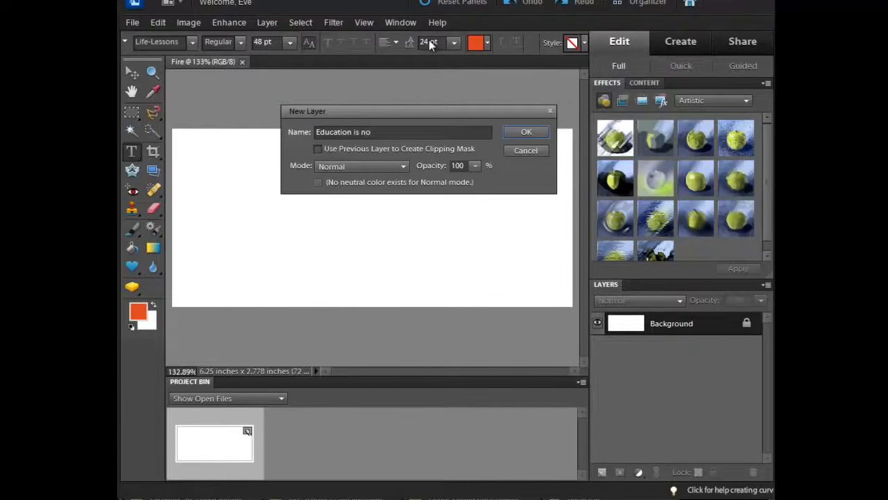
text(t)
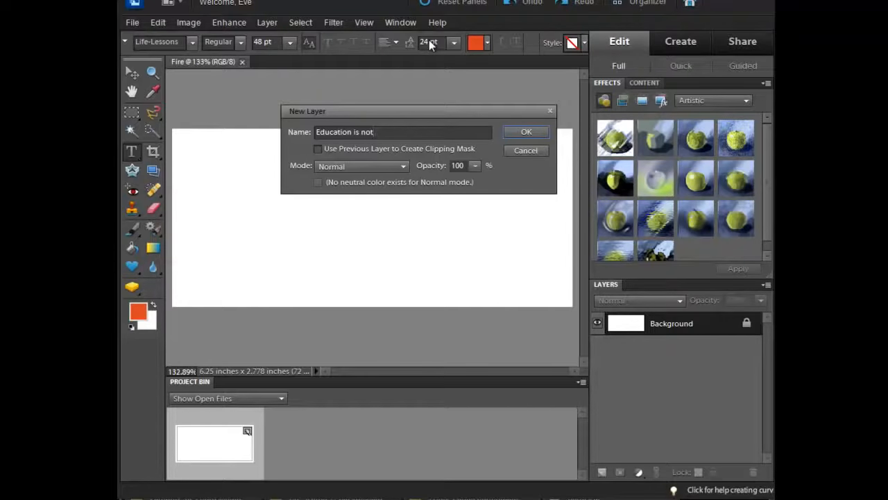
click(526, 132)
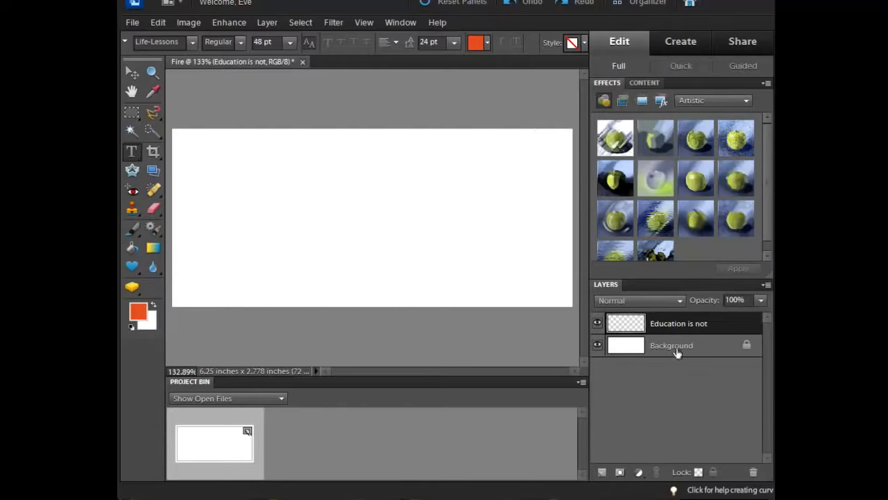
mouse_move(682, 332)
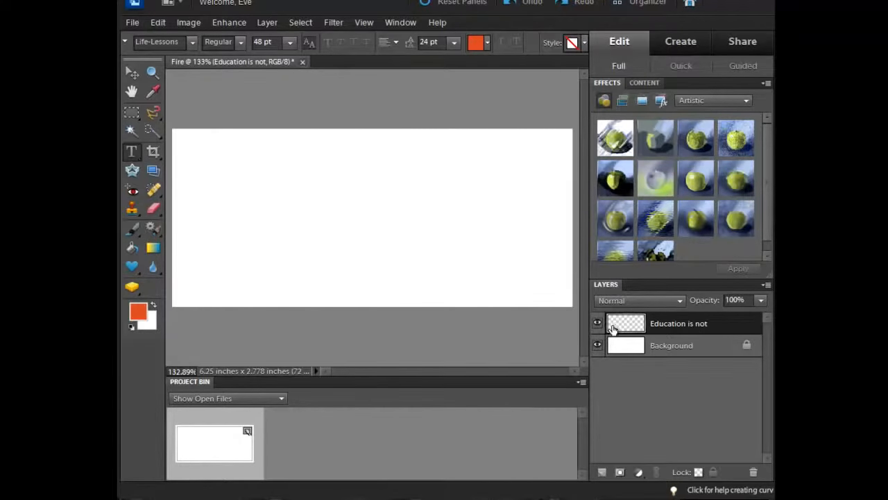
mouse_move(627, 341)
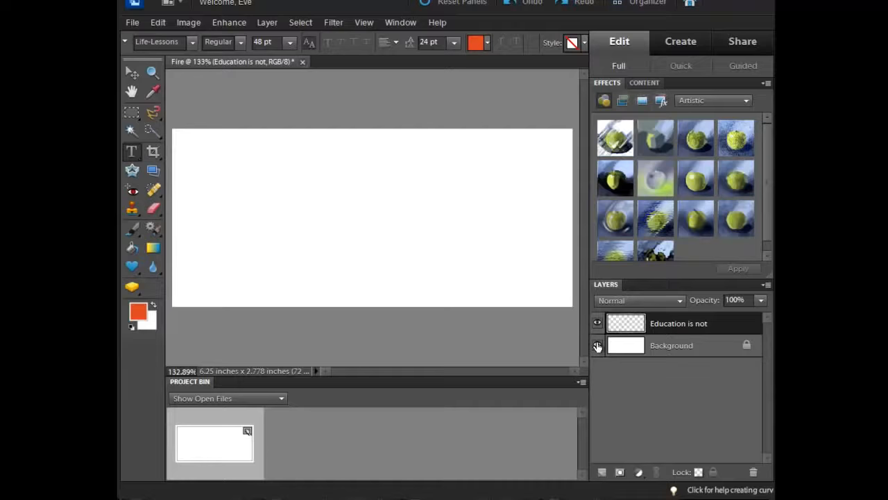
mouse_move(597, 345)
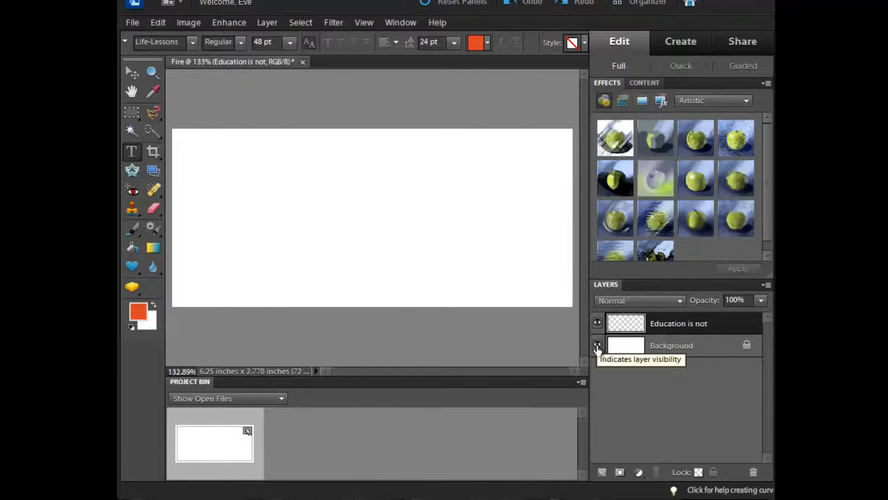
click(596, 344)
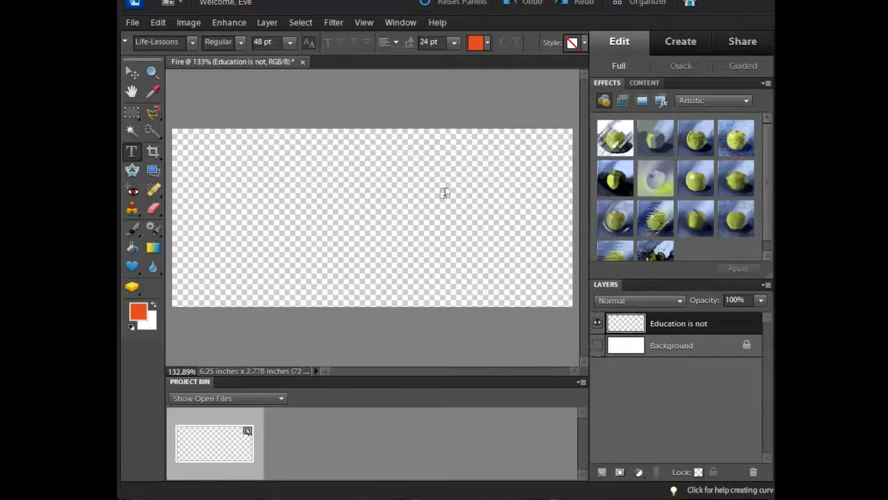
mouse_move(361, 155)
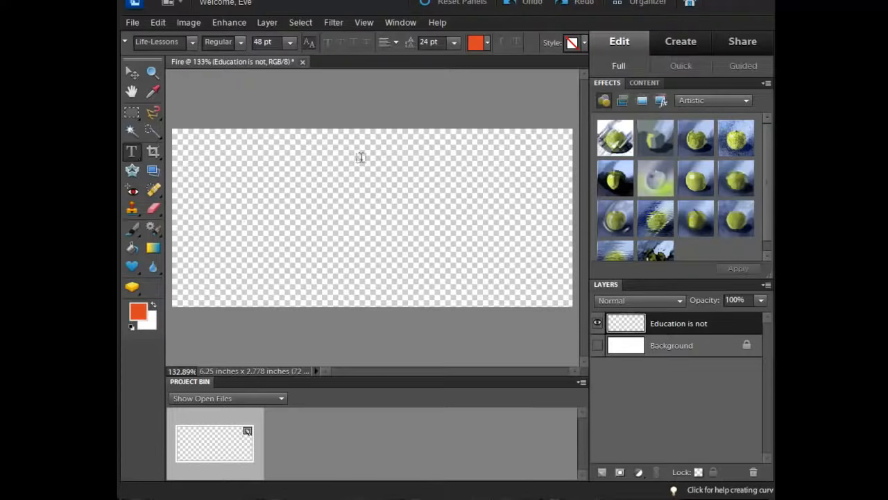
mouse_move(316, 181)
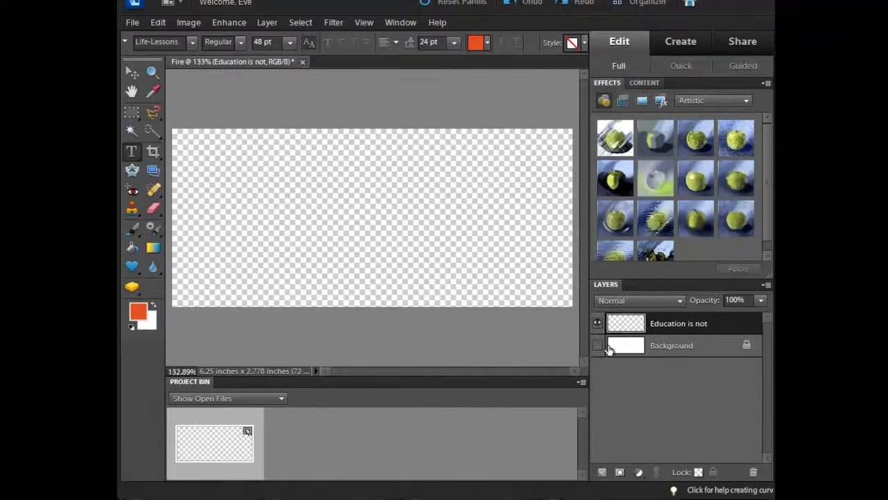
click(597, 344)
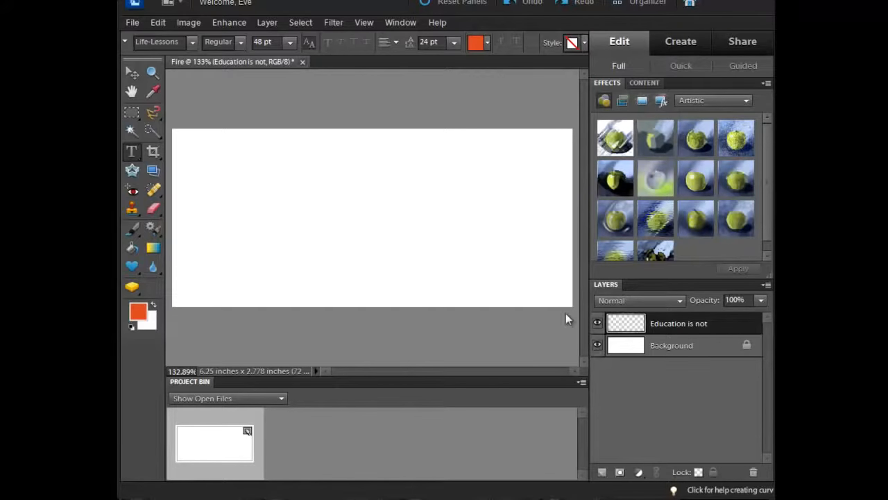
mouse_move(172, 132)
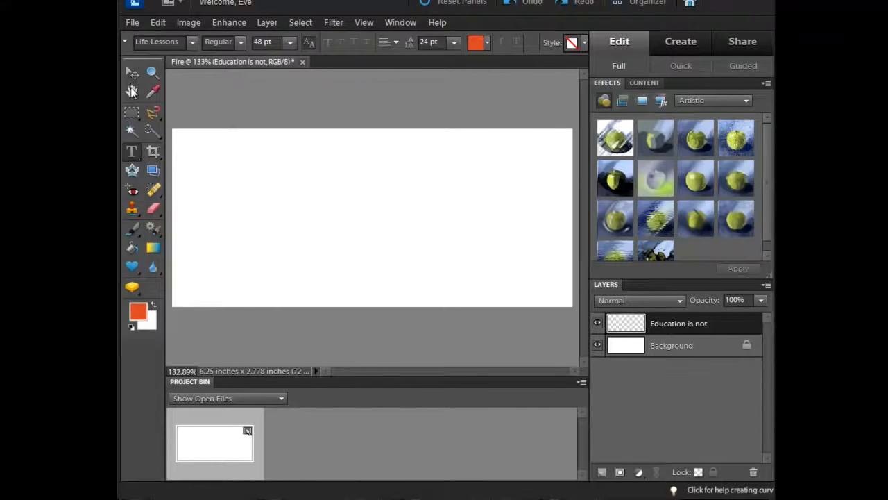
mouse_move(133, 75)
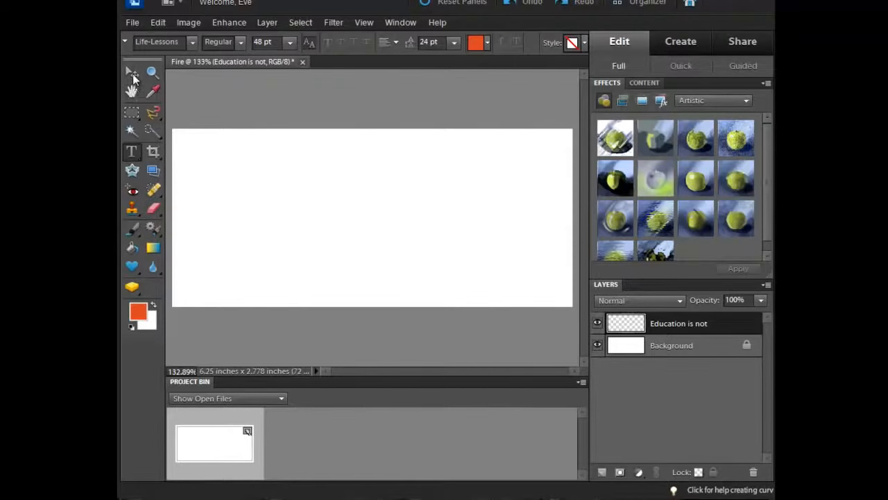
mouse_move(132, 92)
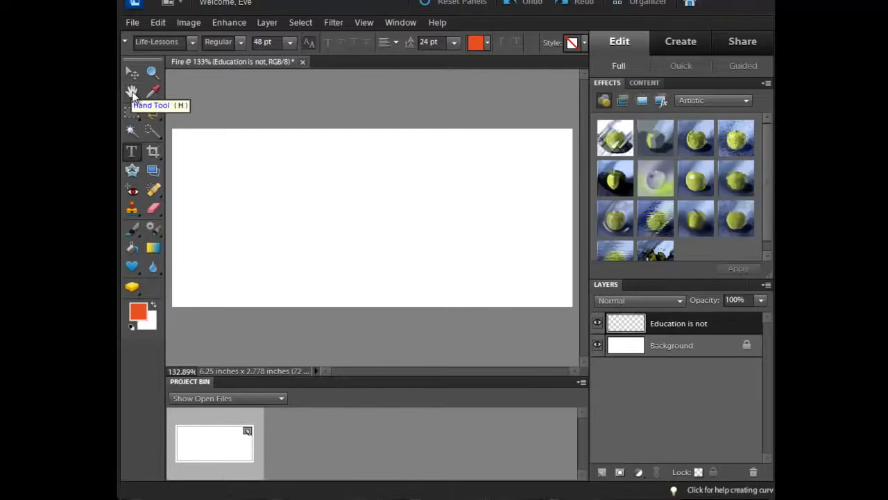
mouse_move(131, 72)
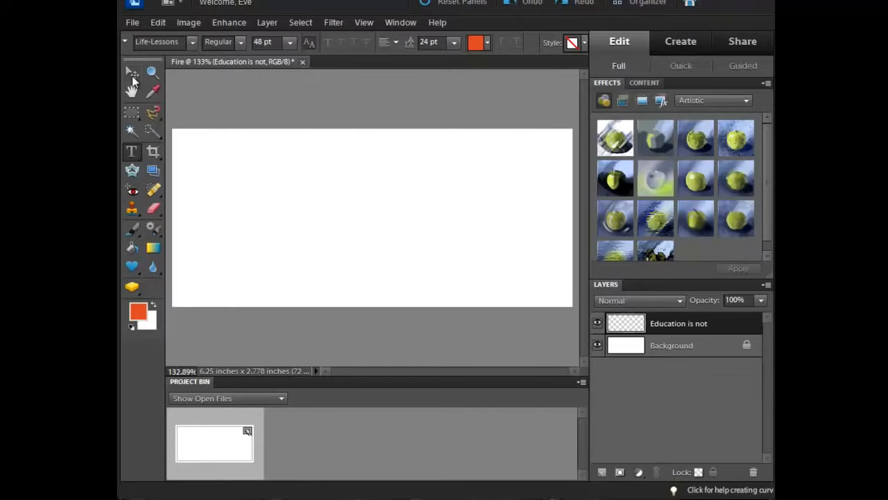
Select the Move tool from the toolbox.
click(130, 74)
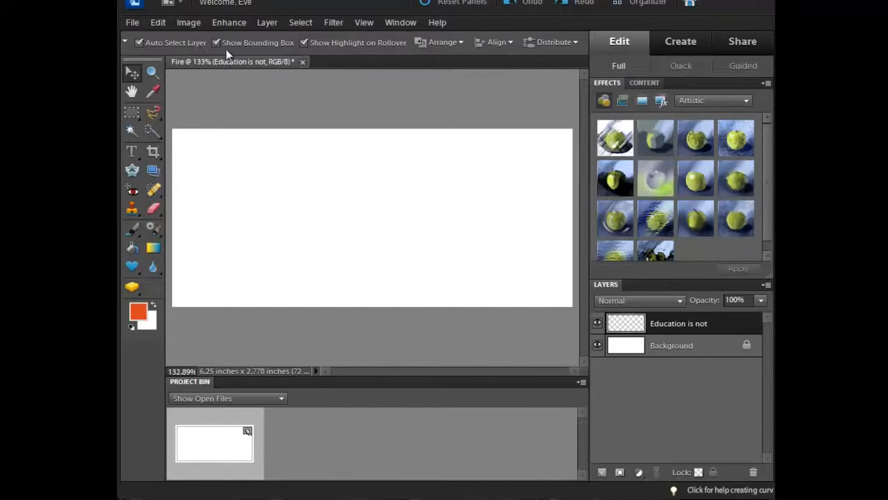
mouse_move(336, 41)
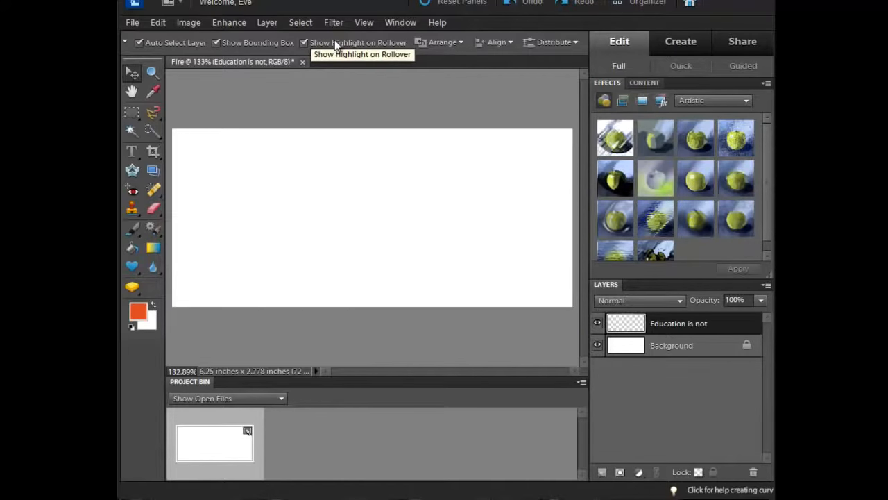
mouse_move(336, 43)
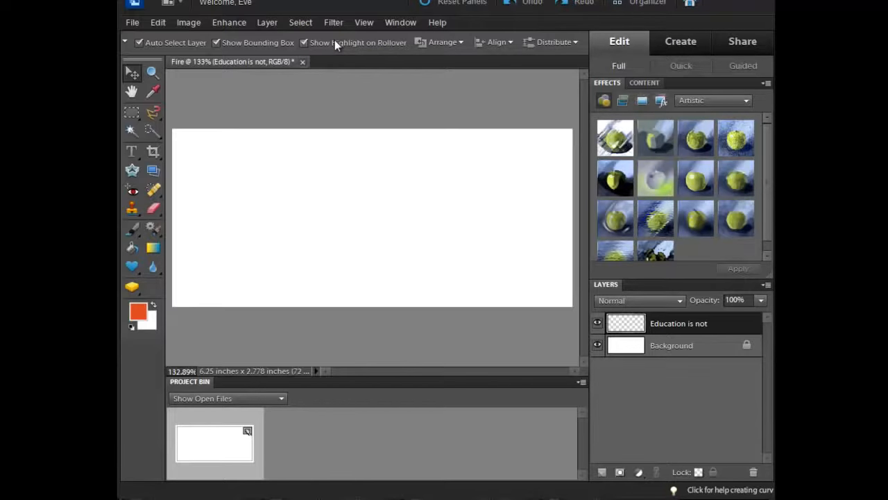
mouse_move(133, 152)
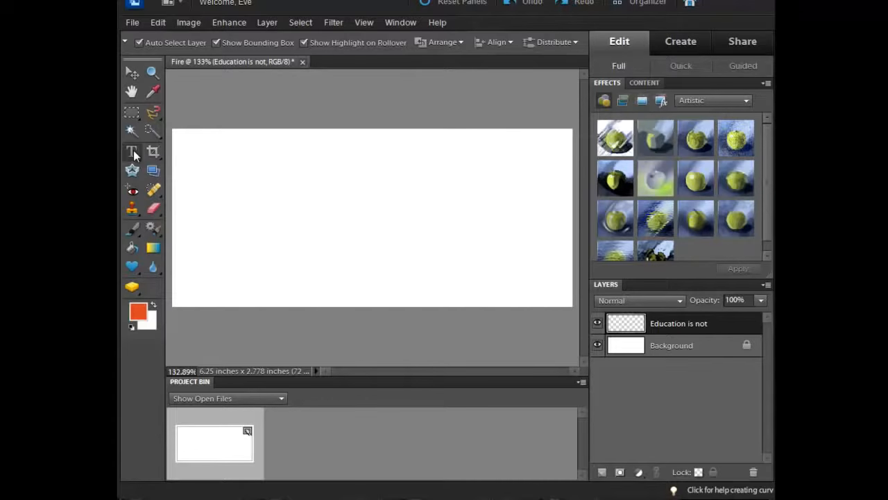
Switch to the Horizontal Type tool and choose the cursive Life-Lessons font after trying Lucida Calligraphy.
click(131, 151)
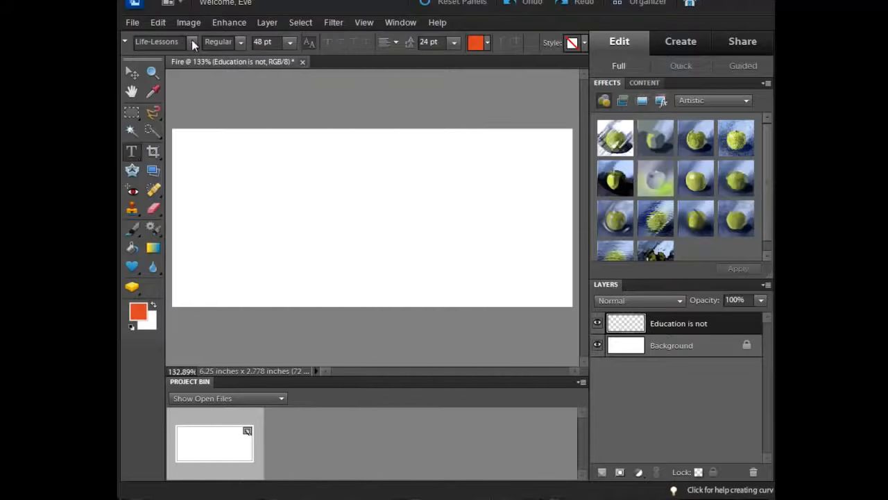
click(191, 42)
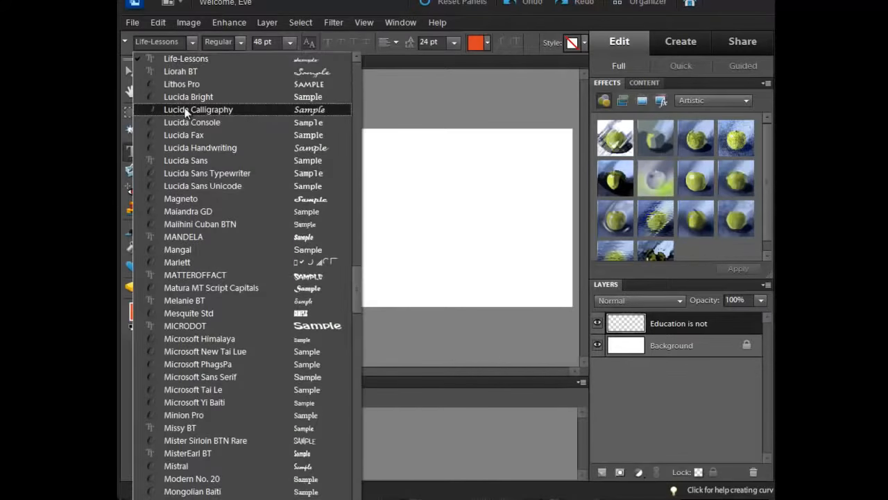
click(197, 109)
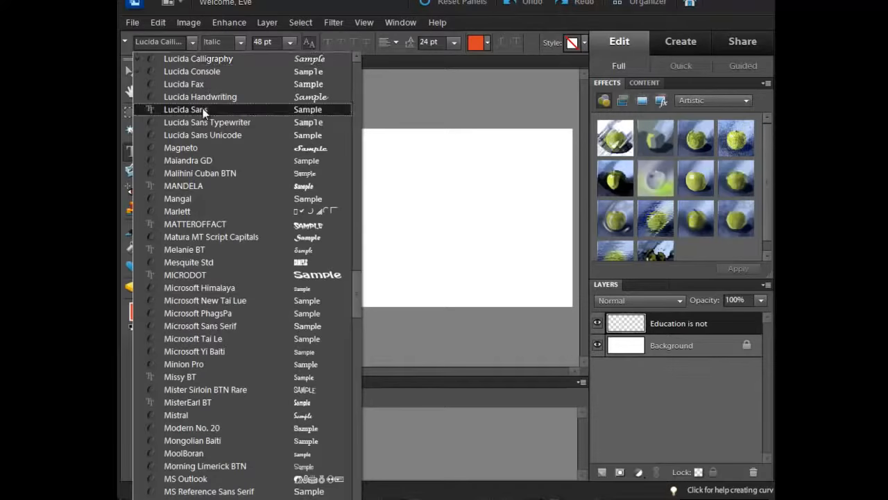
scroll(up, 3)
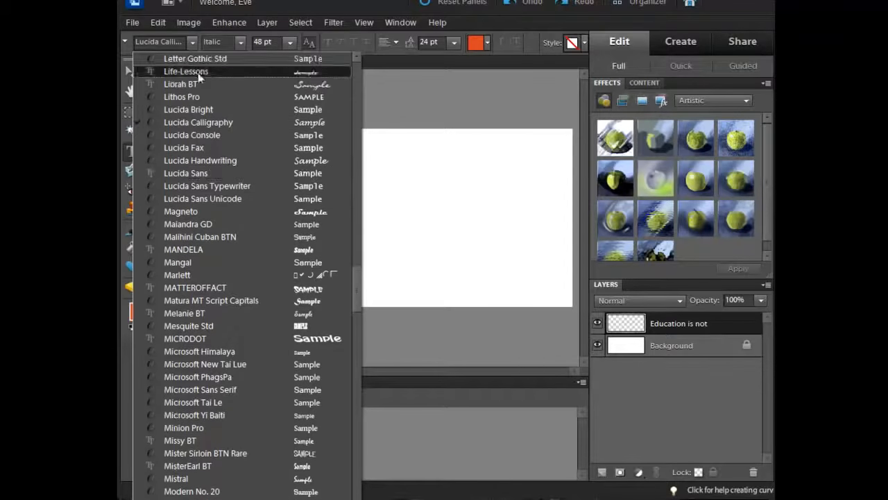
click(186, 72)
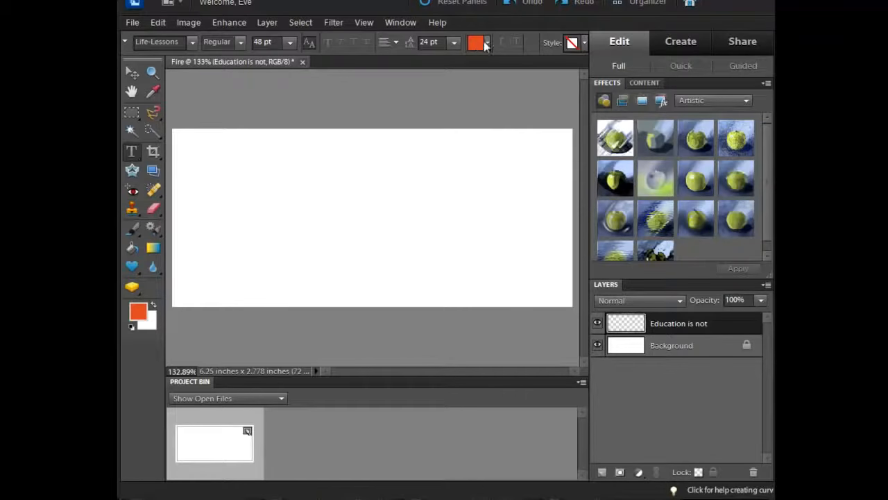
Set the text colour to Dark Red Orange and the font size to 18 pt.
click(477, 42)
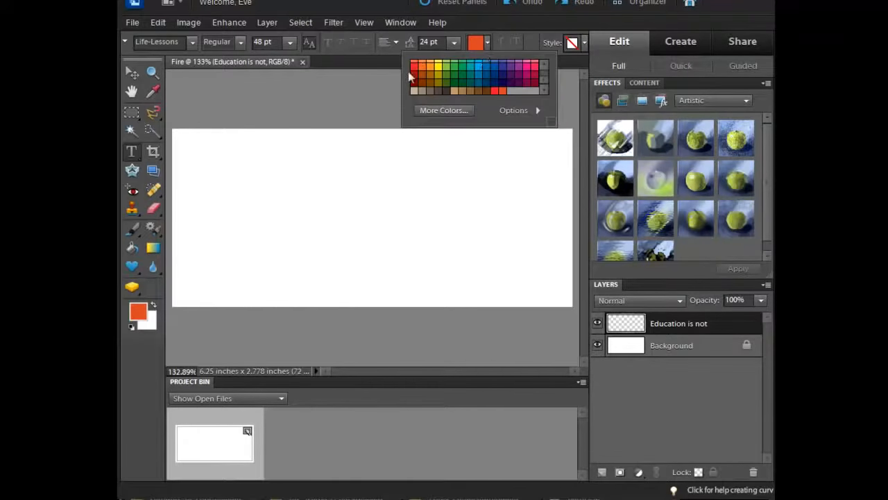
mouse_move(420, 69)
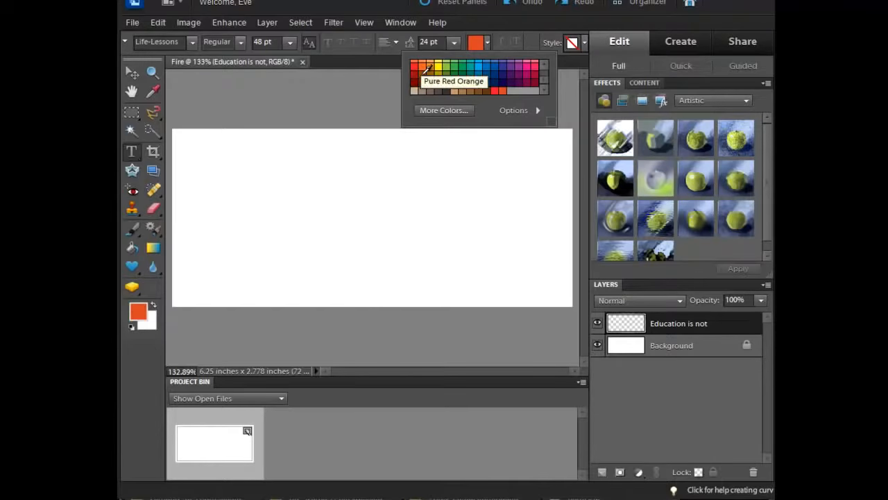
mouse_move(422, 75)
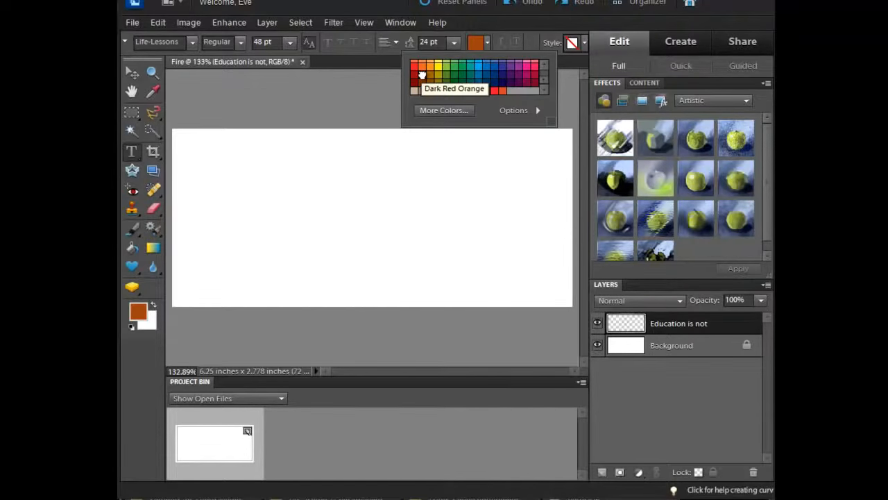
mouse_move(533, 75)
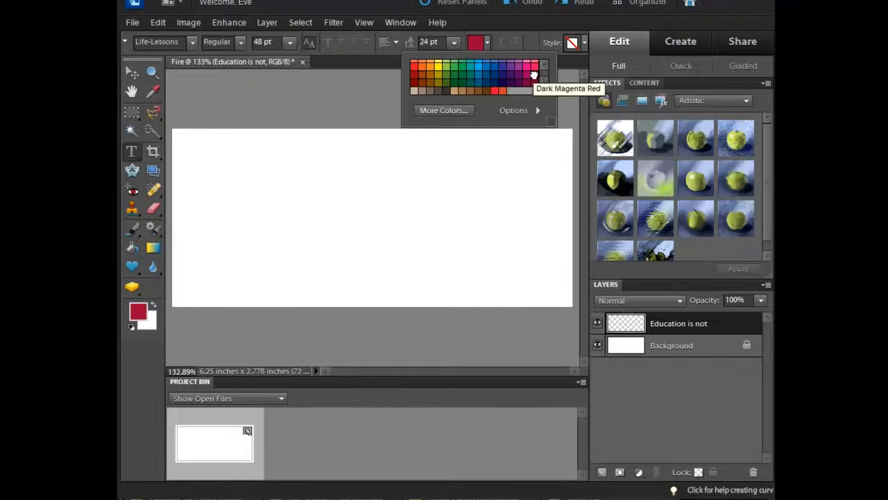
mouse_move(486, 89)
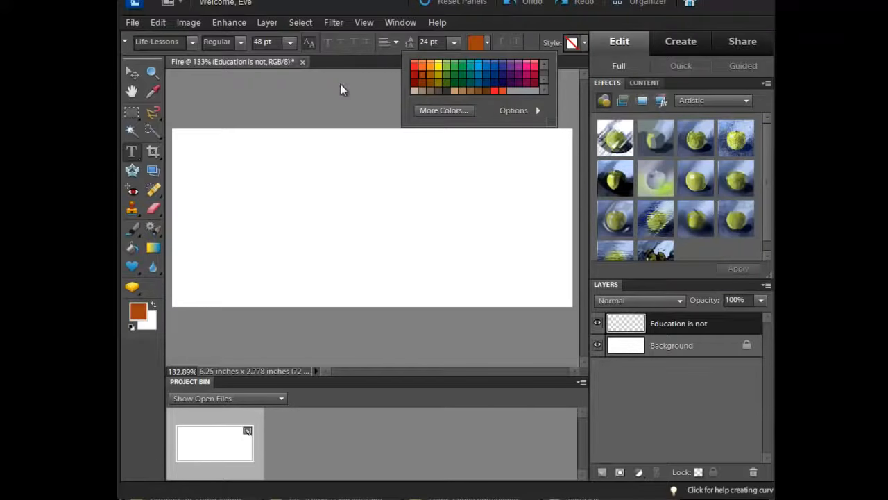
click(288, 41)
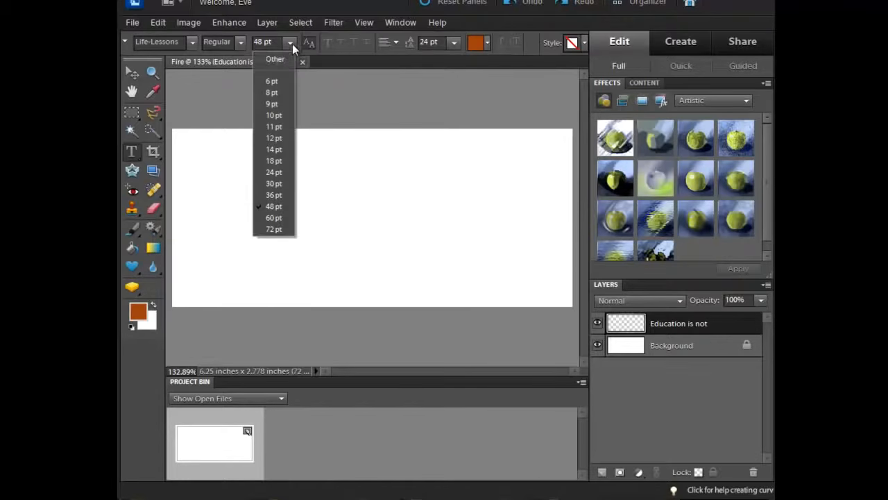
mouse_move(274, 172)
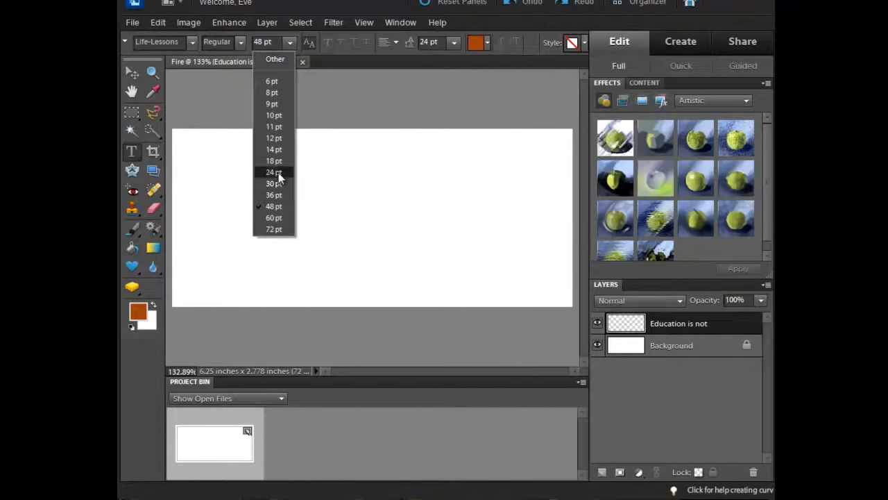
click(273, 161)
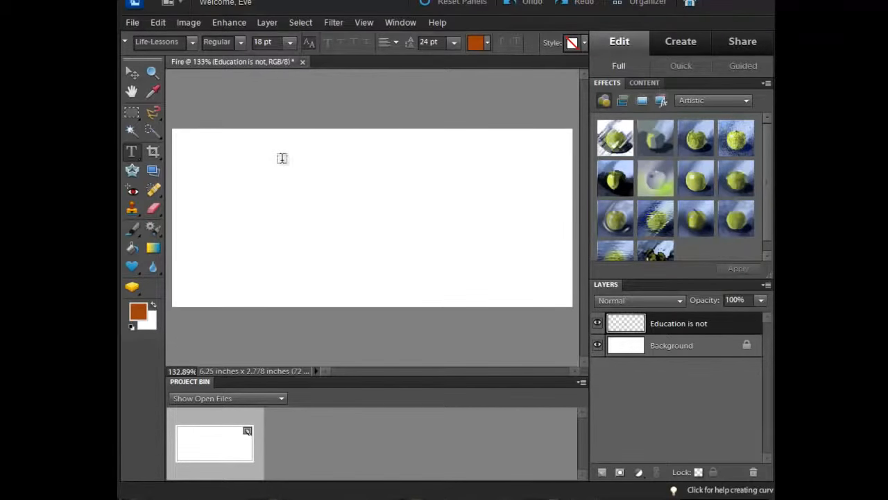
mouse_move(223, 173)
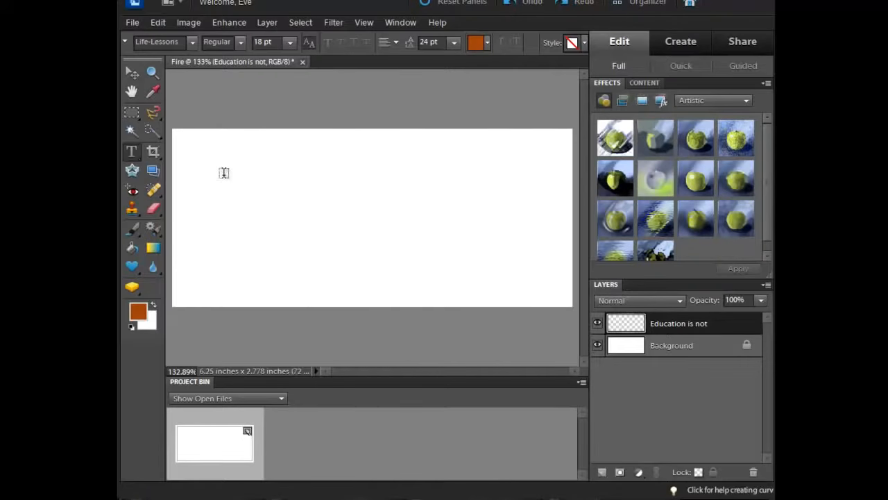
mouse_move(194, 158)
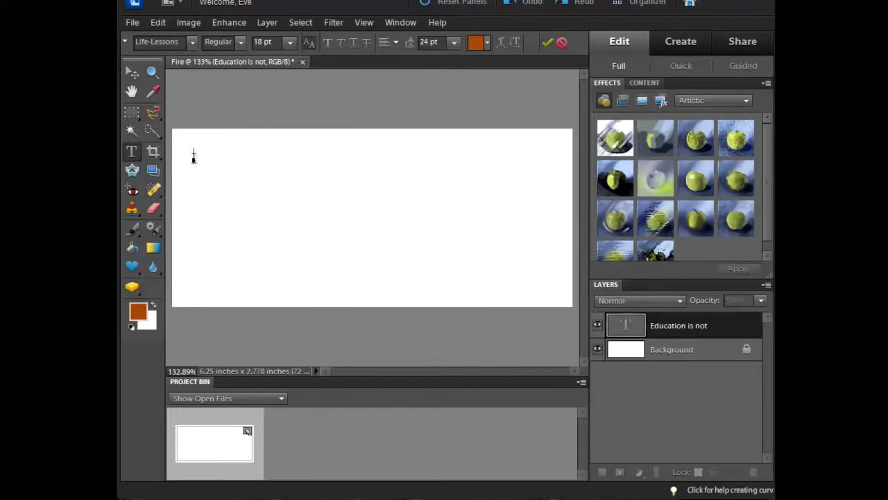
Write 'Education is not the filling of a pail' on the canvas in dark orange cursive.
text(Education is not the filling of a pail)
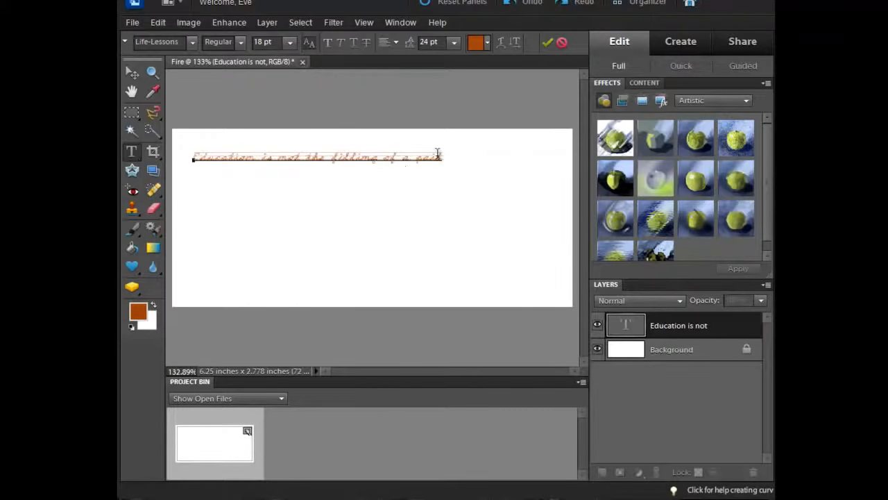
mouse_move(414, 147)
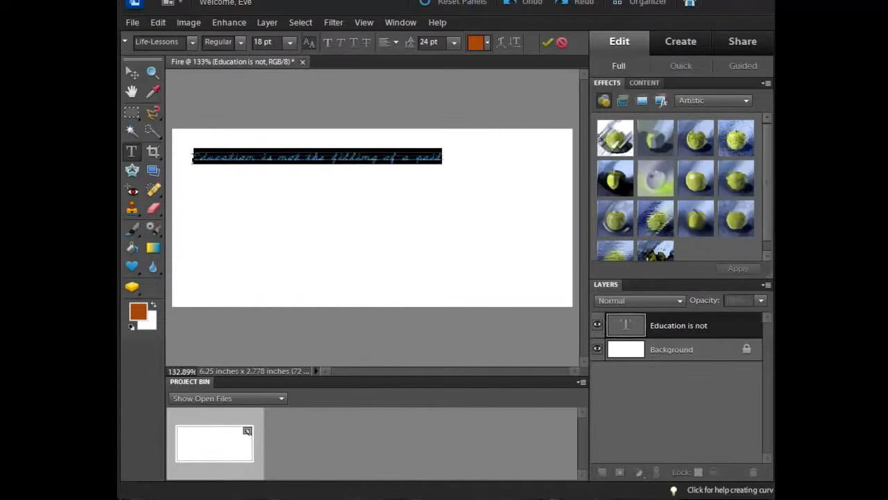
mouse_move(328, 42)
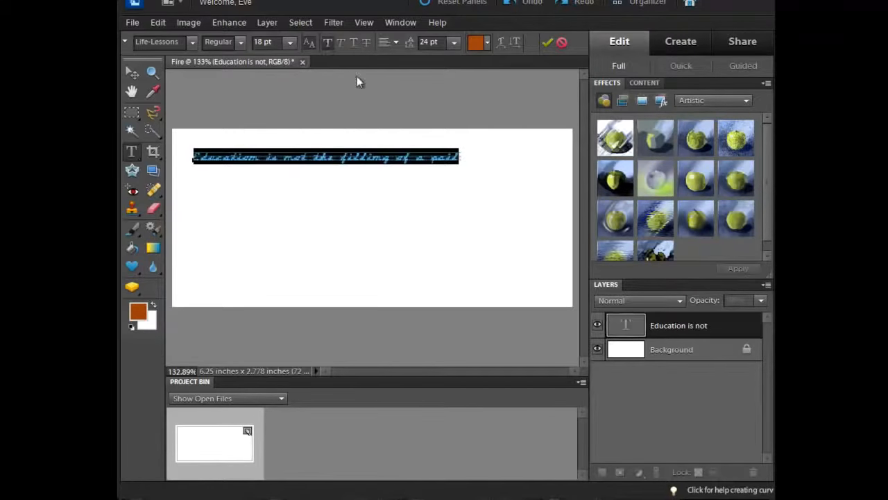
Enlarge the two-line quote from 24 pt through 36 pt to 48 pt.
click(289, 41)
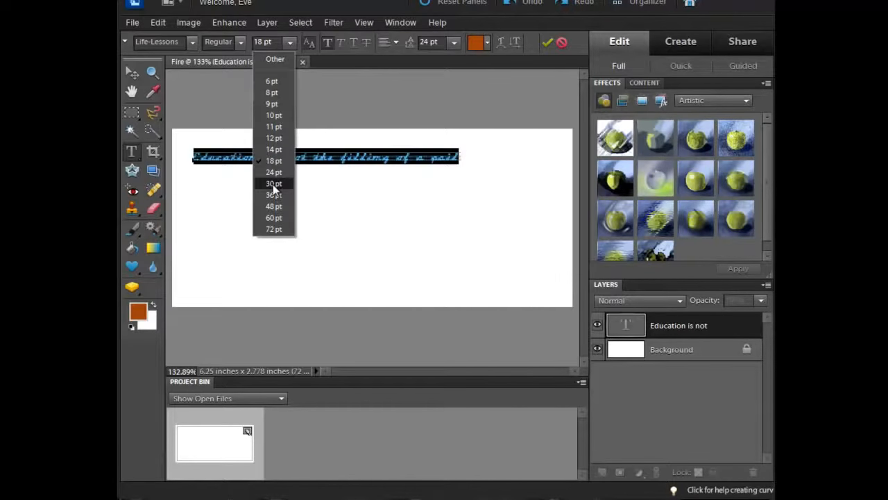
click(274, 161)
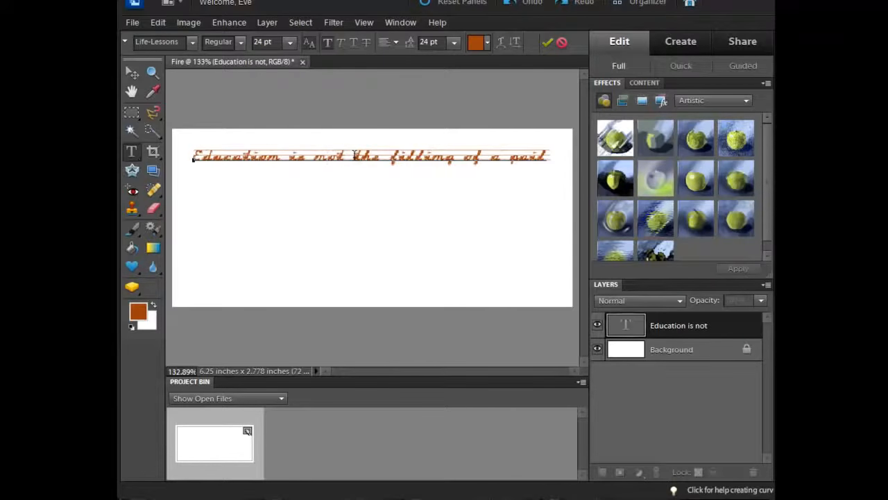
mouse_move(403, 164)
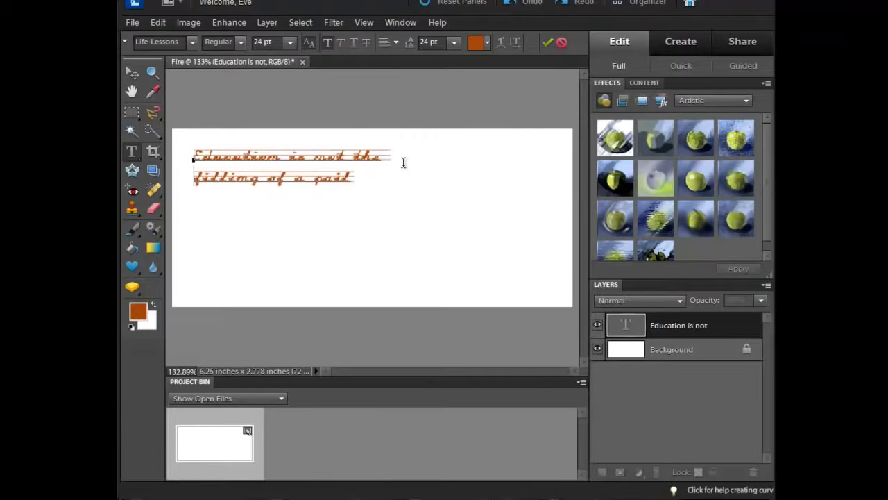
double_click(327, 178)
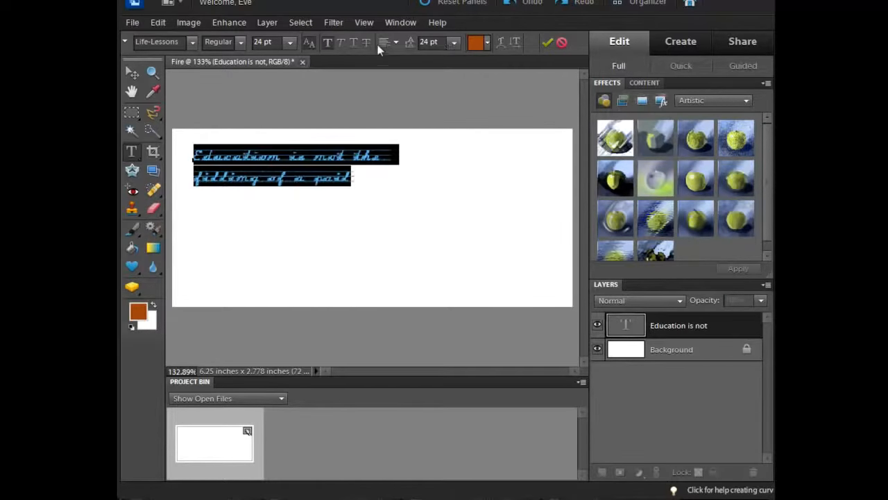
click(289, 42)
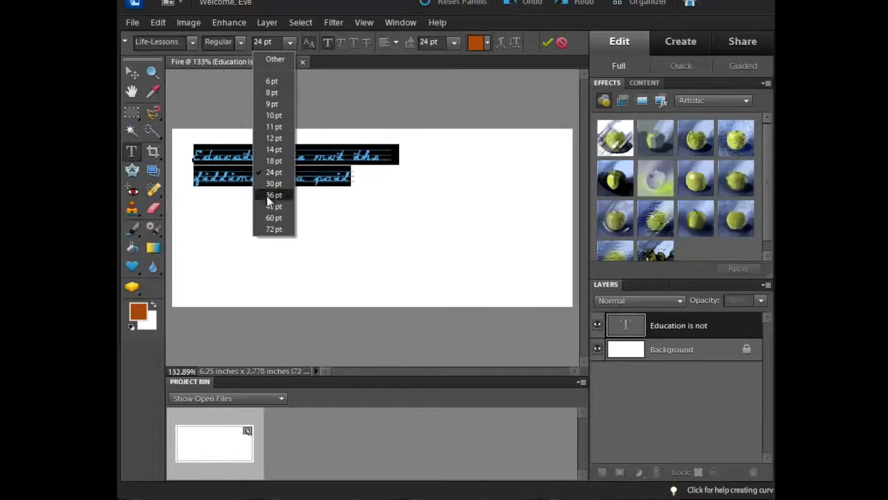
click(274, 195)
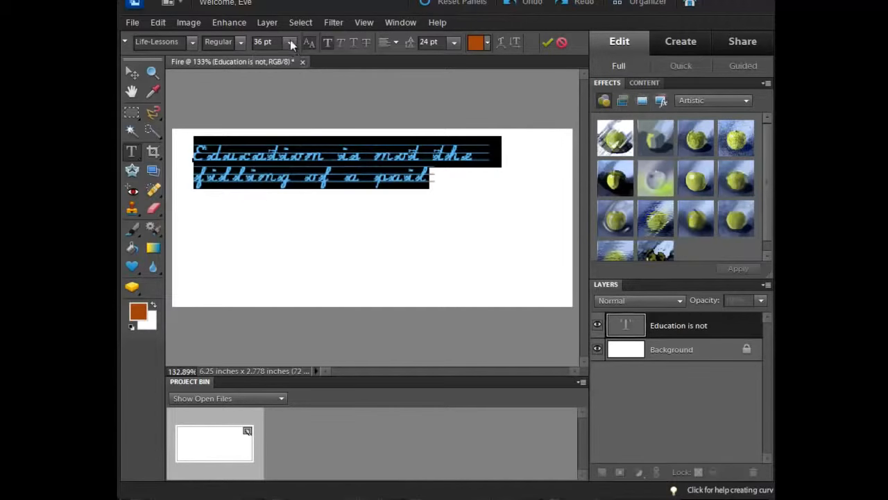
click(289, 41)
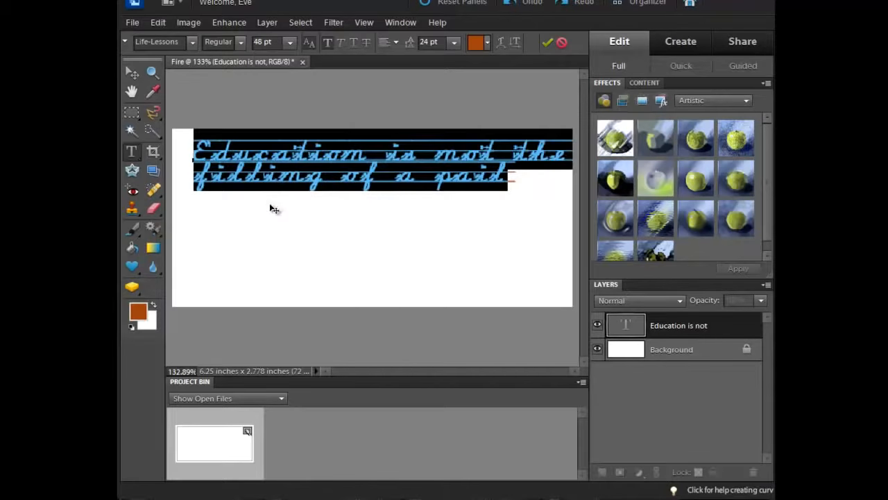
mouse_move(132, 92)
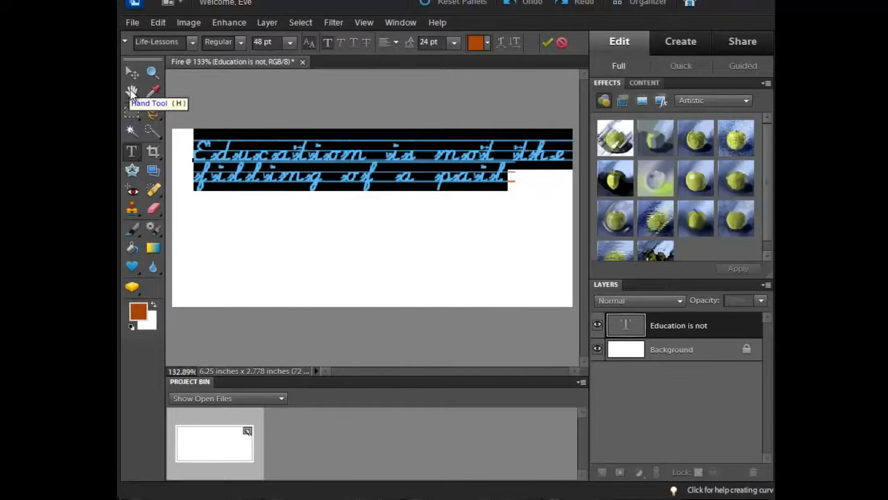
click(132, 72)
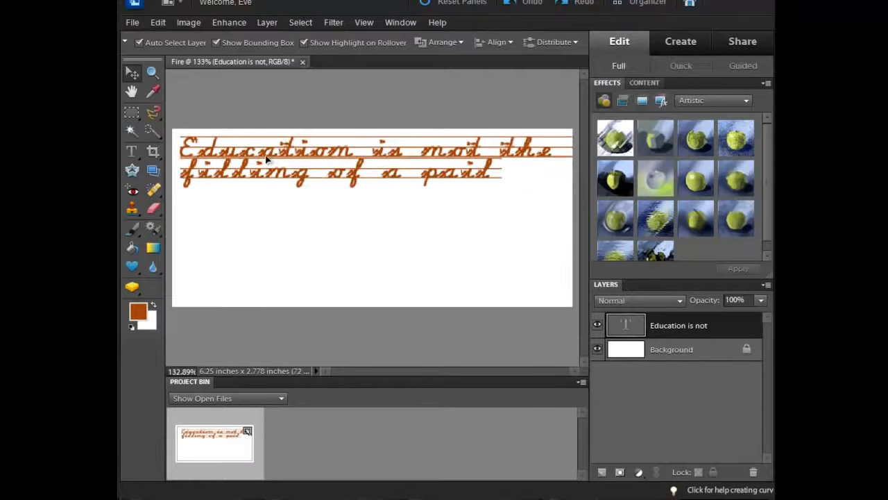
click(278, 159)
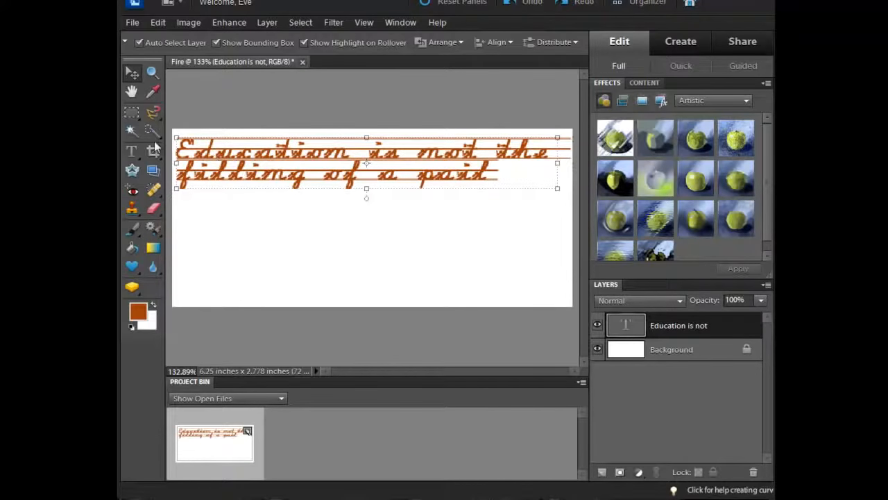
click(131, 151)
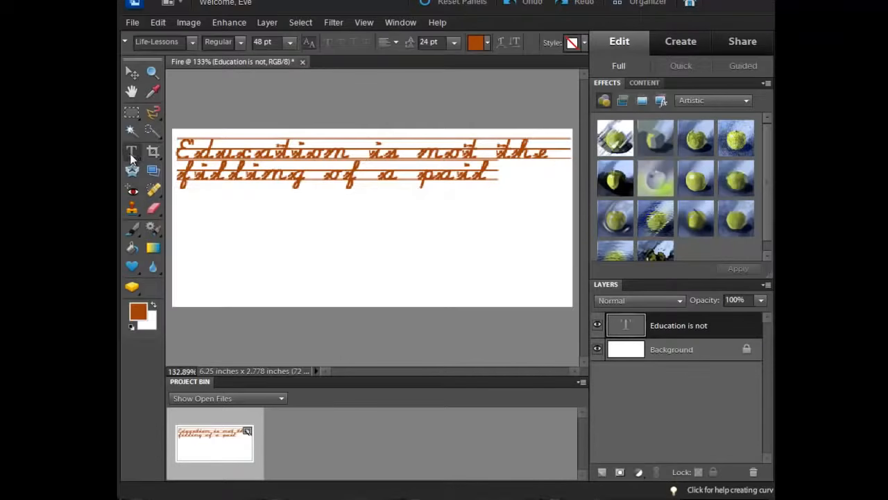
click(496, 178)
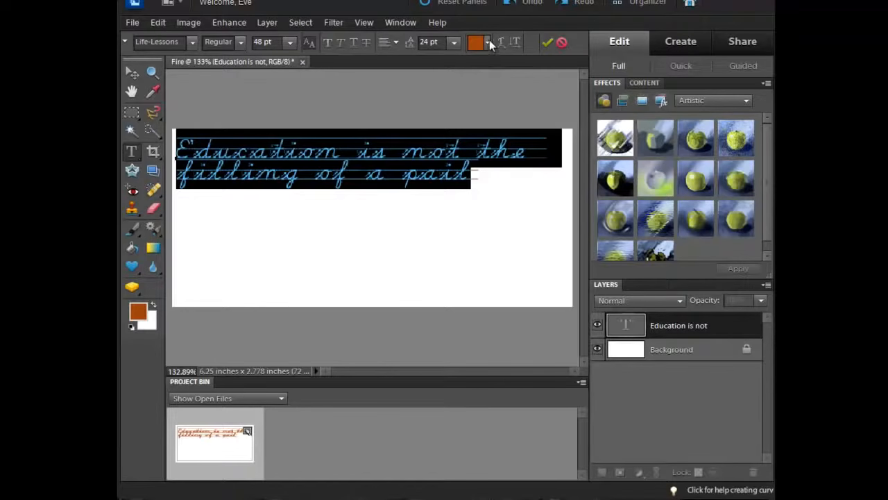
Recolour the quote to light gray from the swatches and reselect its text.
click(476, 41)
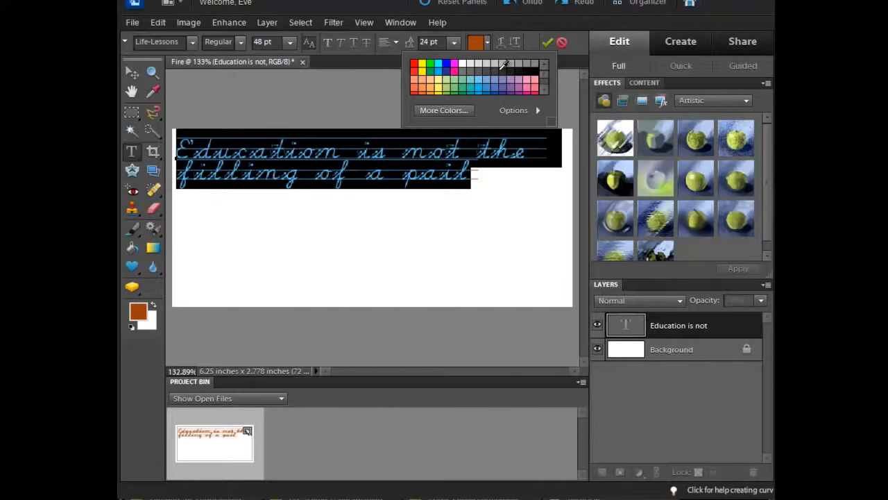
mouse_move(506, 67)
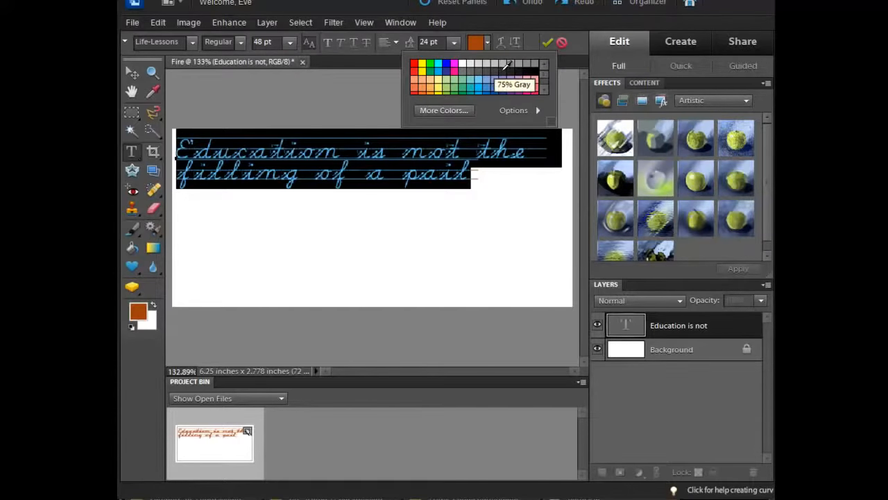
mouse_move(507, 67)
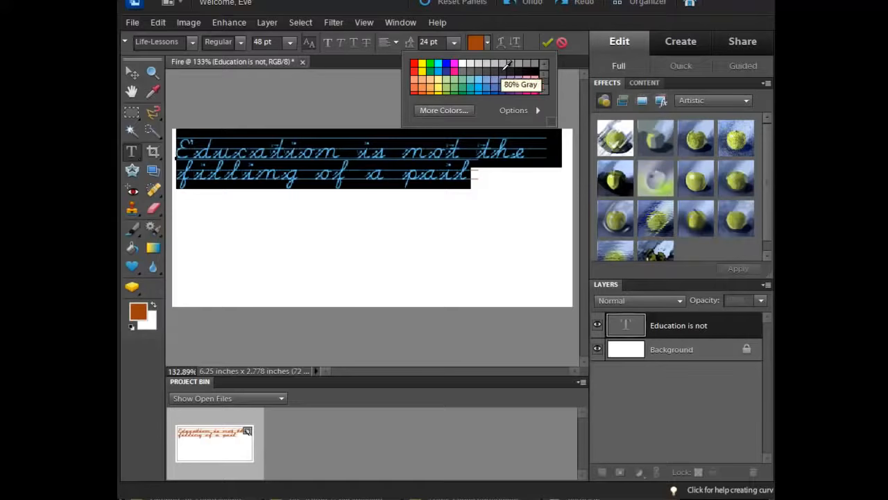
mouse_move(489, 67)
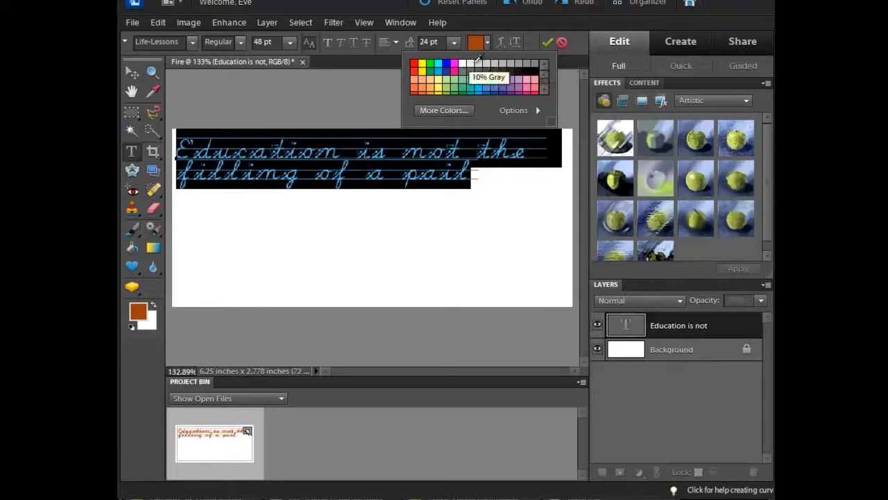
click(478, 43)
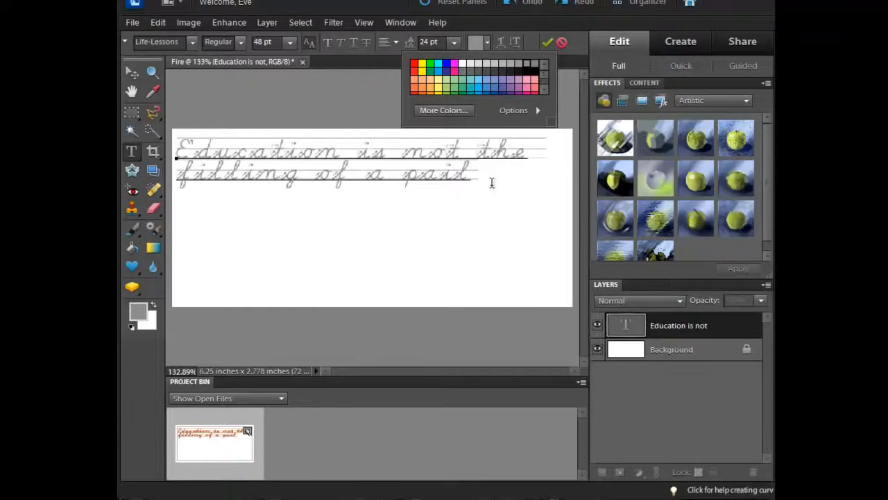
drag(281, 160, 471, 184)
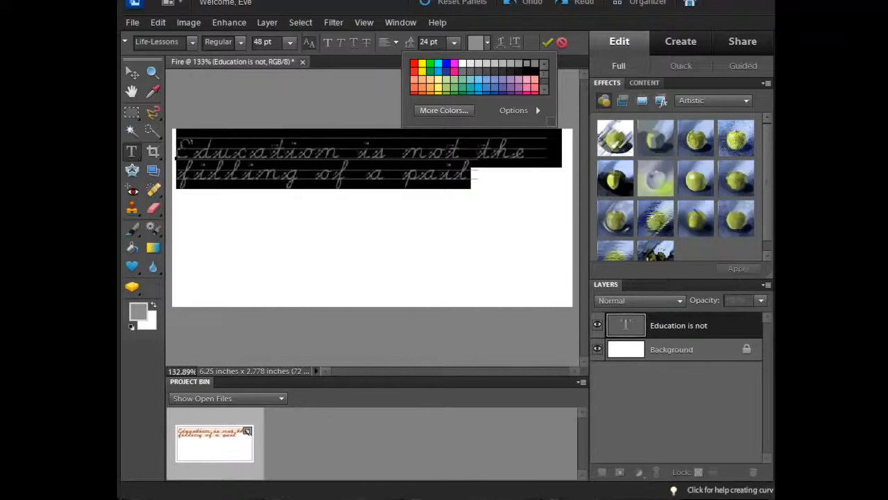
Set the quote to 30 pt then 36 pt and commit the text edit.
click(452, 41)
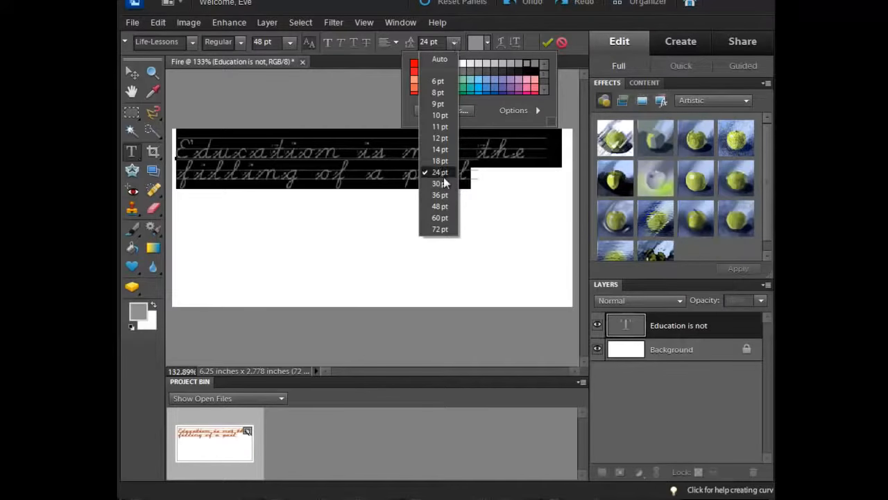
mouse_move(440, 183)
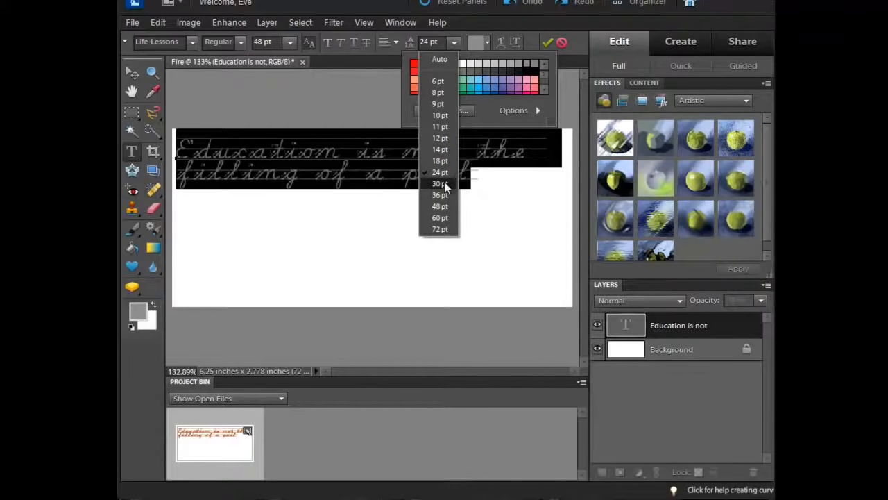
click(440, 183)
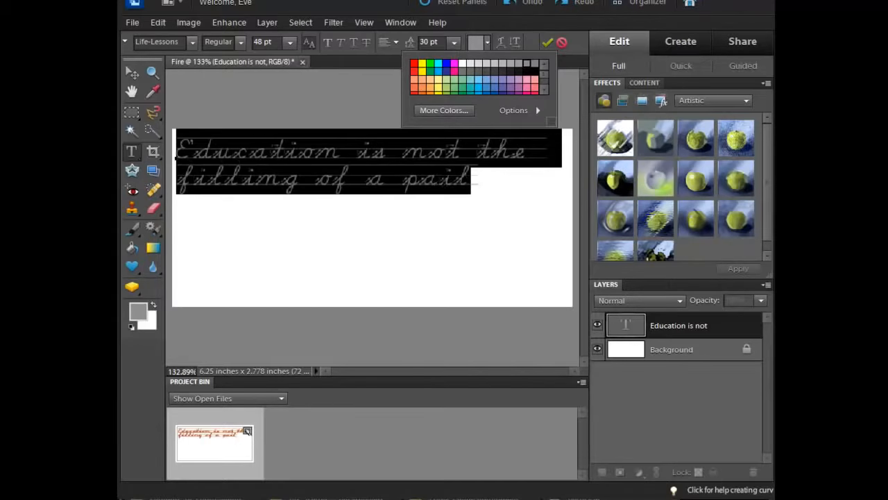
click(454, 42)
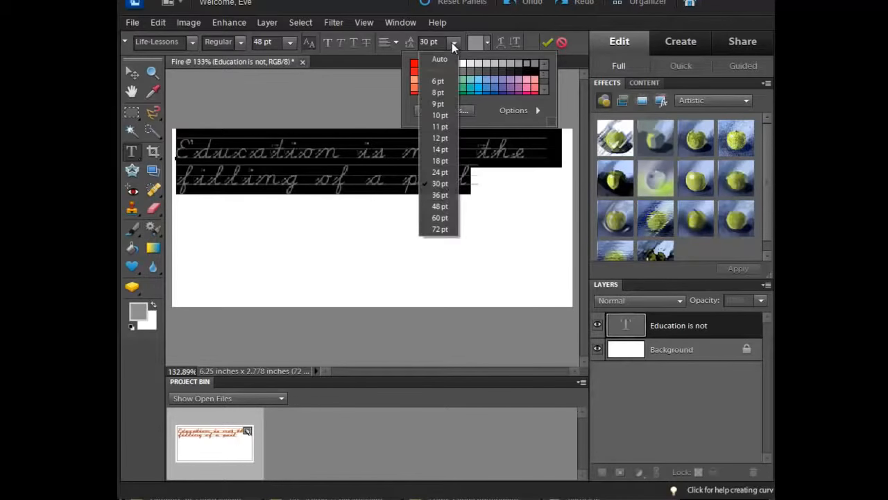
click(439, 194)
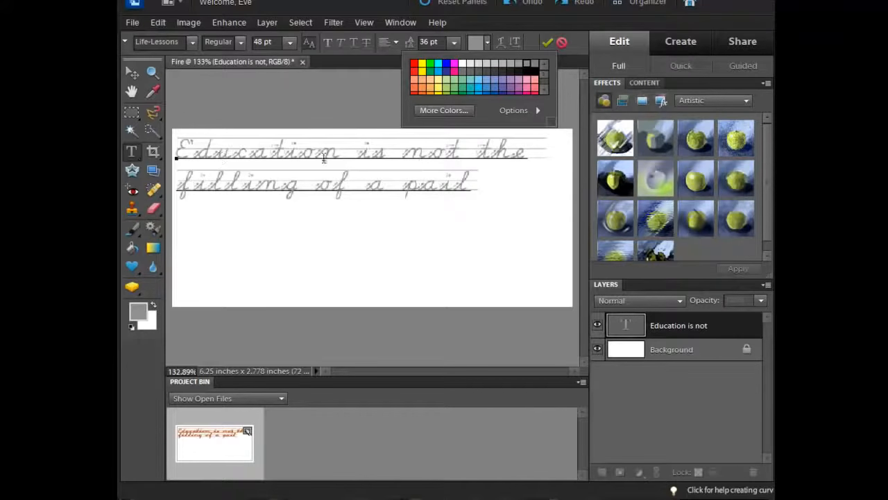
click(473, 183)
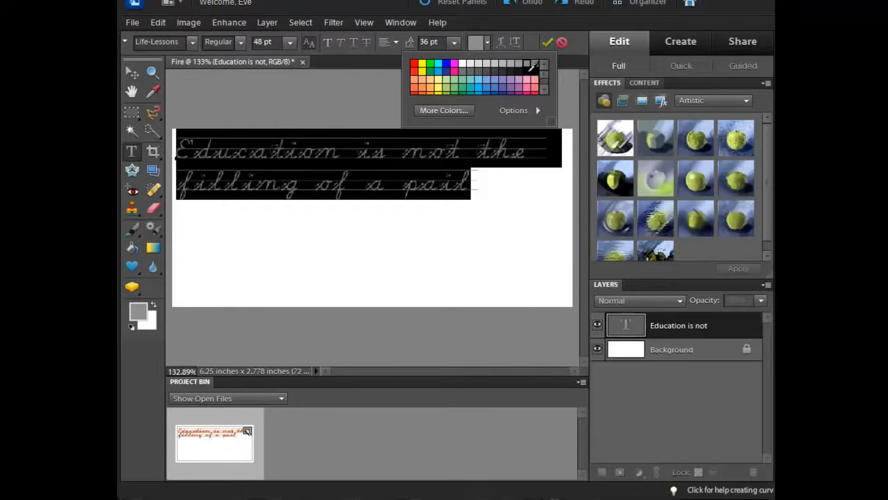
click(524, 65)
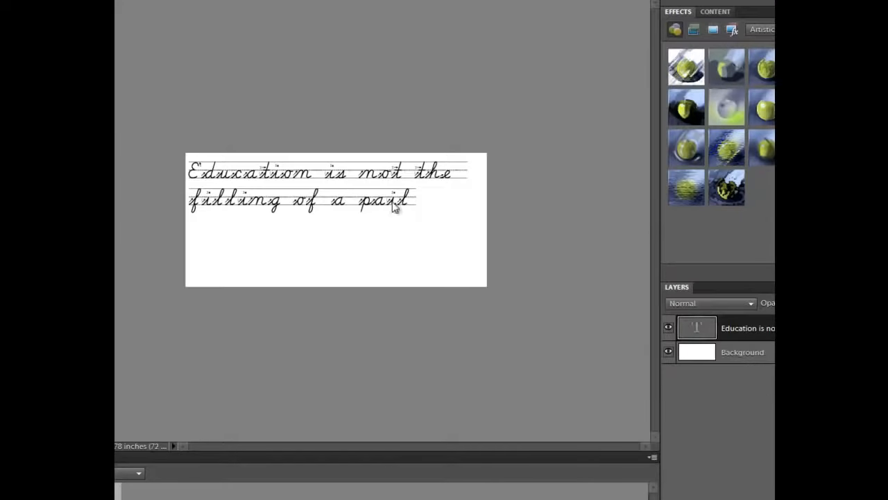
mouse_move(408, 207)
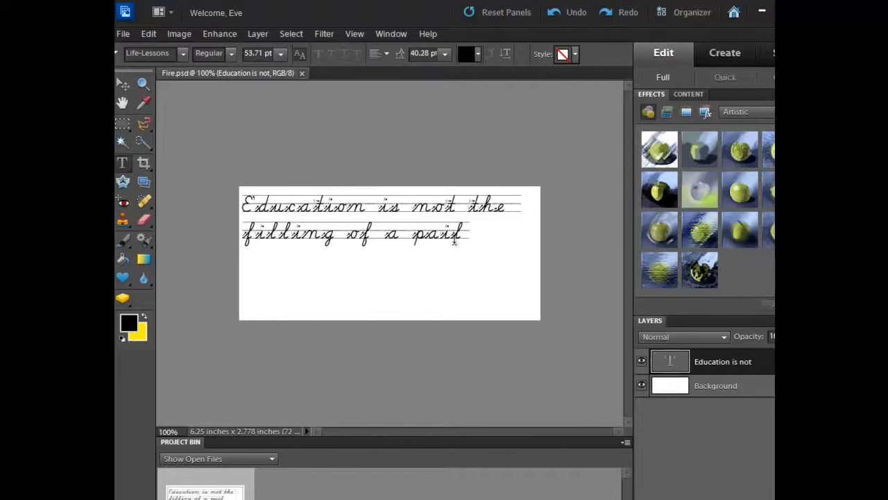
mouse_move(233, 161)
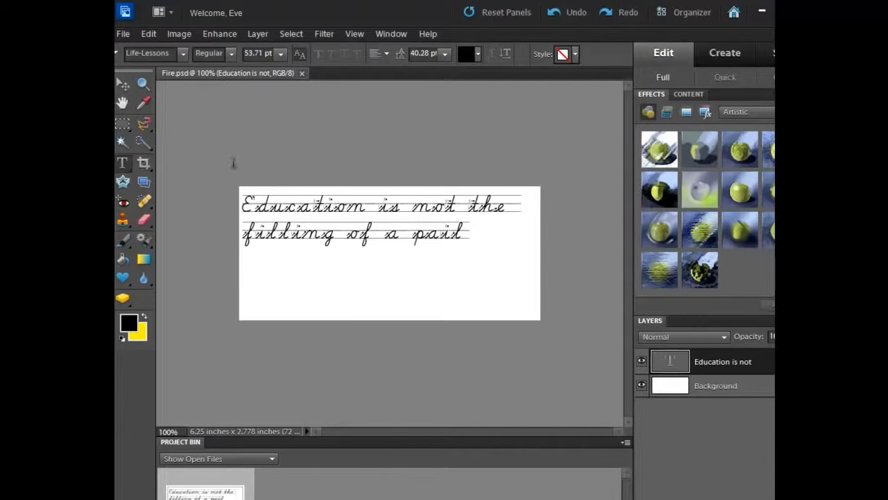
mouse_move(122, 162)
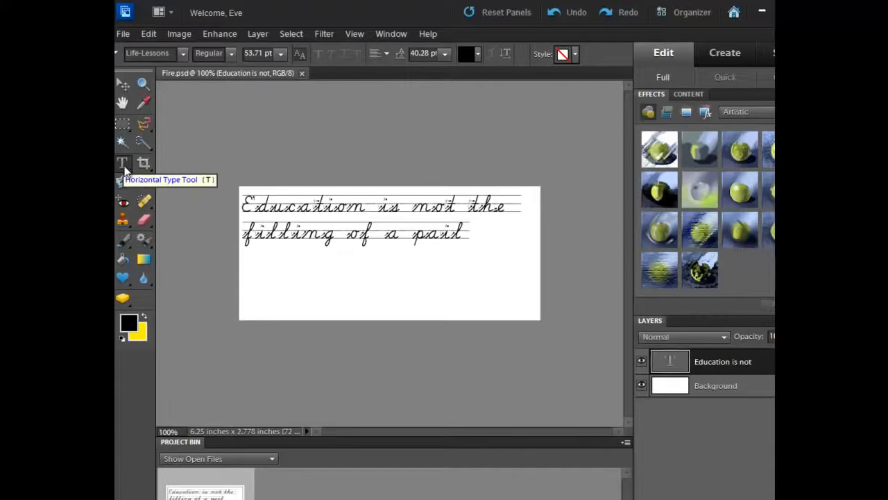
mouse_move(272, 201)
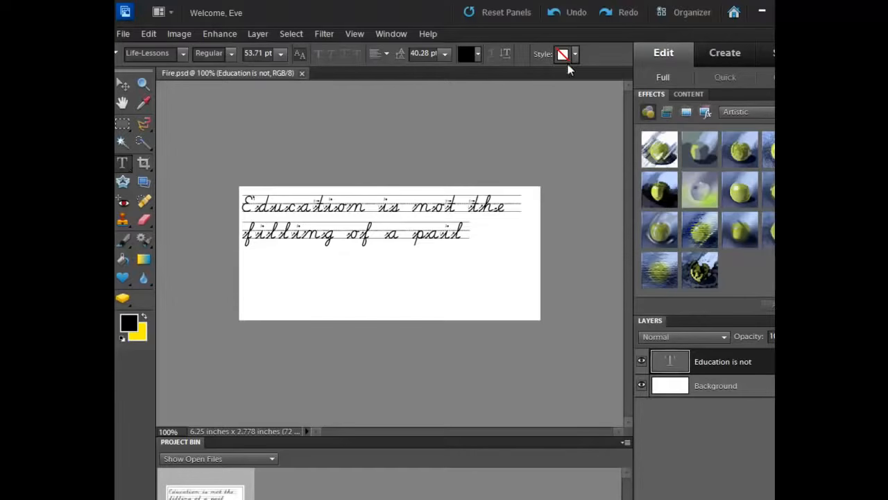
Commit the quote text and browse the text style gallery without choosing.
click(466, 233)
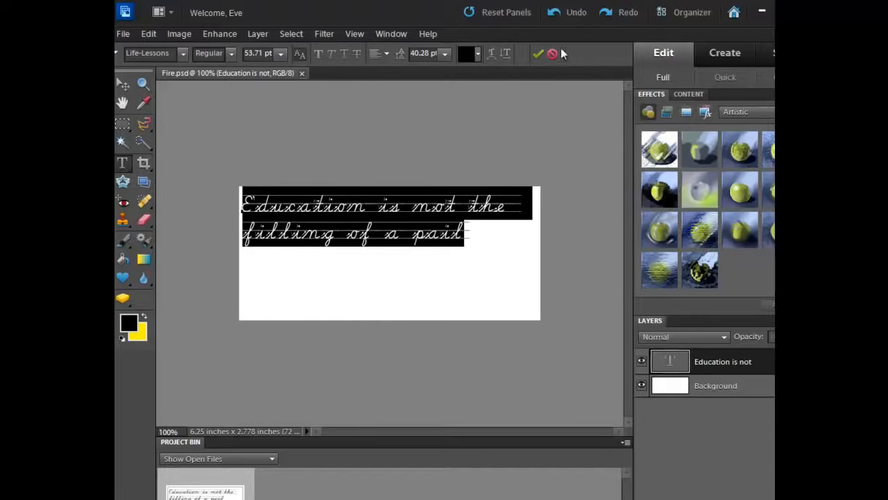
click(538, 53)
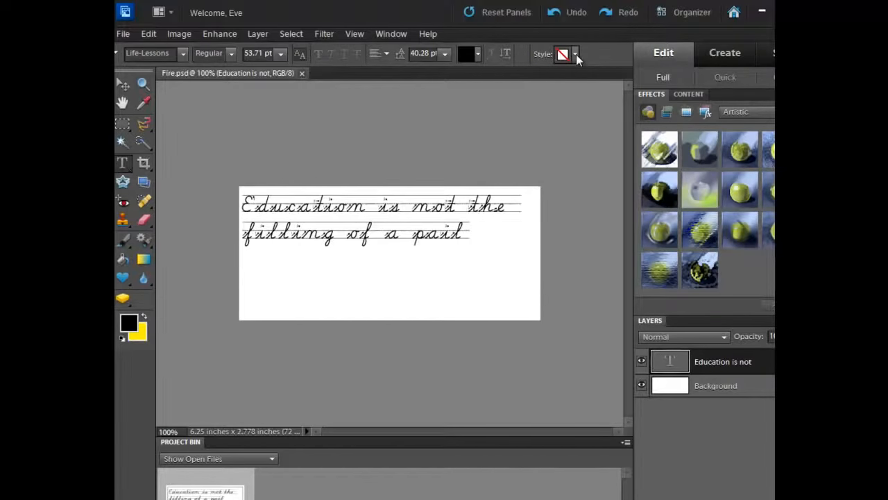
click(575, 54)
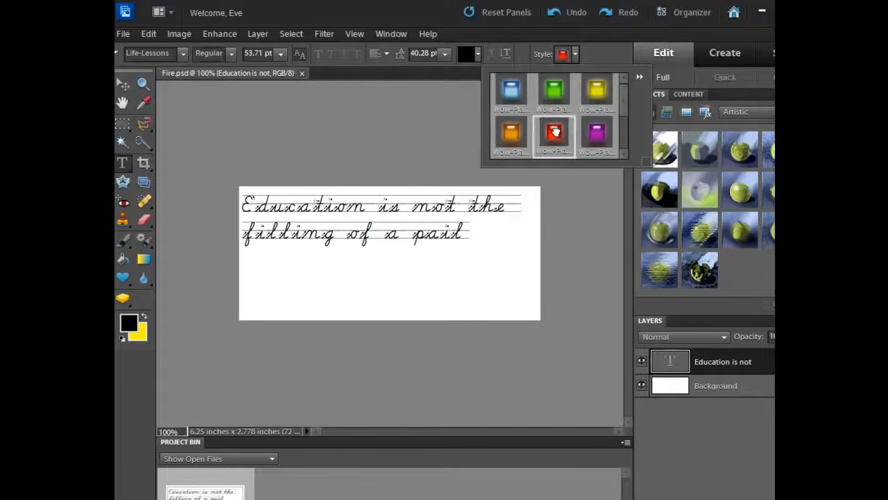
click(554, 133)
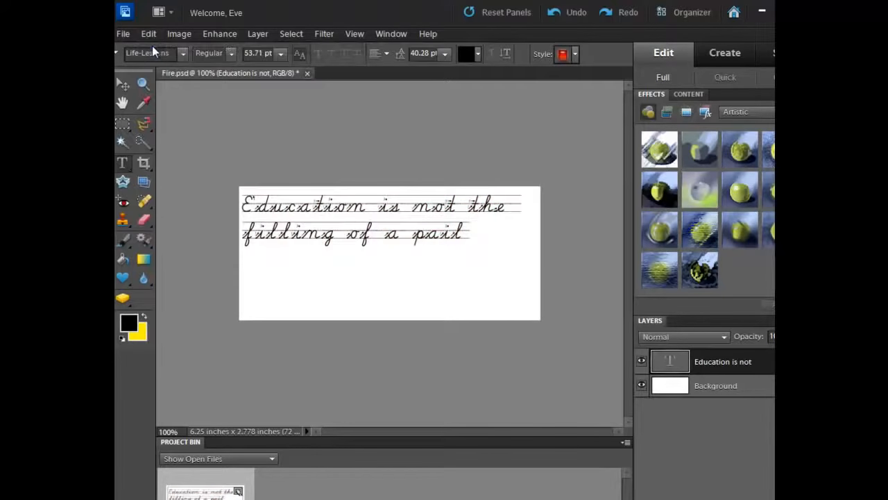
mouse_move(146, 53)
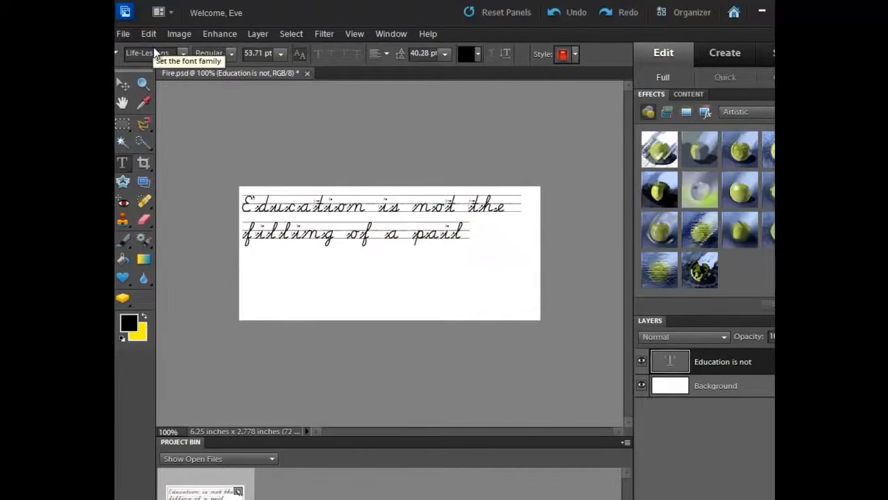
Apply the purple glow style, then the pink-and-blue streaked style from another set.
click(575, 54)
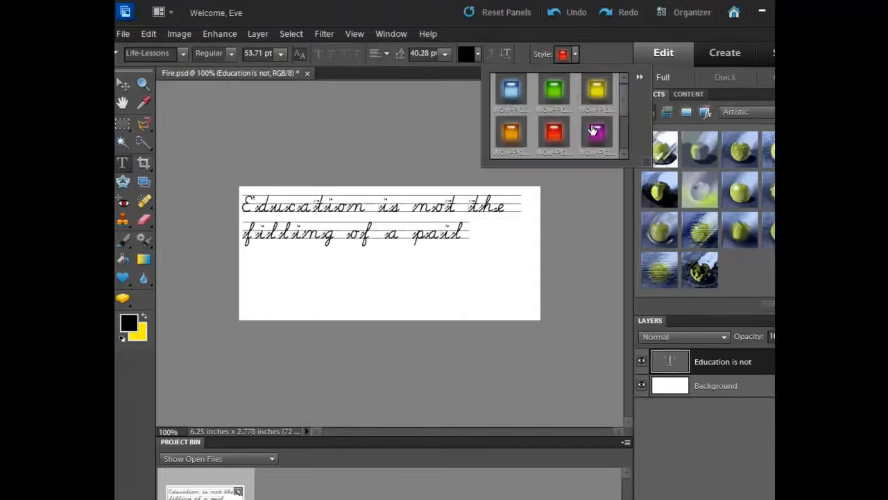
click(596, 133)
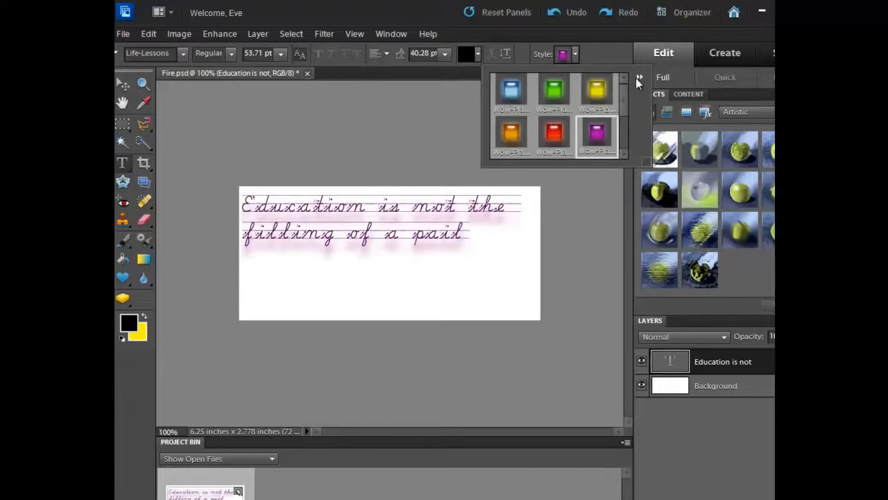
click(639, 78)
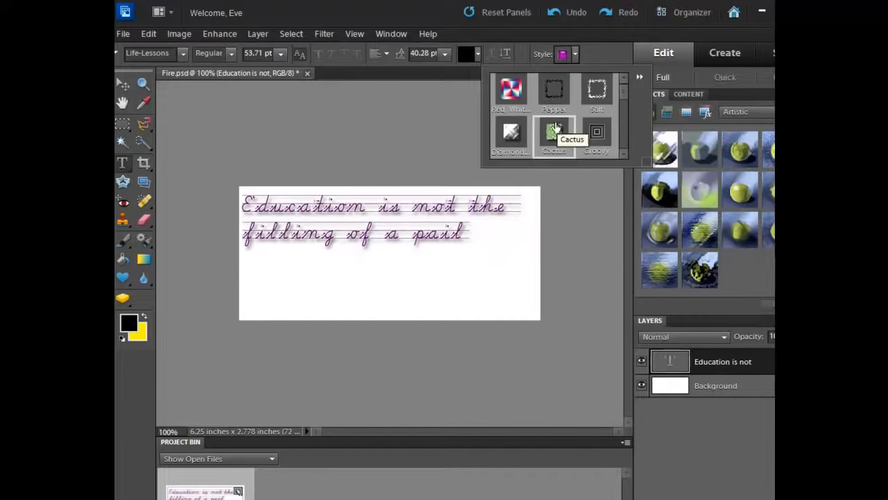
click(511, 90)
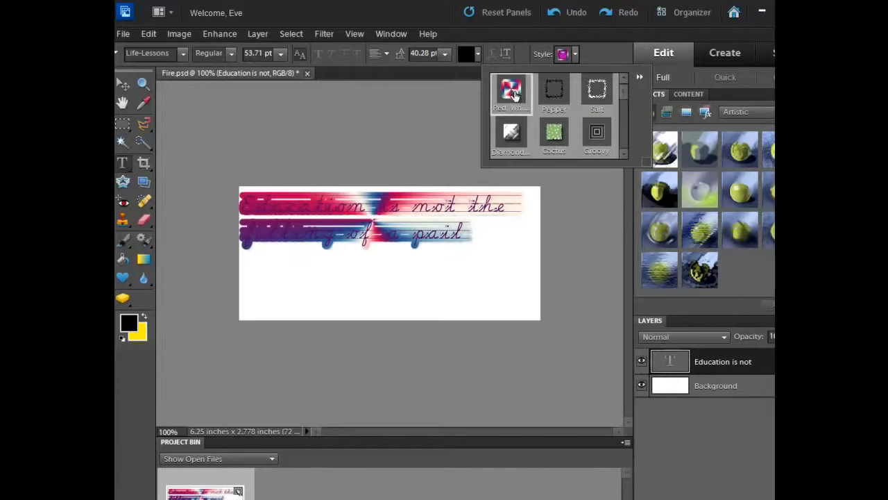
mouse_move(522, 108)
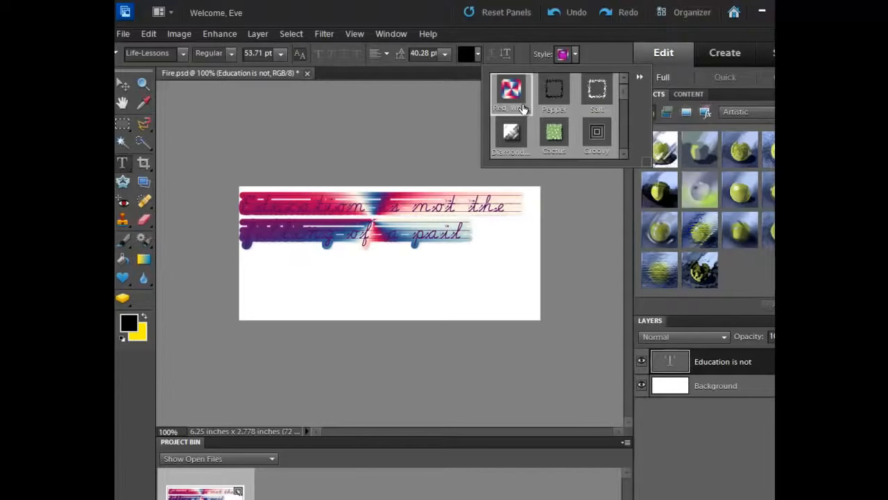
mouse_move(438, 261)
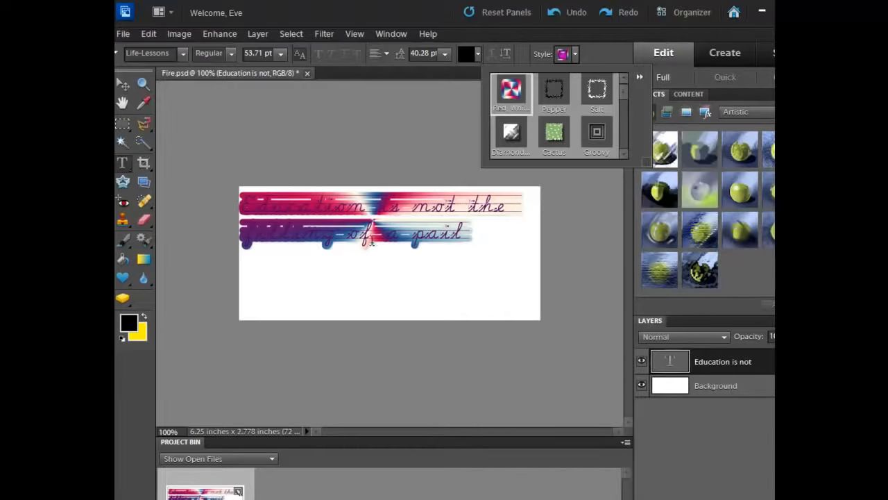
click(511, 132)
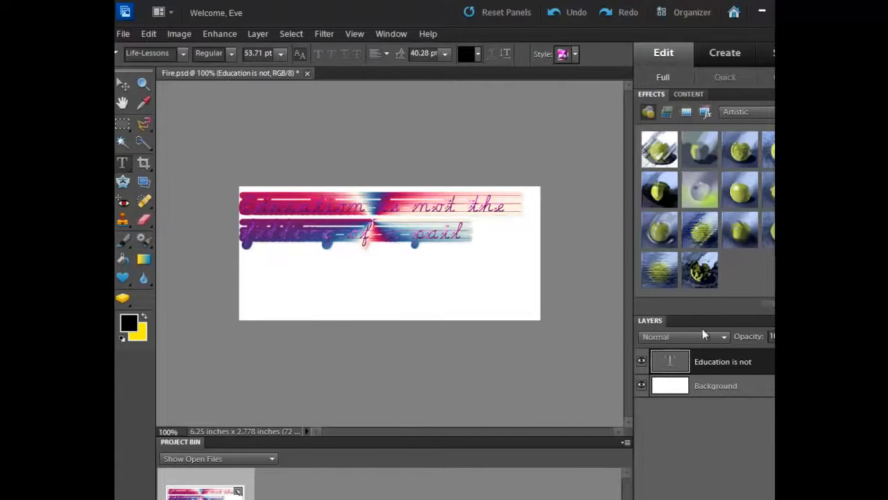
mouse_move(669, 361)
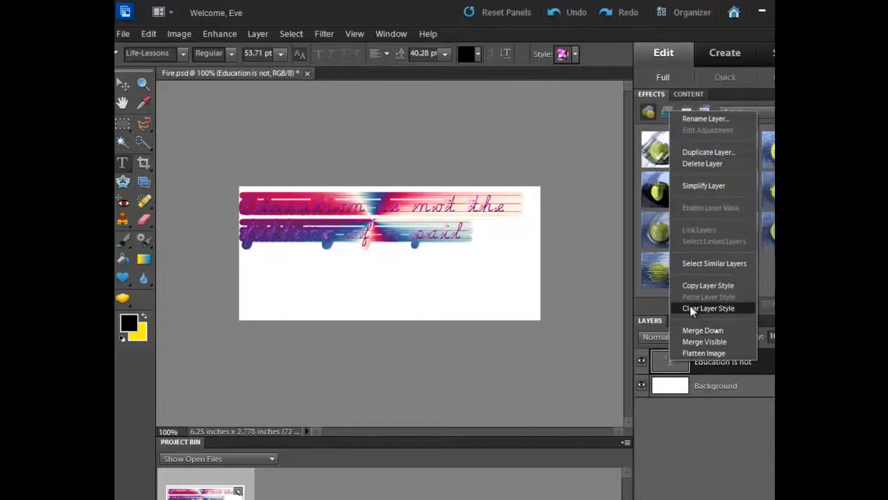
click(708, 309)
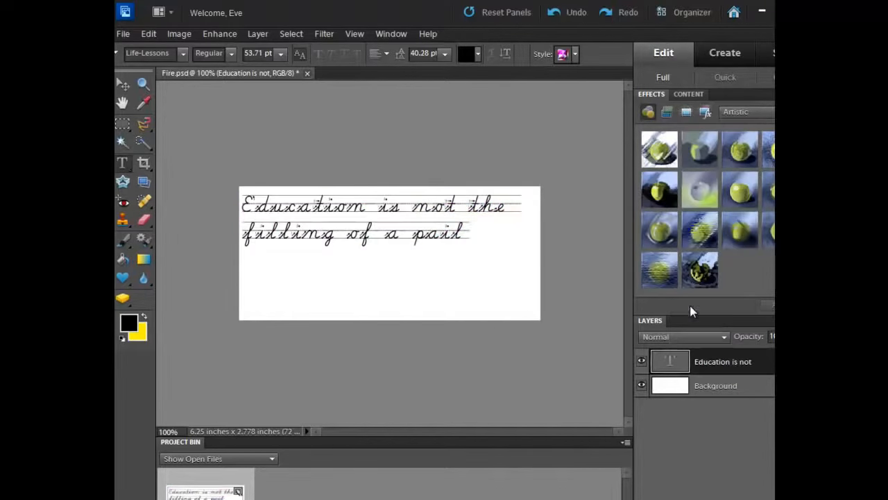
mouse_move(475, 229)
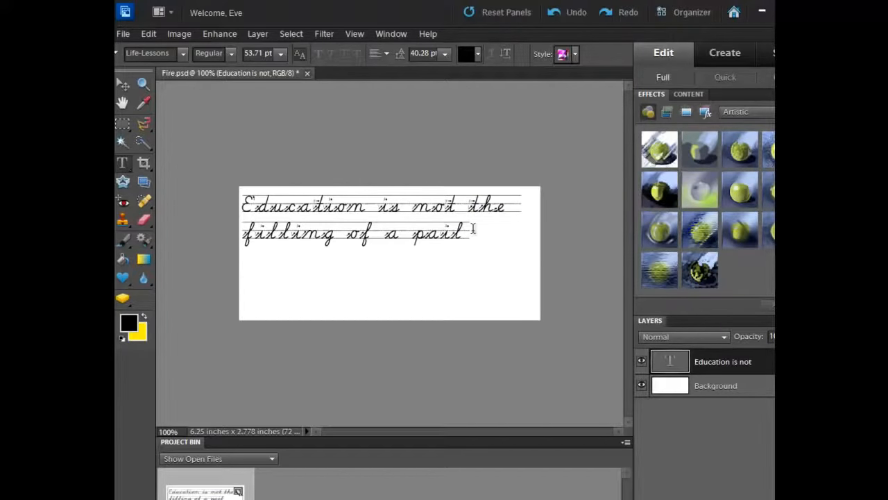
mouse_move(531, 372)
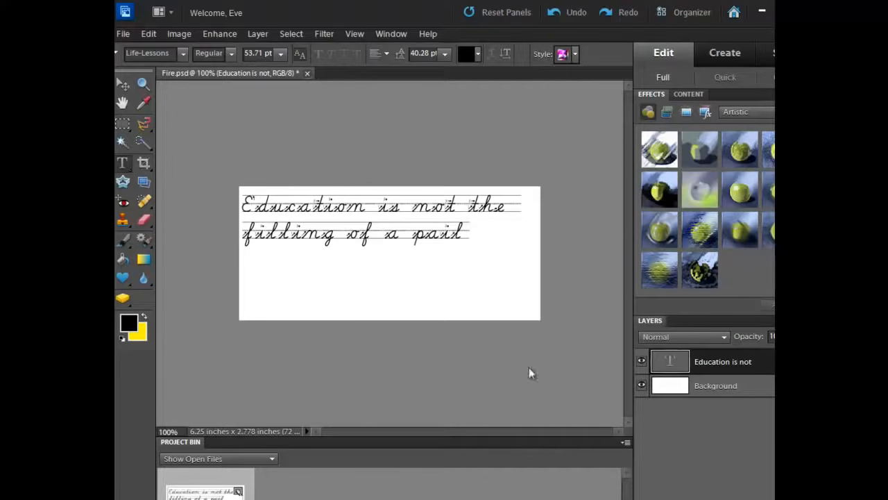
mouse_move(425, 386)
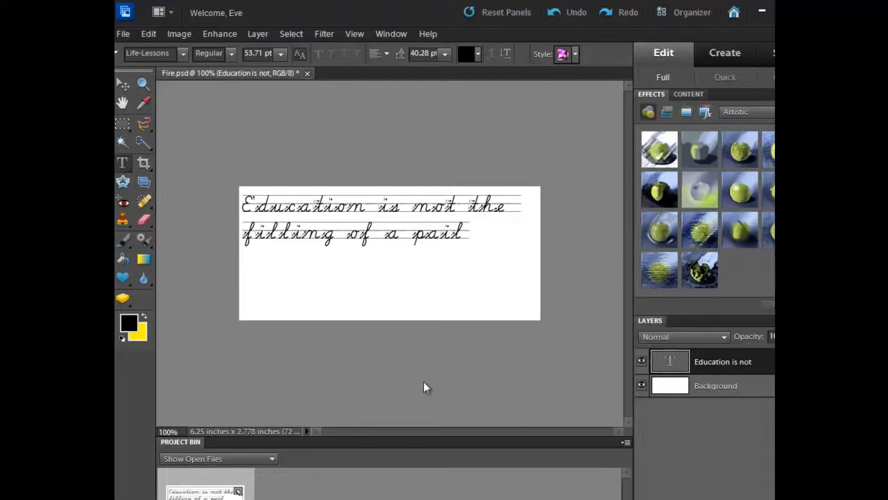
mouse_move(427, 20)
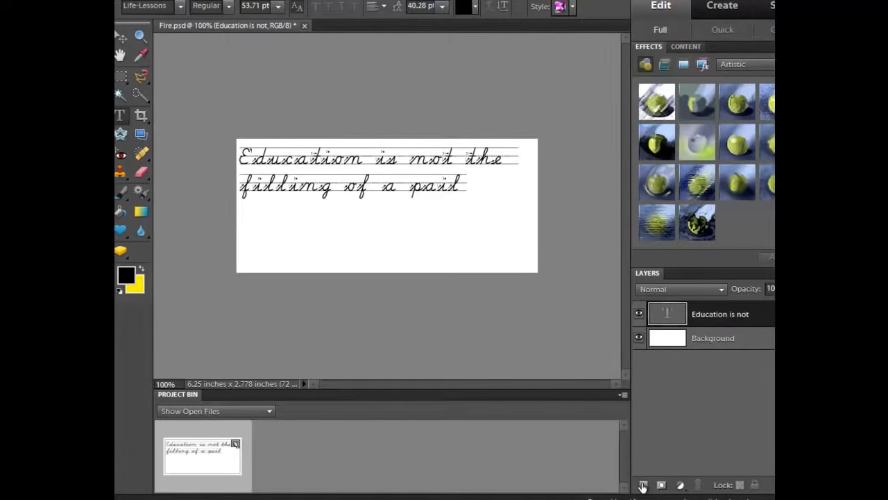
Add a new empty layer from the Layers panel and rename it 'but lighting'.
click(641, 484)
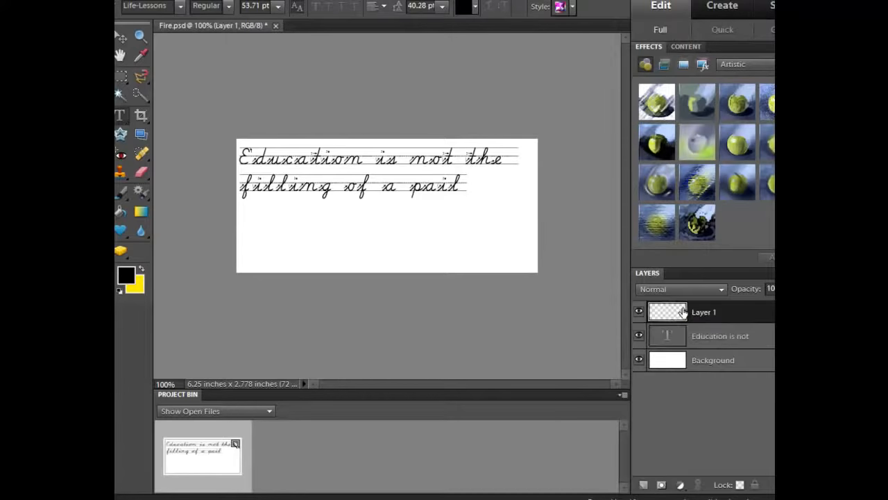
mouse_move(666, 311)
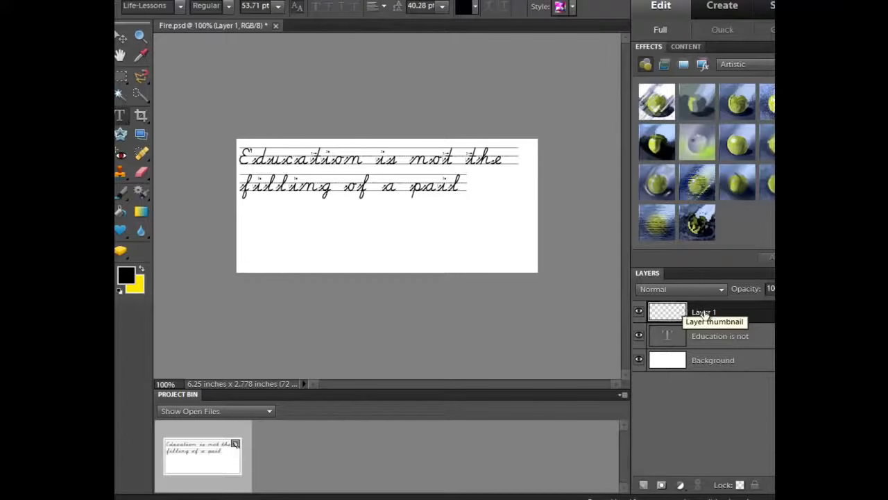
mouse_move(703, 316)
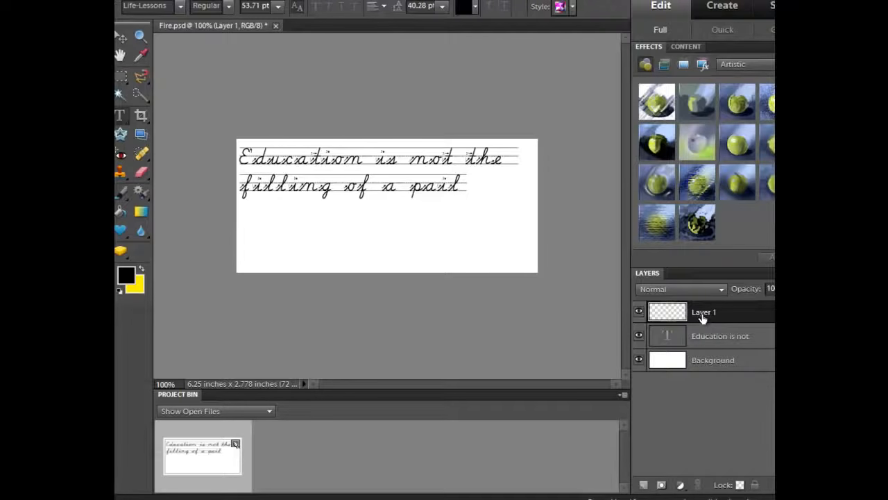
double_click(704, 311)
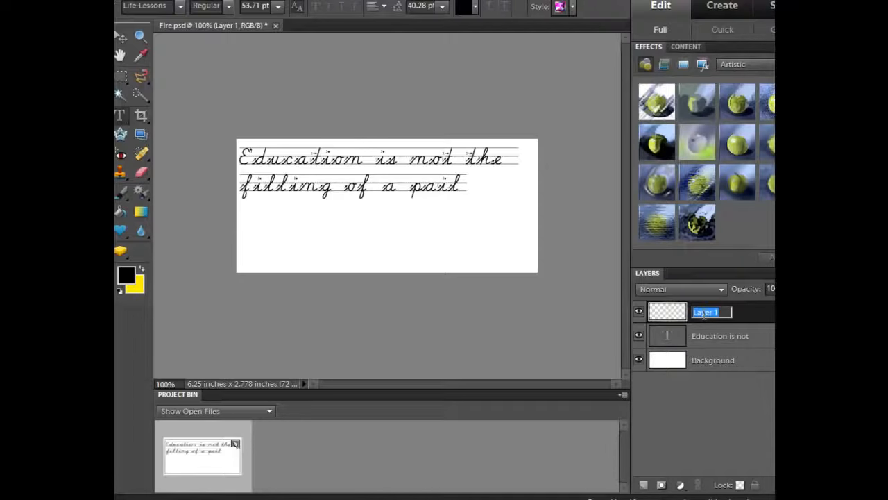
text(but lighting)
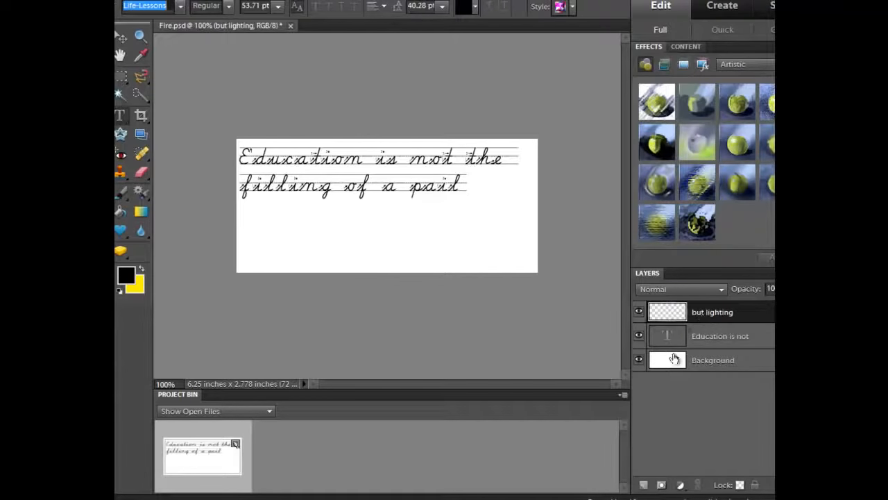
mouse_move(672, 360)
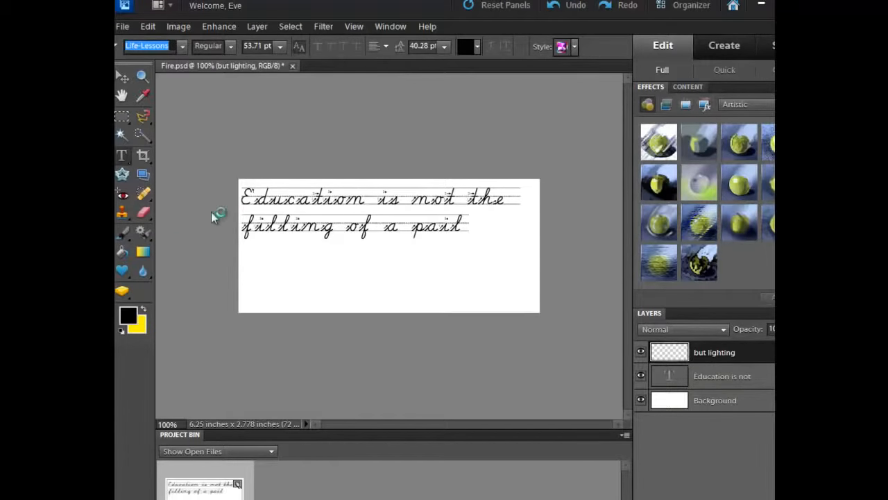
mouse_move(124, 159)
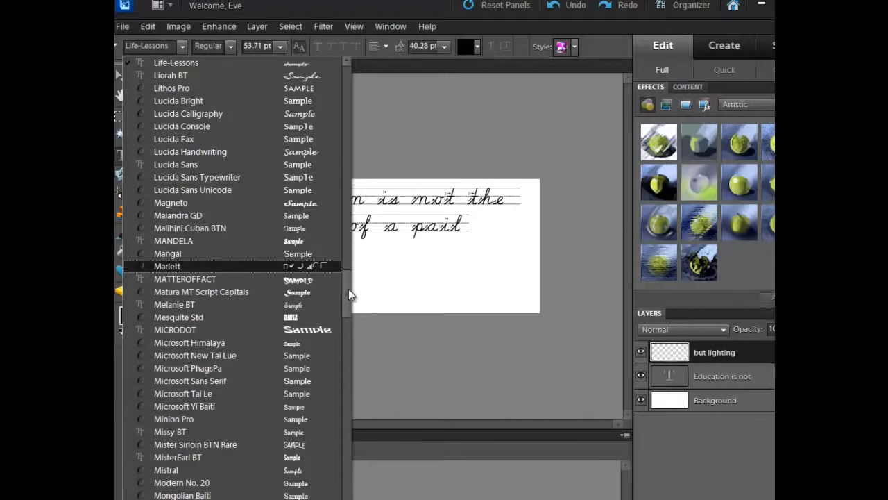
Choose the Flame font and start a new text line below the cursive quote.
scroll(up, 3)
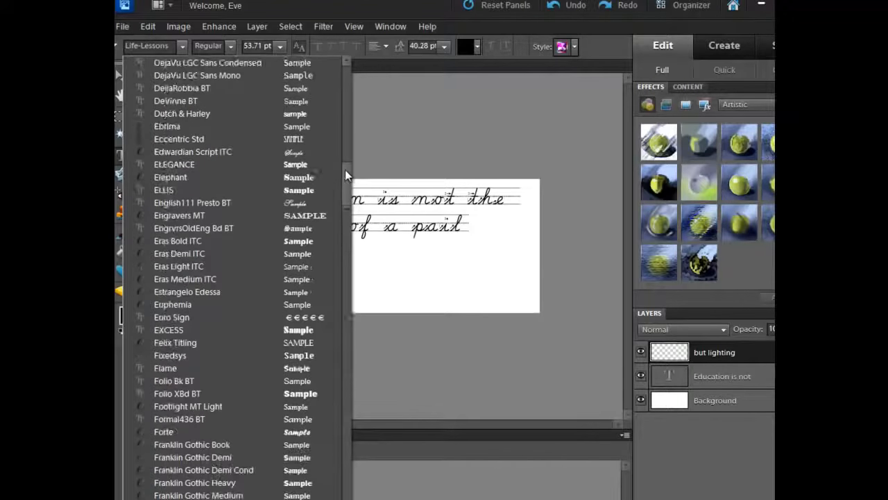
scroll(down, 3)
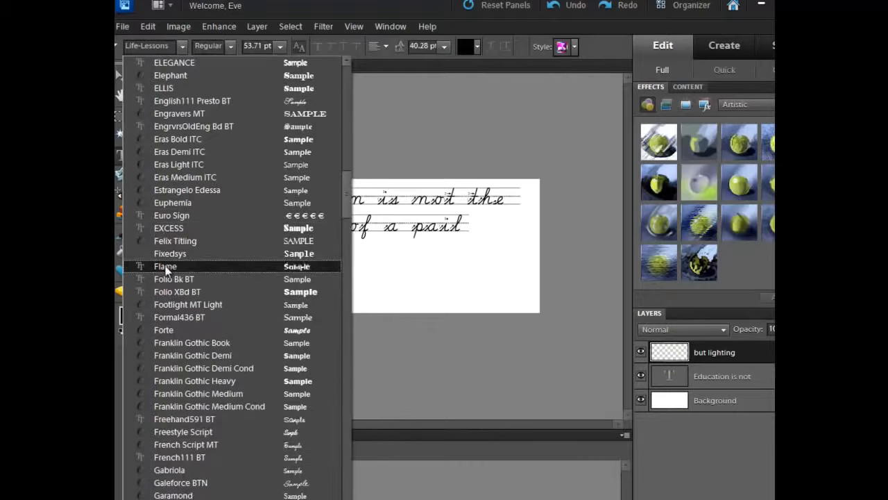
click(165, 266)
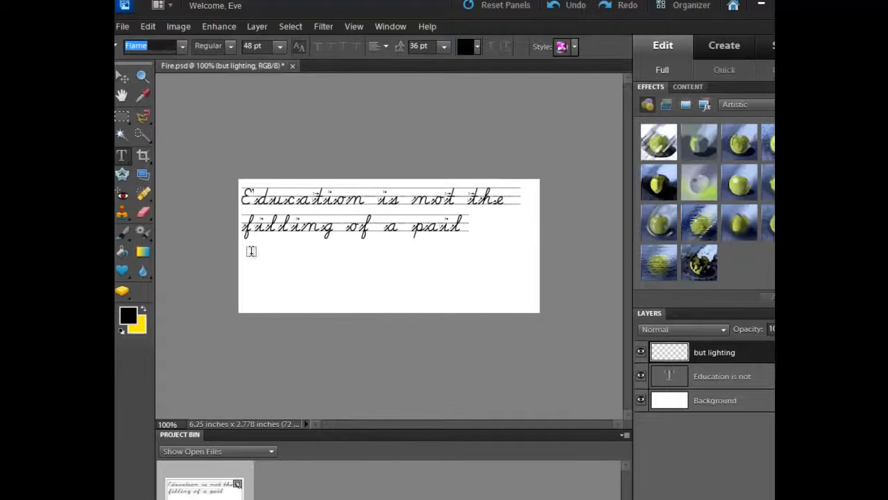
click(253, 252)
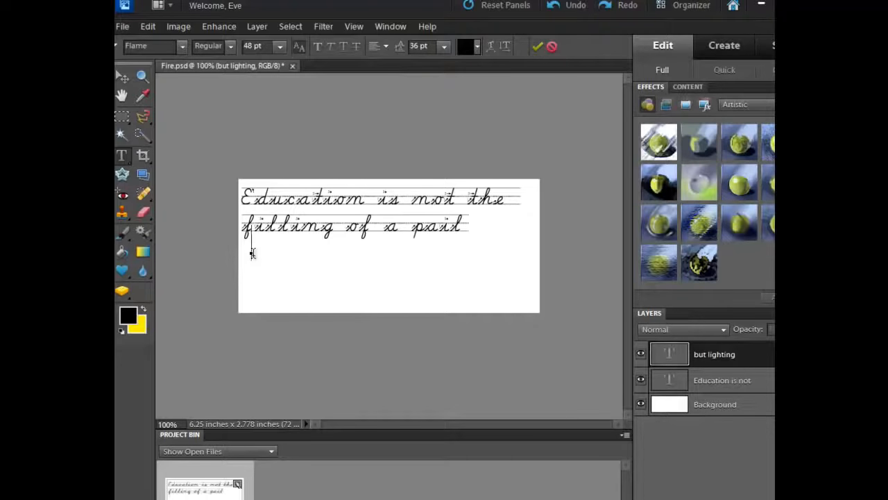
Enter the text 'But Lighting a FIRE' on the new line.
text(Butl)
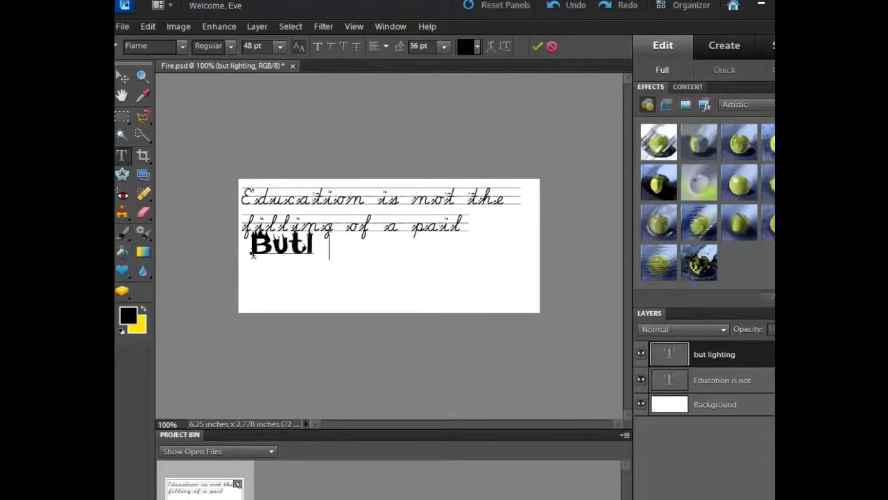
text(Ligh)
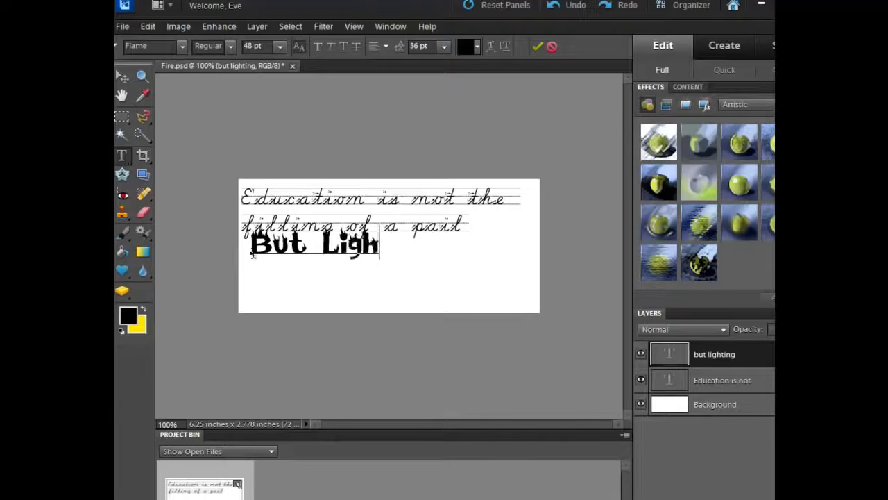
text(ting a)
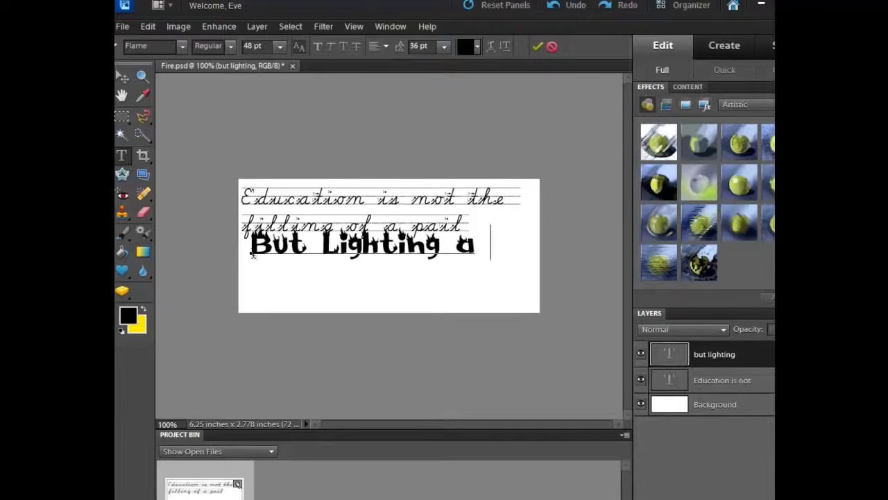
text(FIRE)
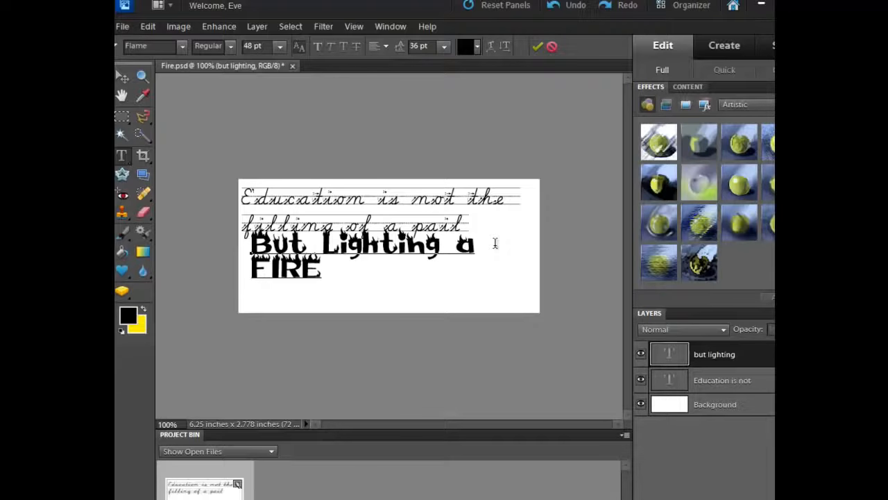
Commit the text and set the text colour to red from the swatches.
click(123, 76)
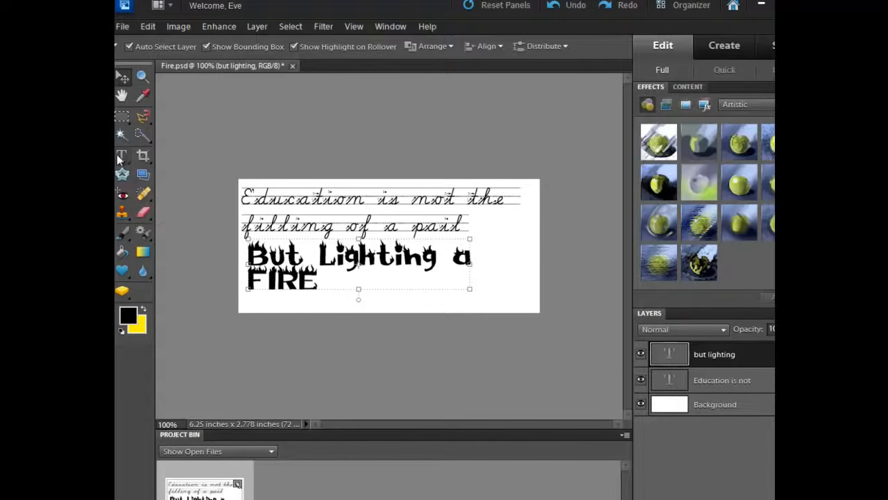
click(122, 155)
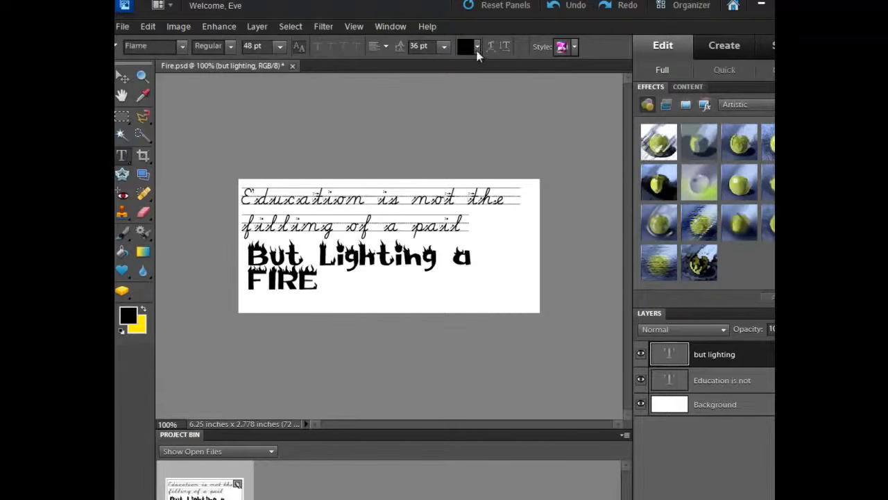
click(476, 47)
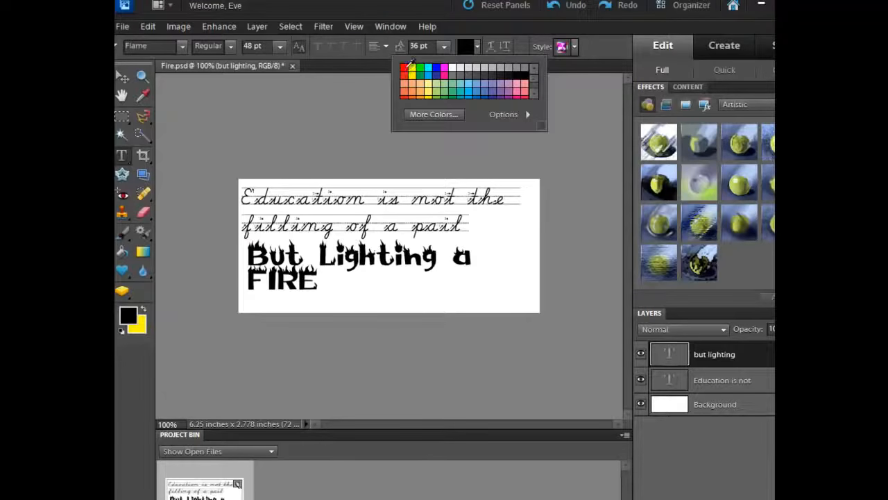
click(414, 68)
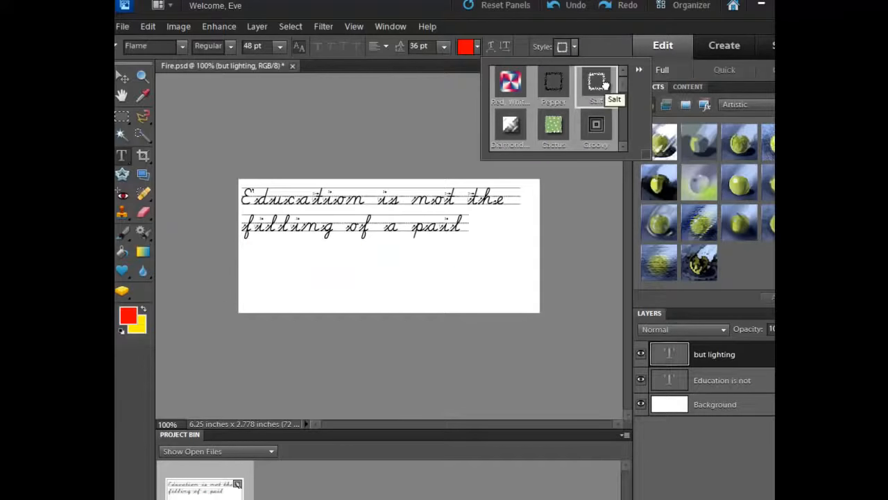
Browse the layer style categories for a purple style to apply to the text.
click(148, 26)
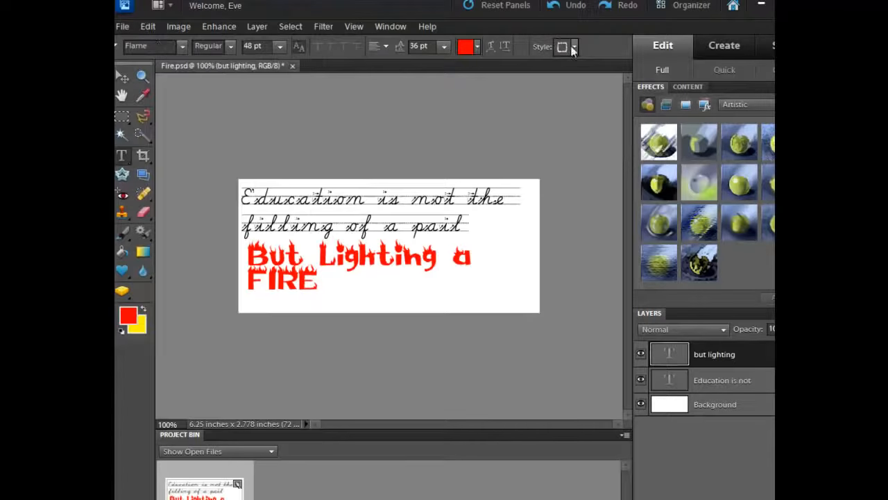
click(574, 48)
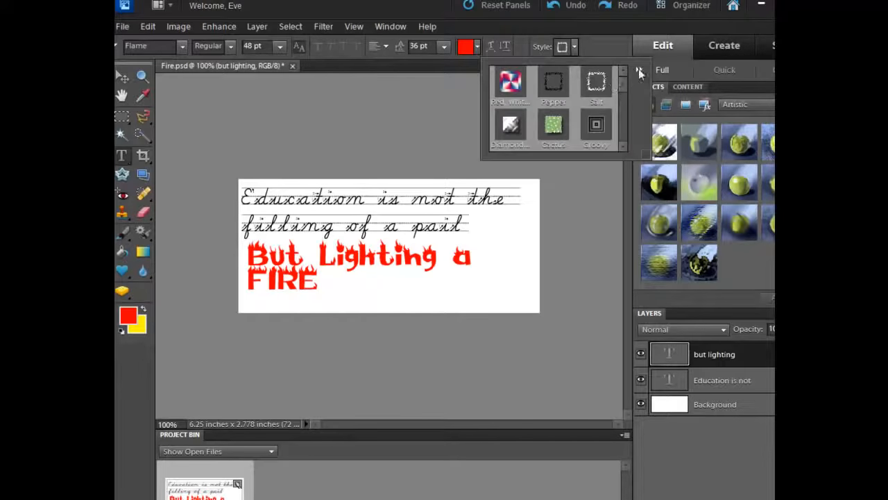
click(638, 69)
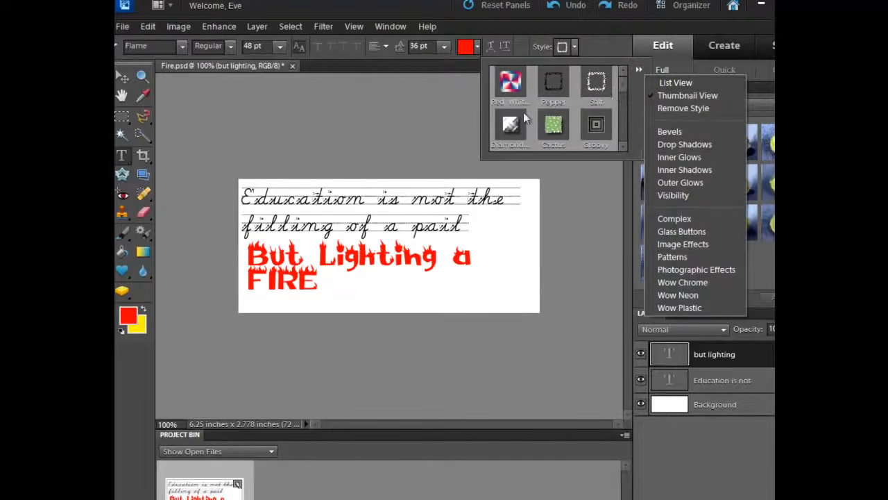
mouse_move(683, 194)
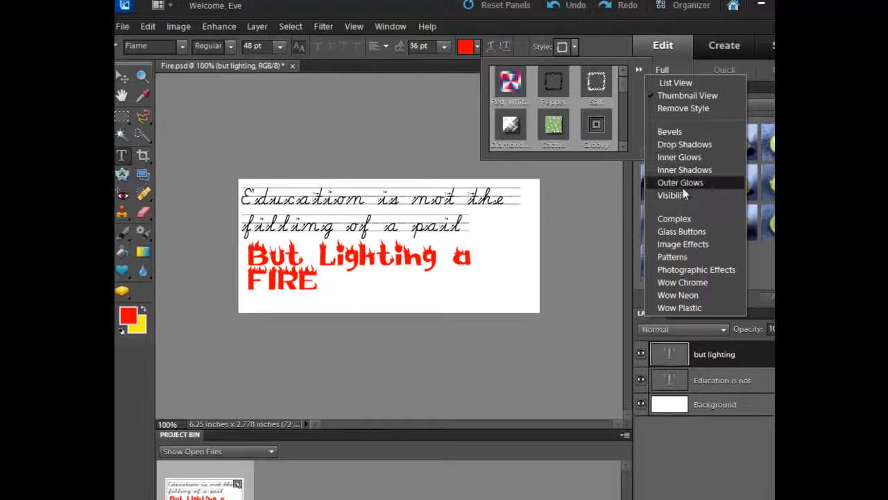
click(682, 231)
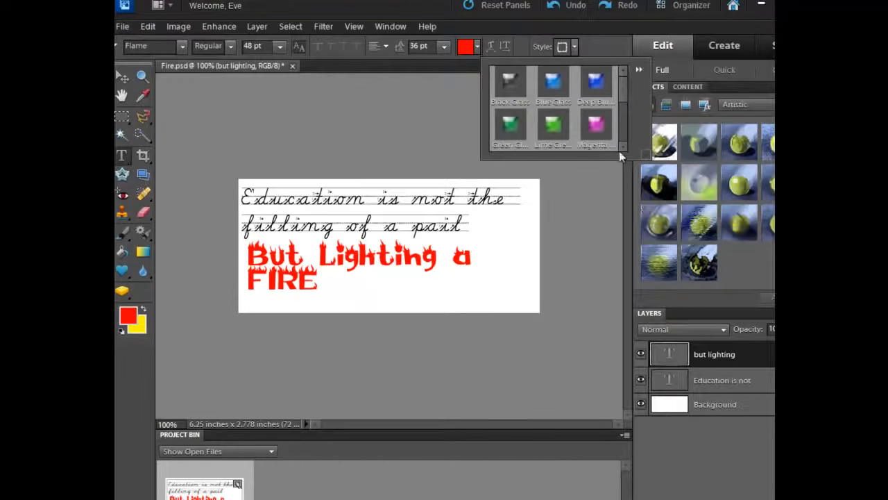
scroll(down, 3)
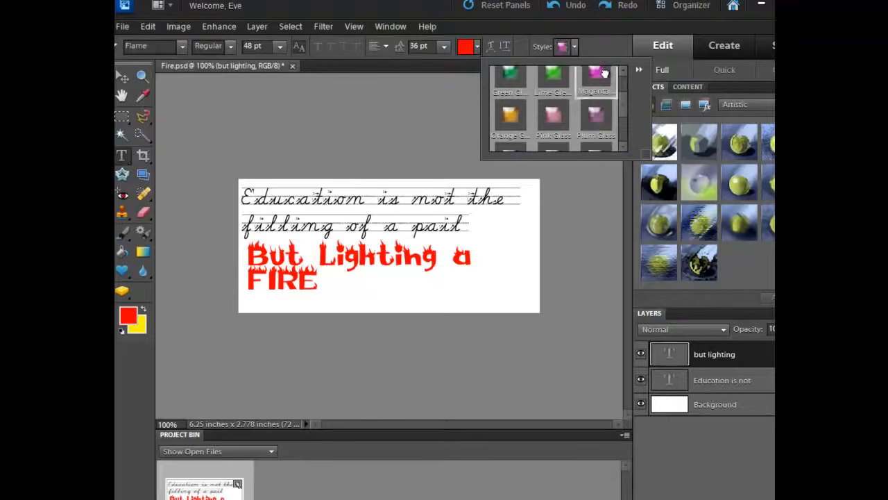
click(638, 70)
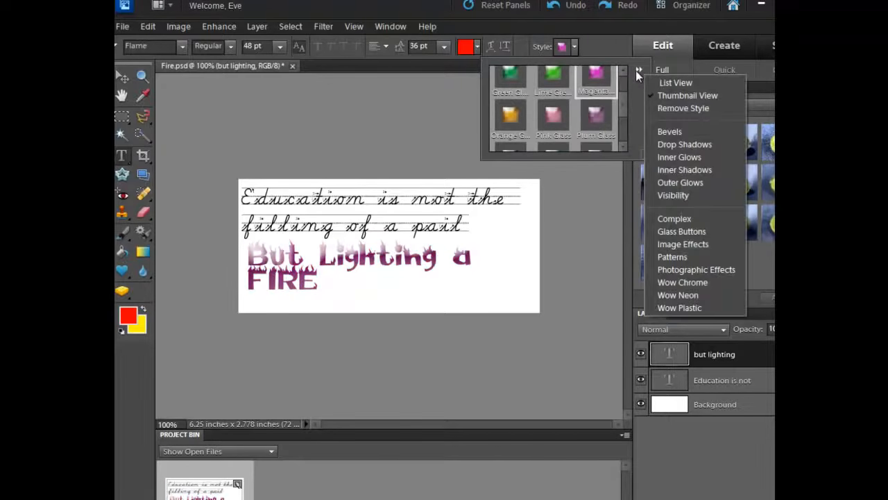